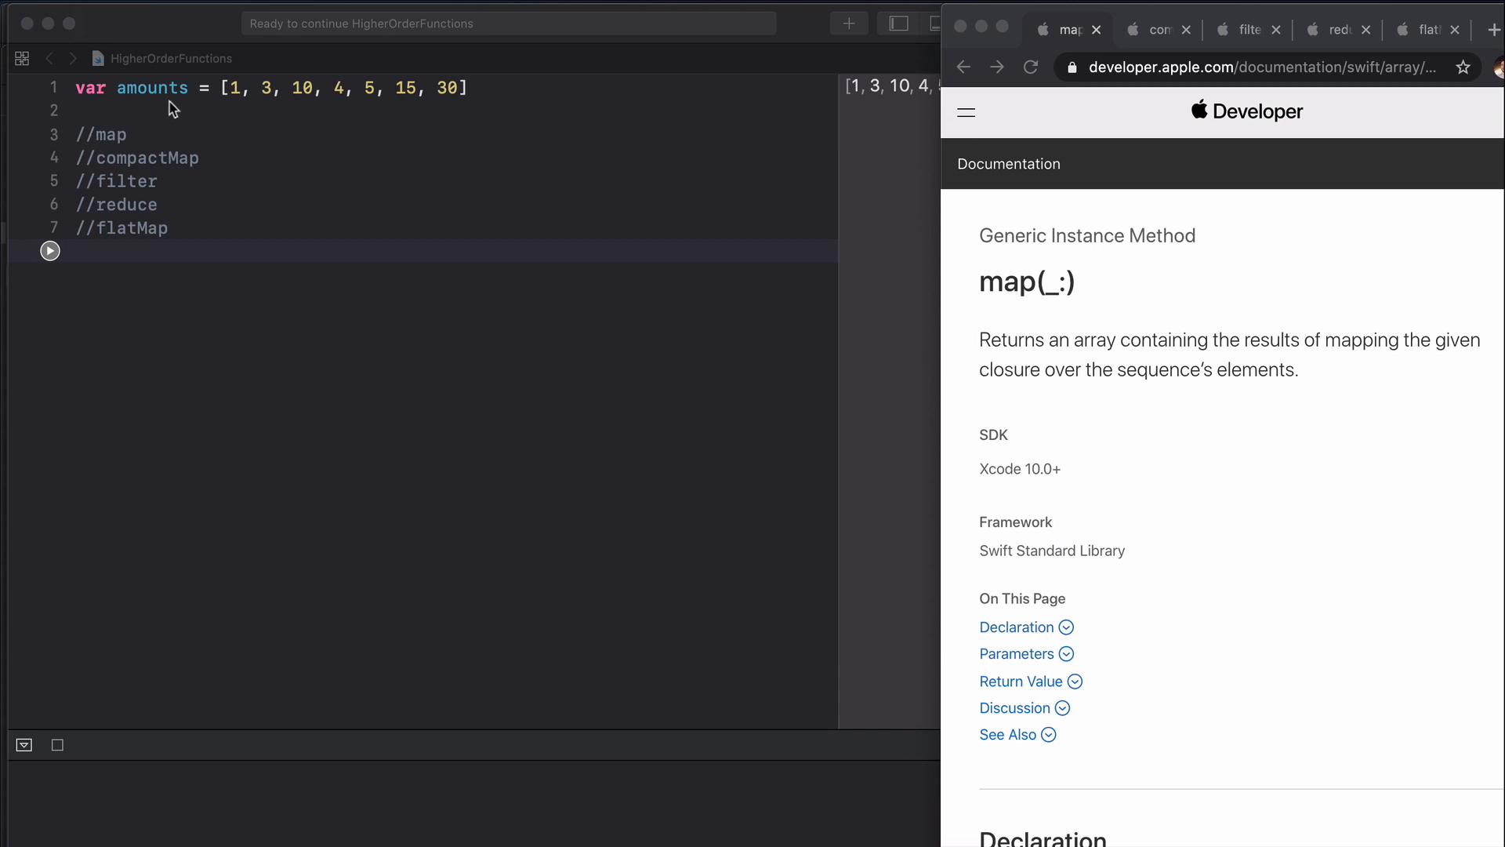
pyautogui.moveTo(227, 185)
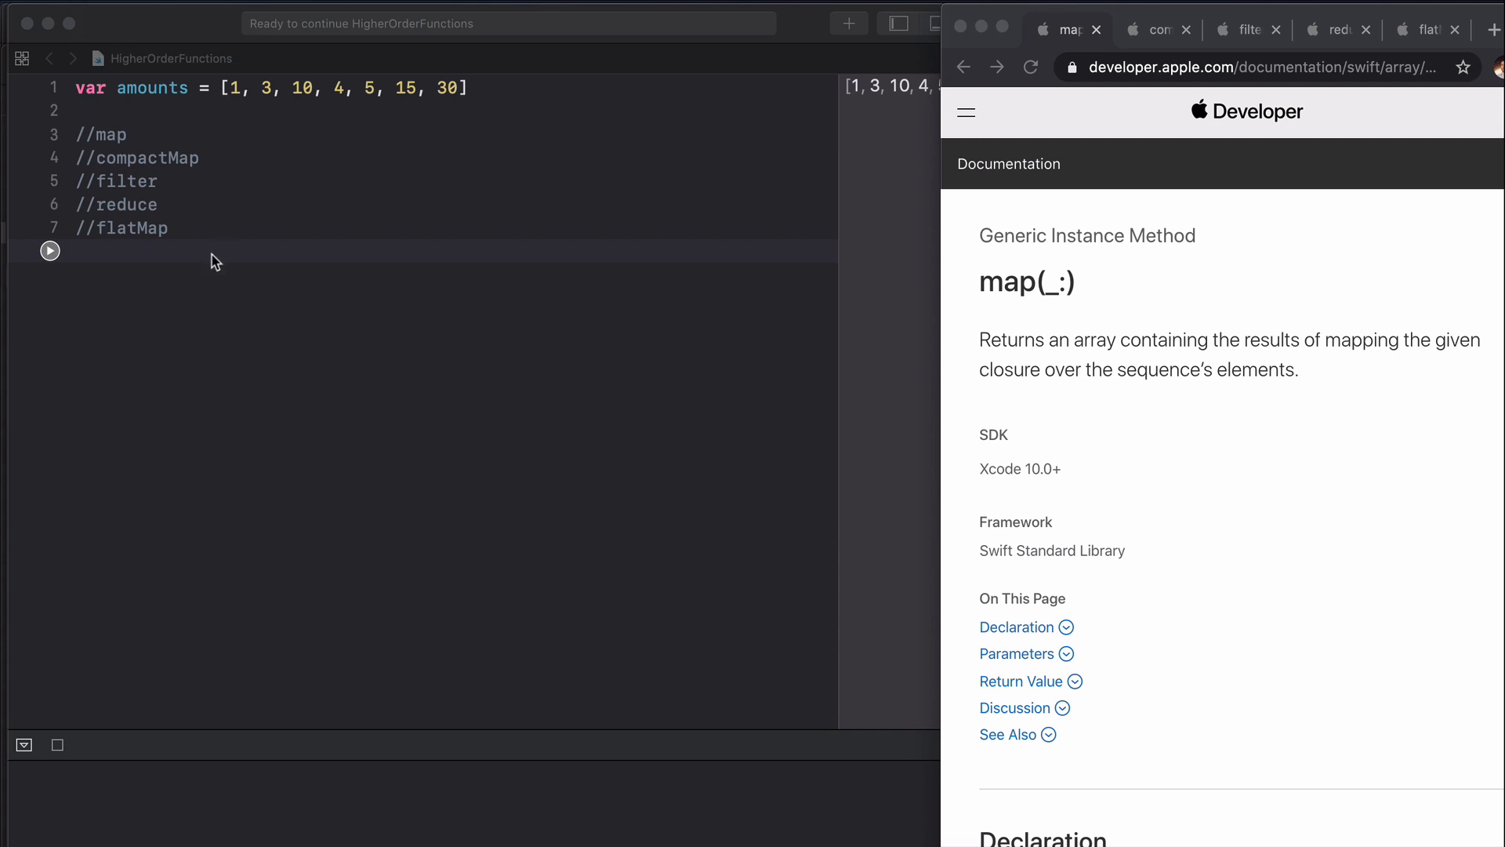
pyautogui.moveTo(191, 131)
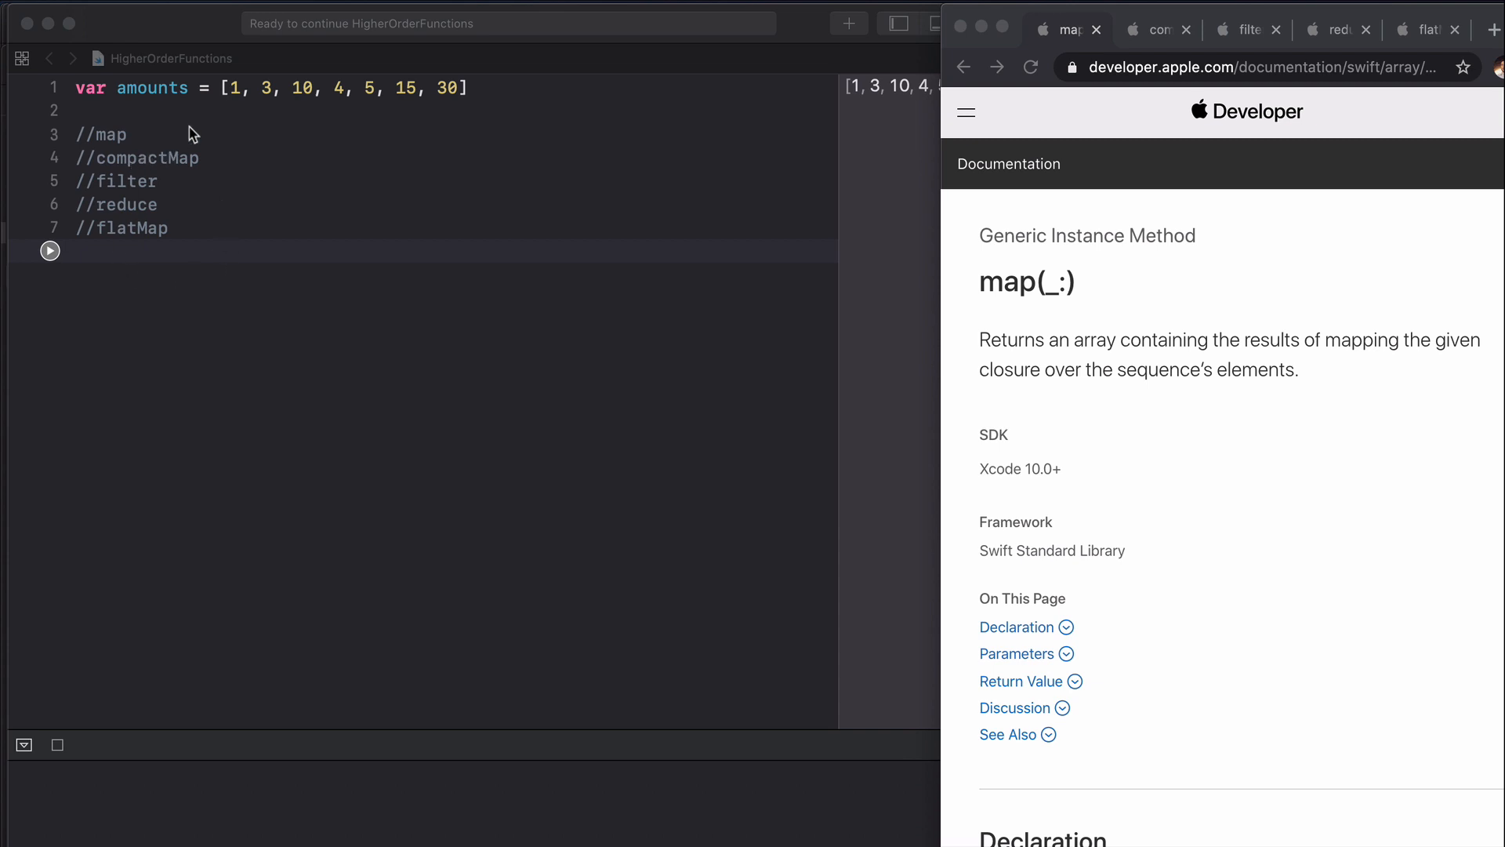
pyautogui.moveTo(1328, 291)
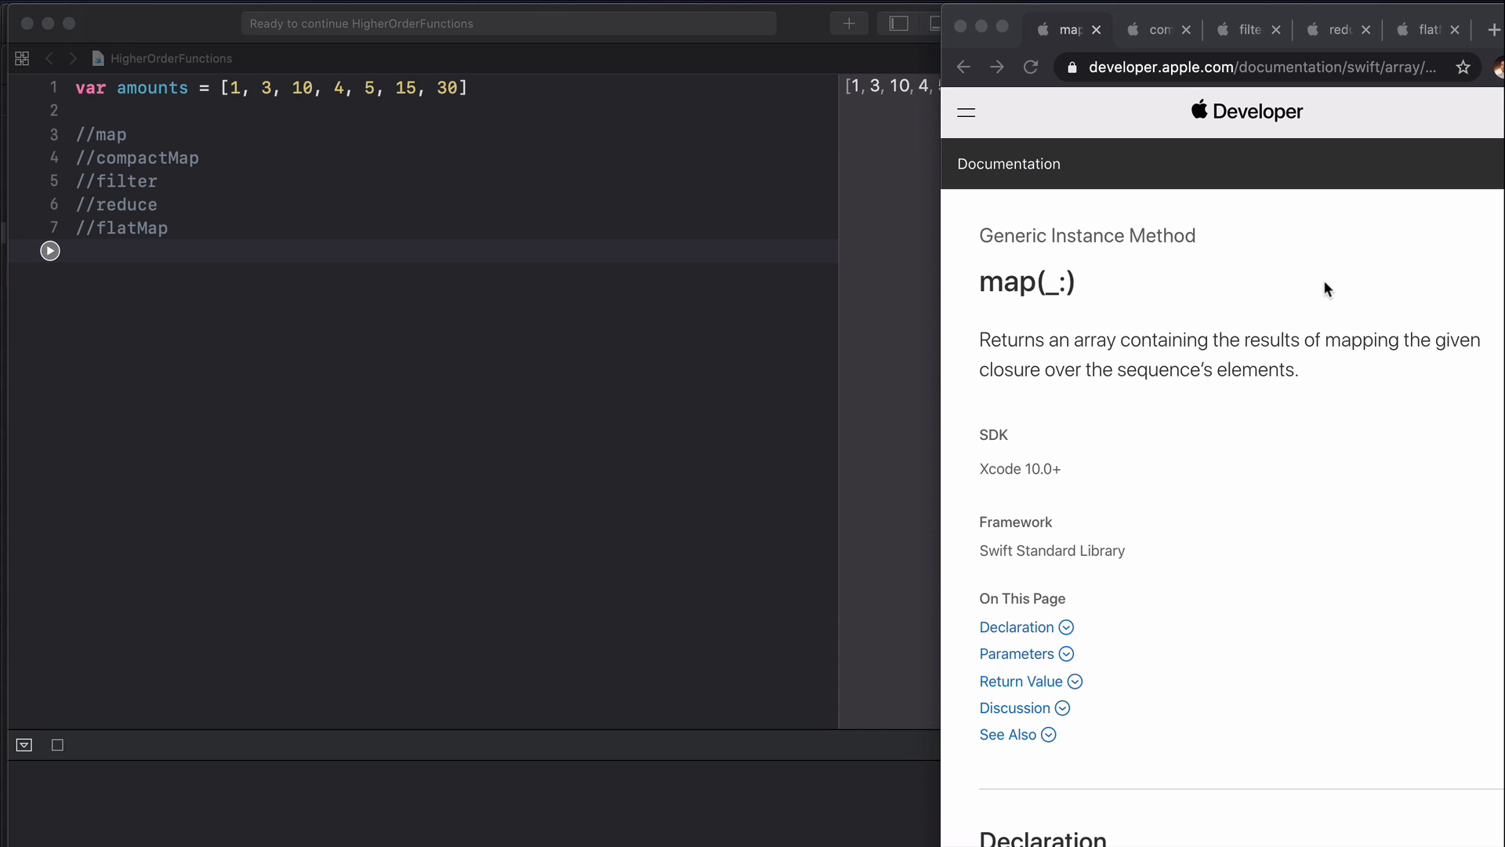
pyautogui.moveTo(330, 282)
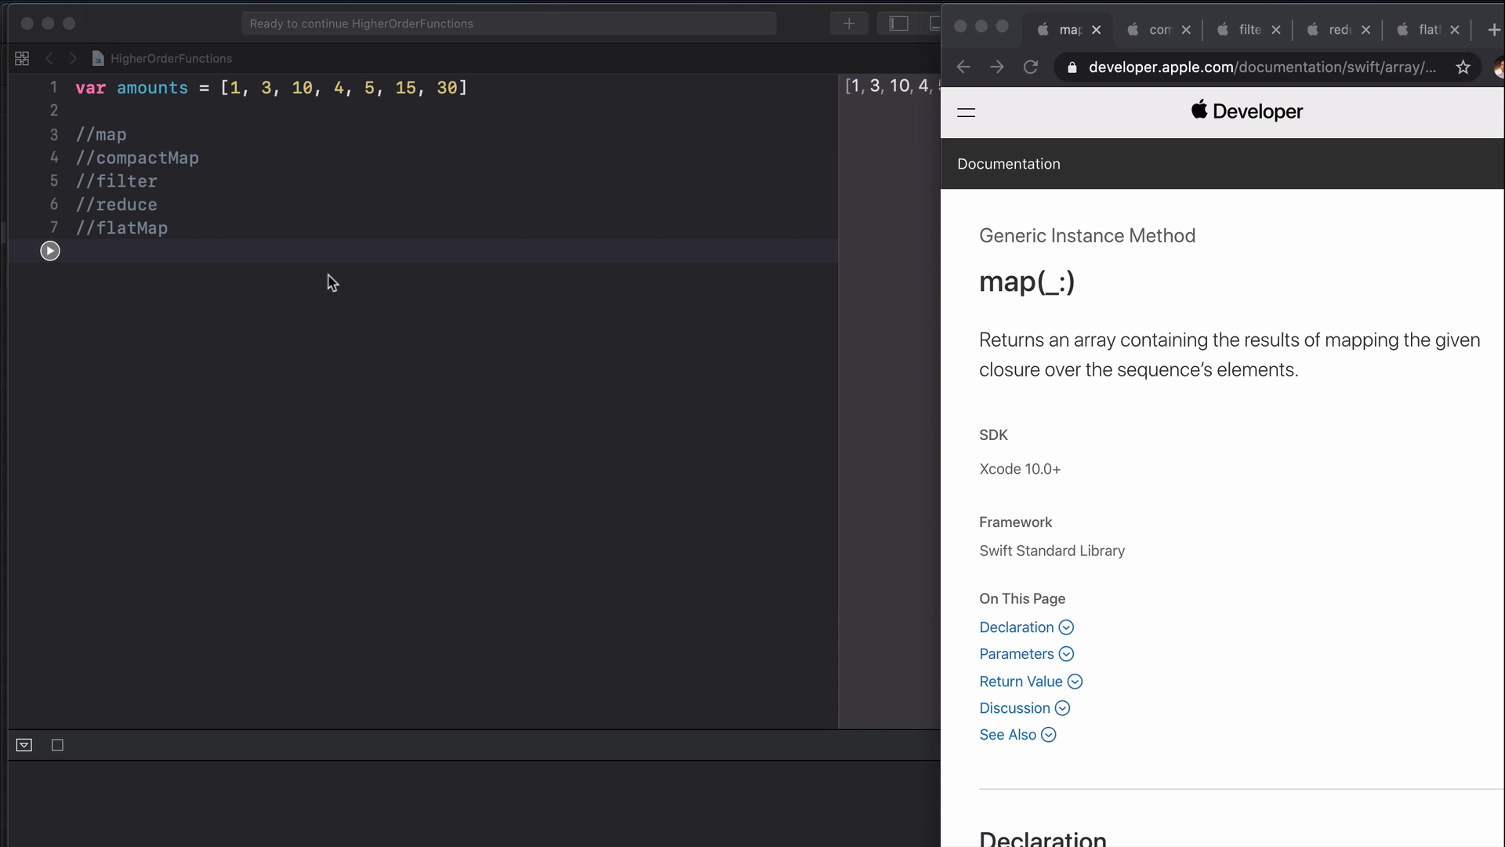
pyautogui.moveTo(103, 248)
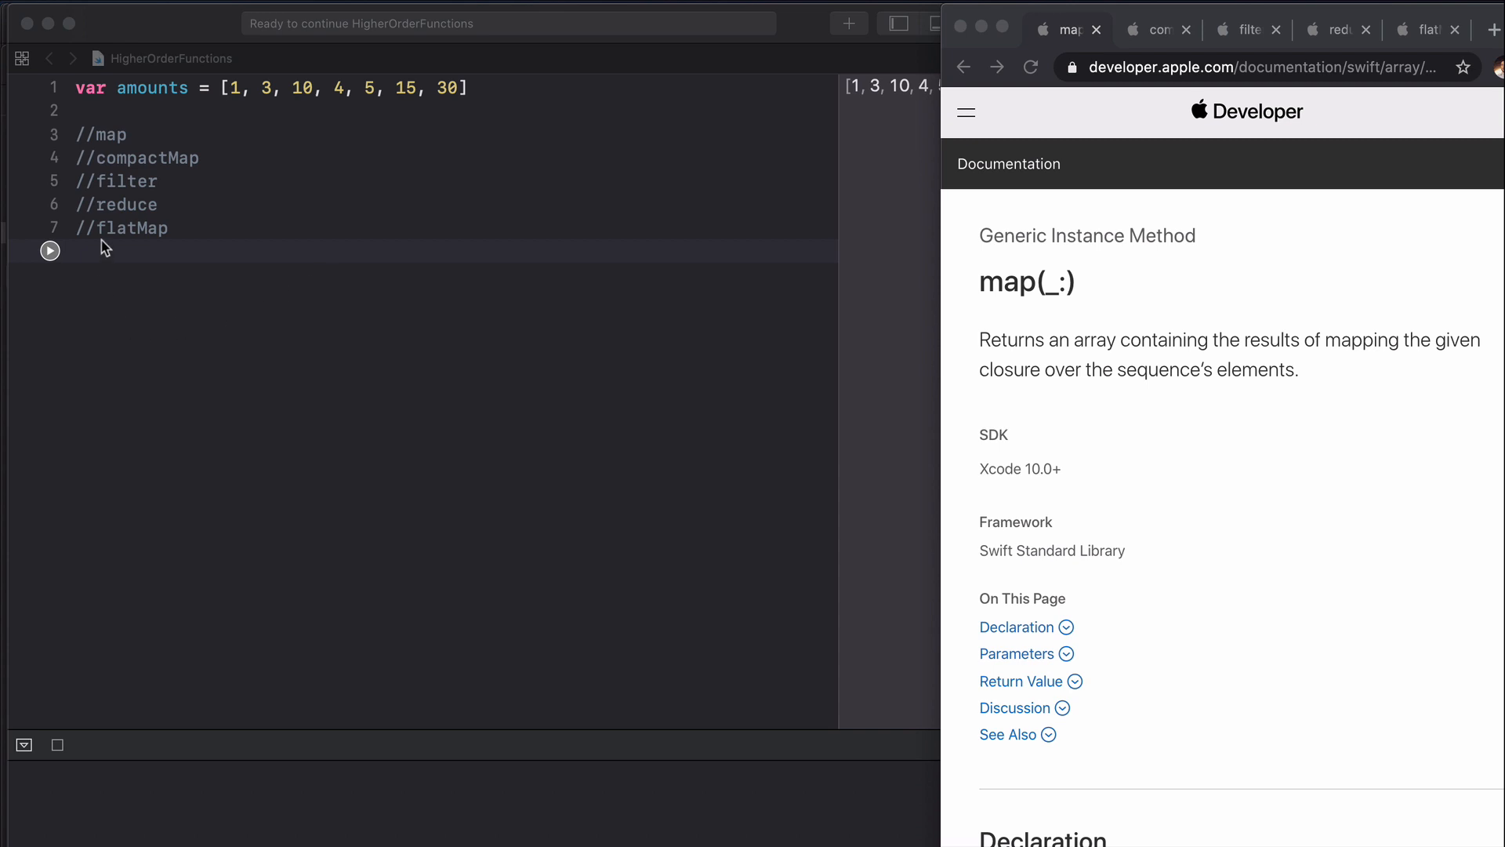
pyautogui.moveTo(261, 105)
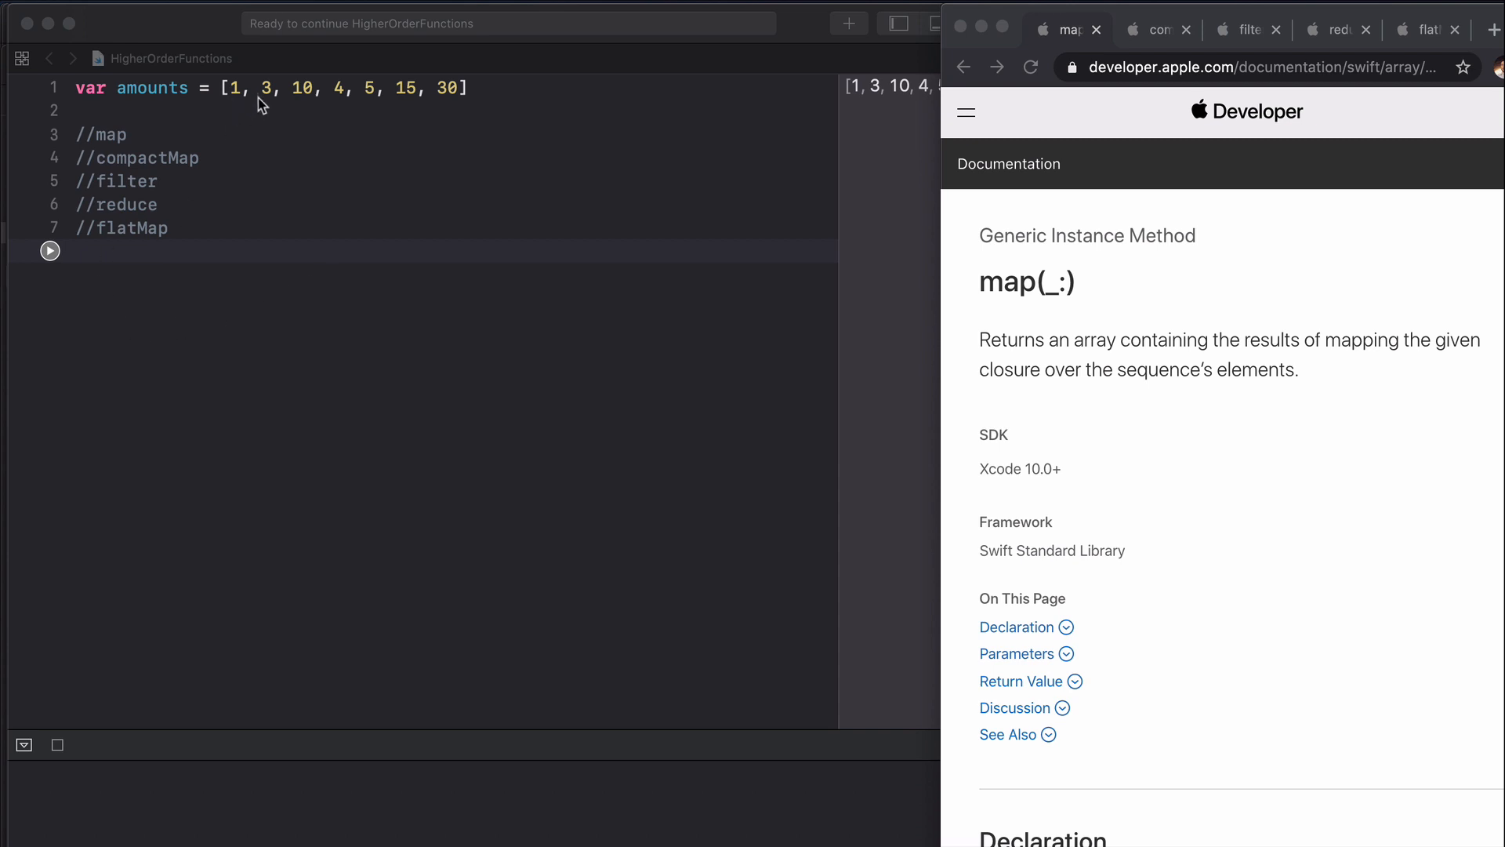
pyautogui.moveTo(525, 91)
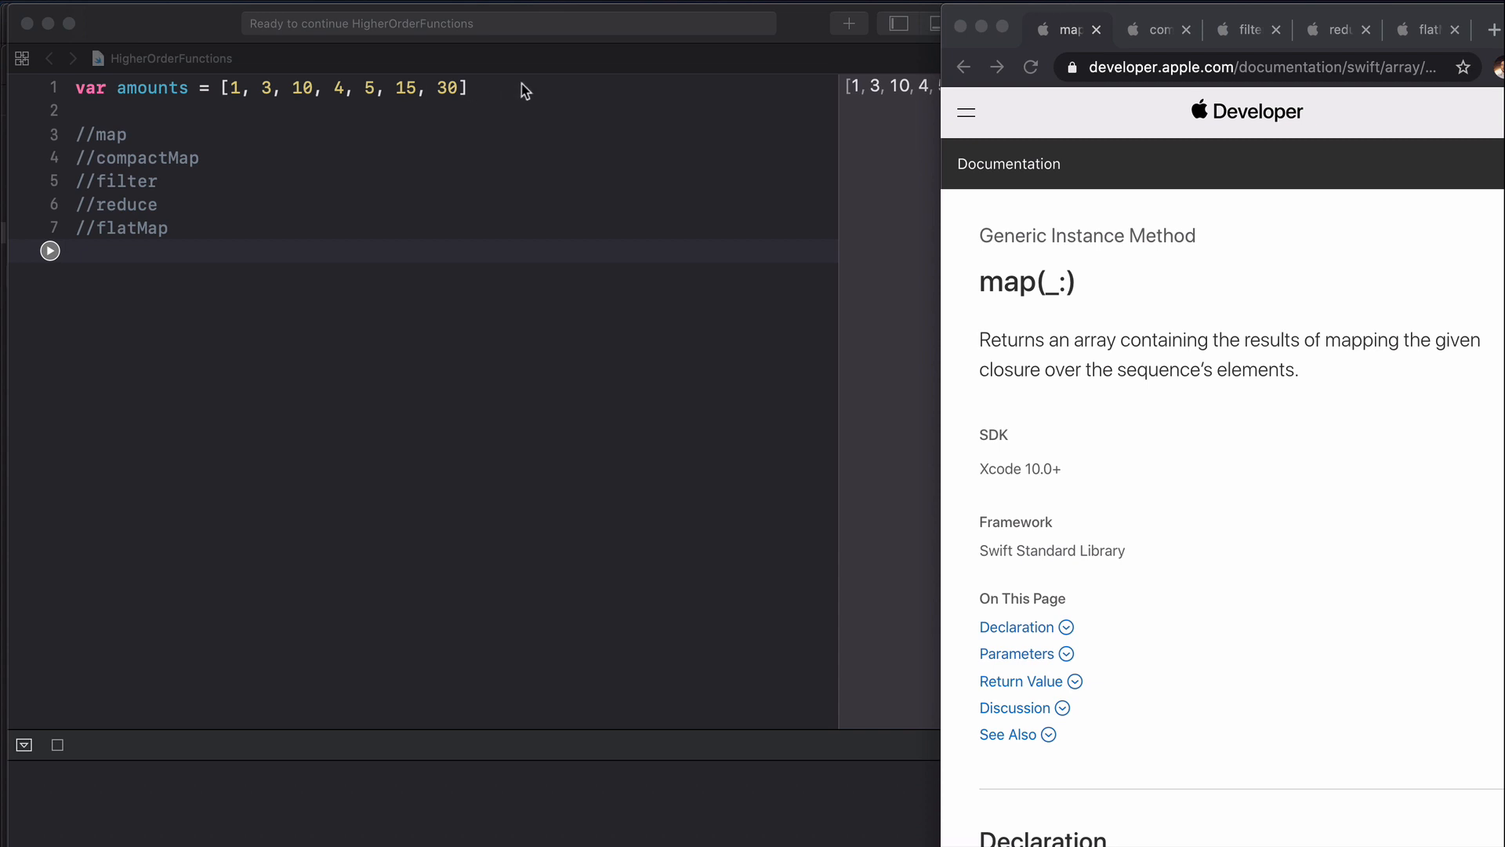
pyautogui.moveTo(448, 135)
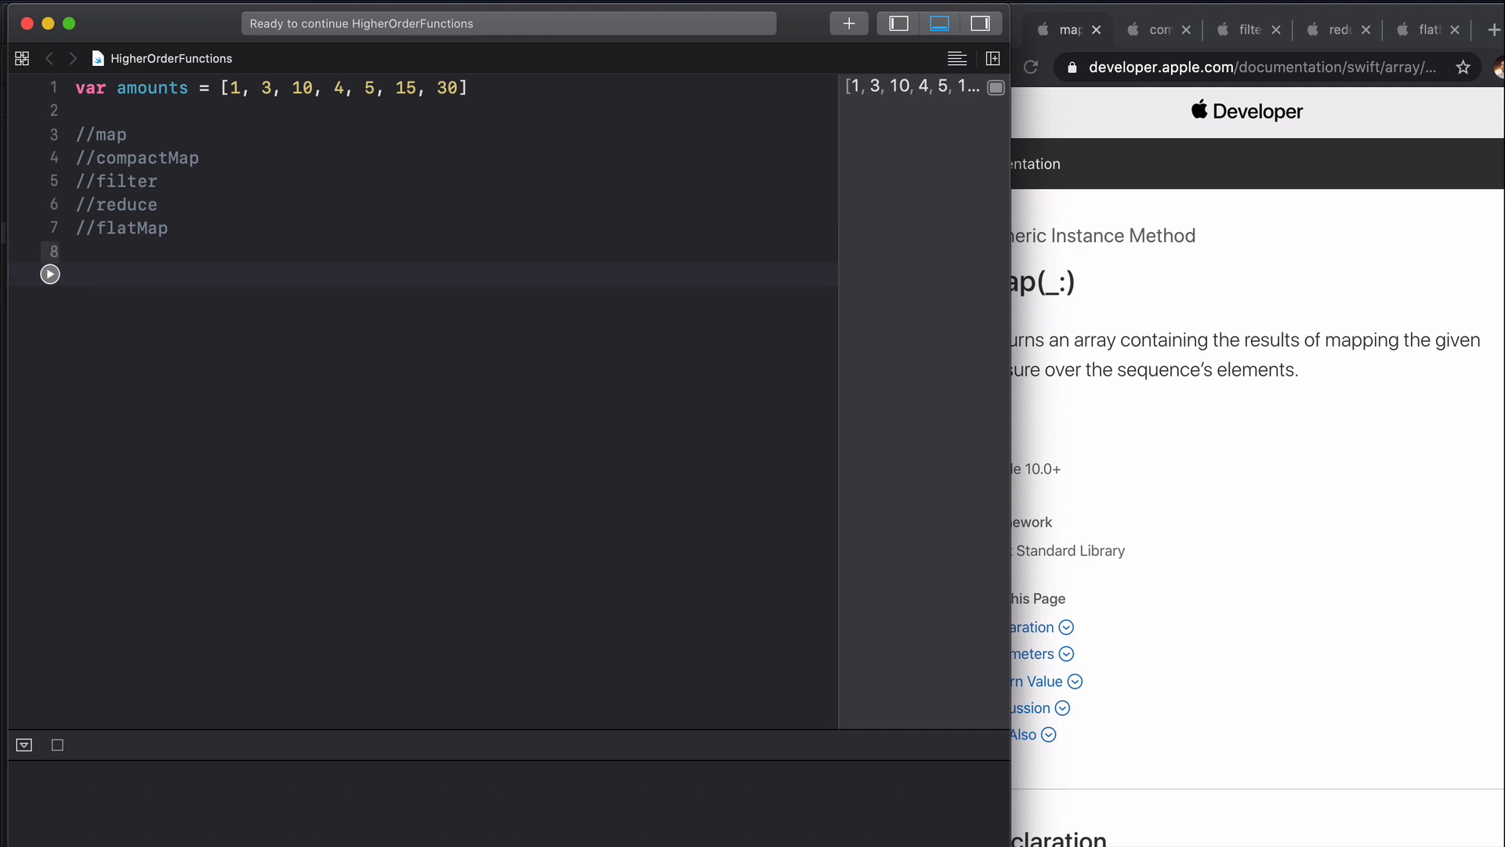
# Step: Define amountsPlusTwo as amounts.map returning number + 2 for each number
pyautogui.write('let amou')
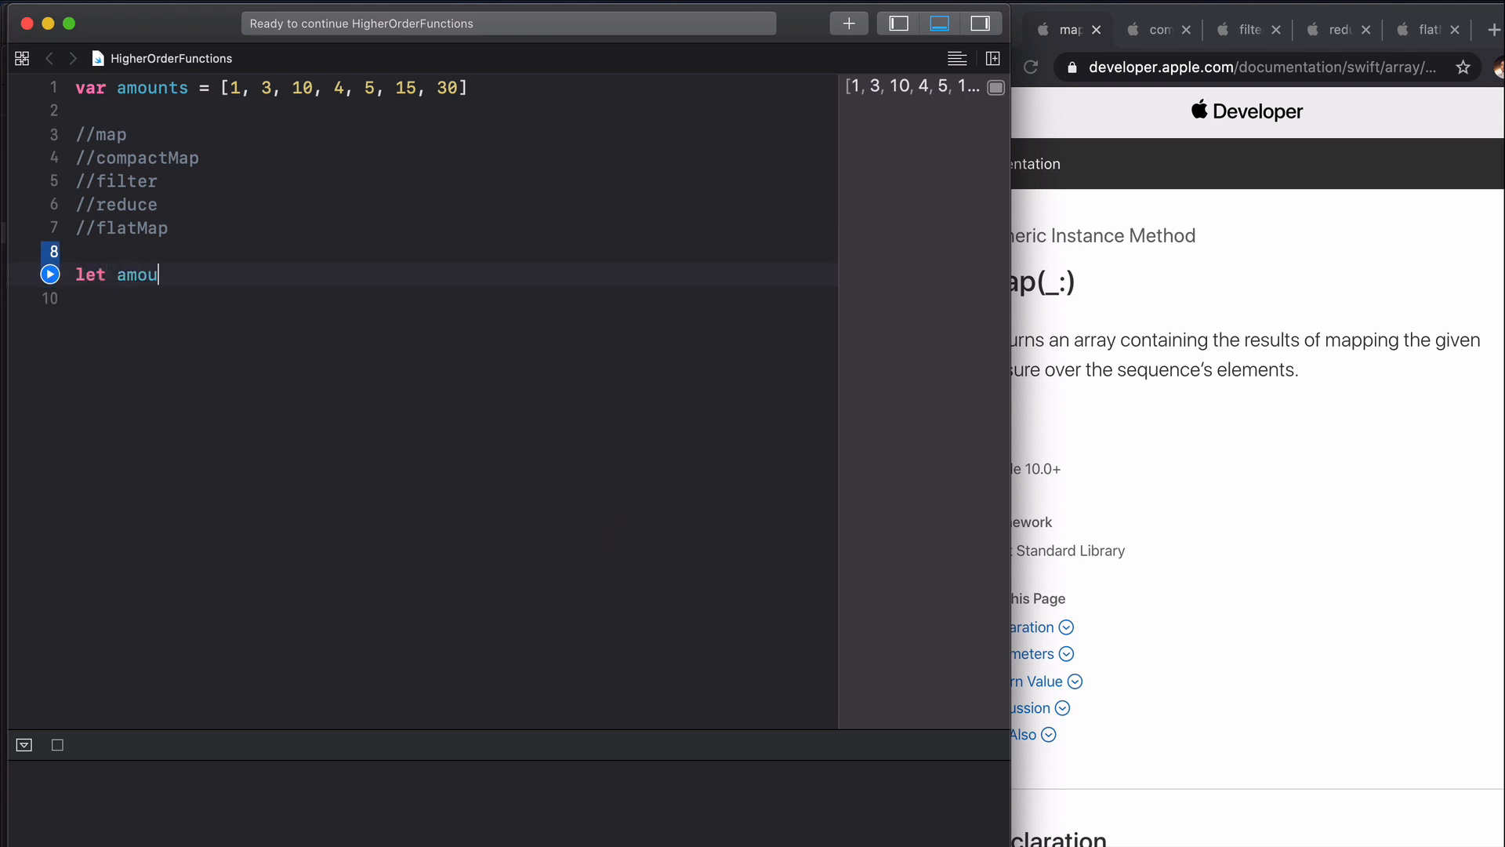
pyautogui.write('ntsPlusT')
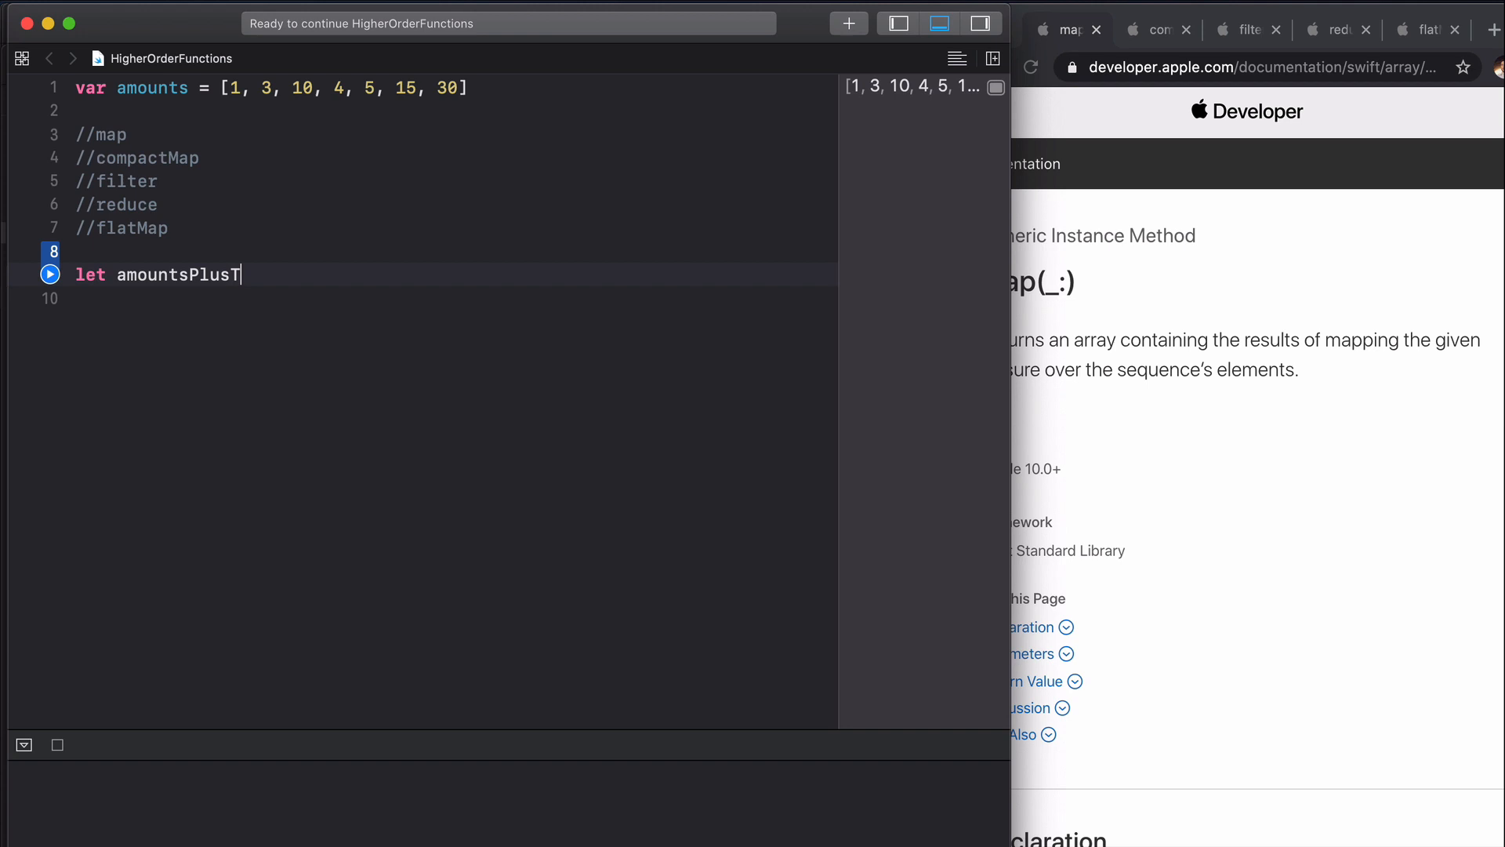
pyautogui.write('wo = amou')
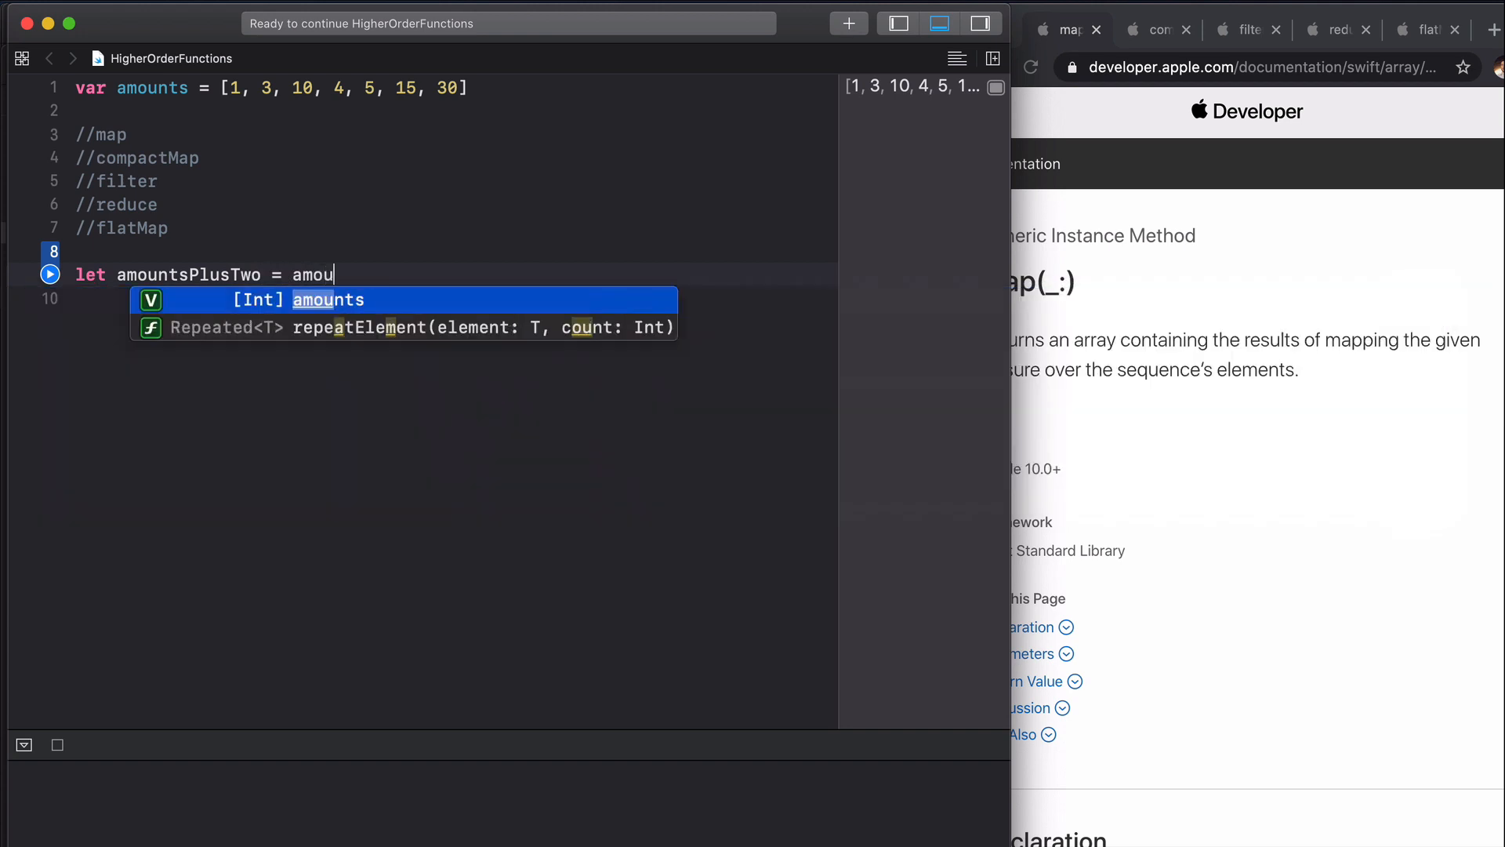
pyautogui.write('.map { (Int) -> T i')
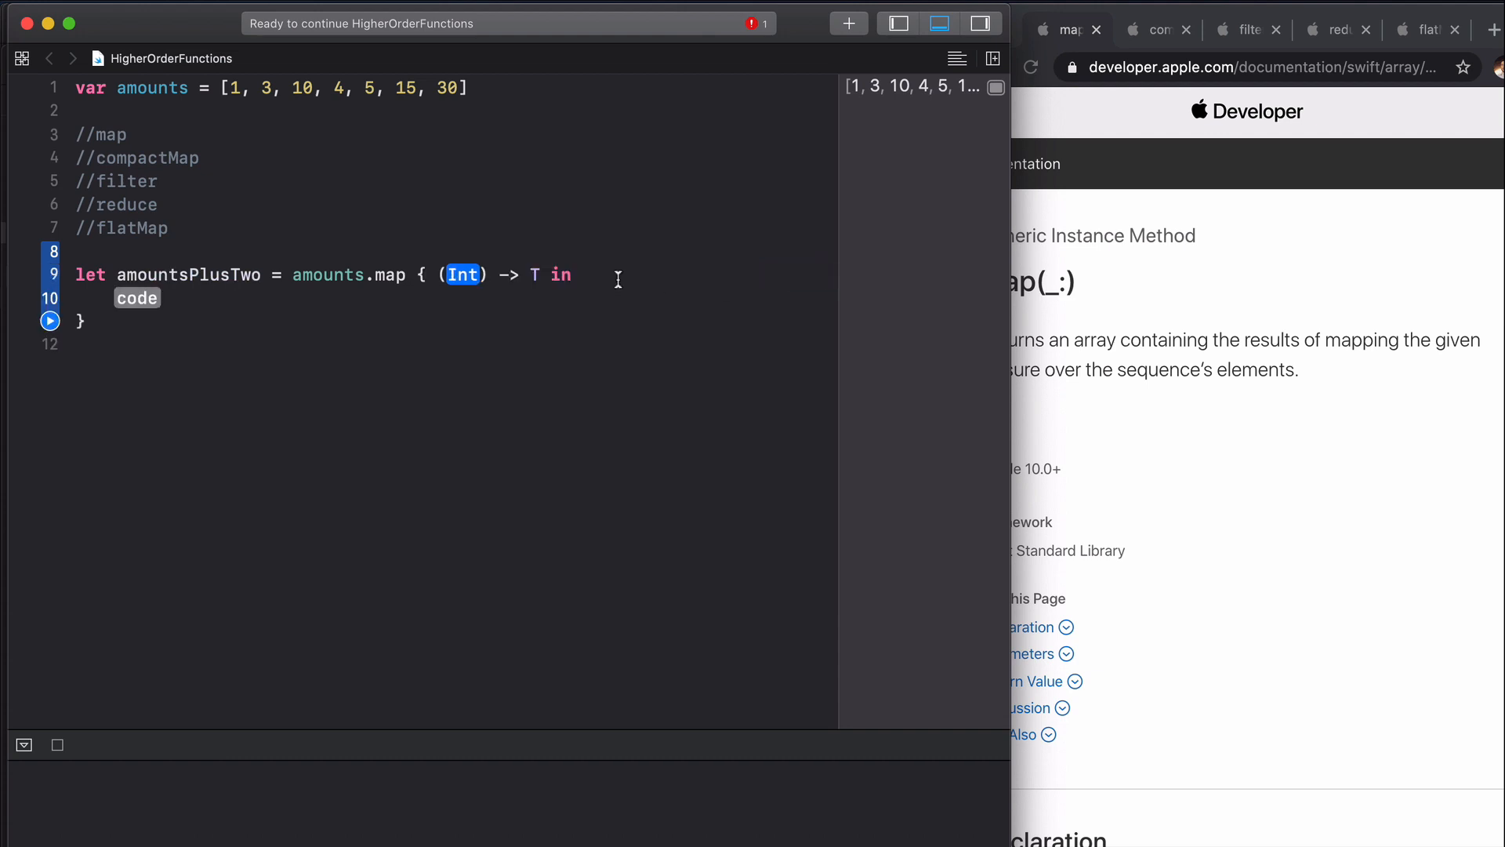
pyautogui.write('num')
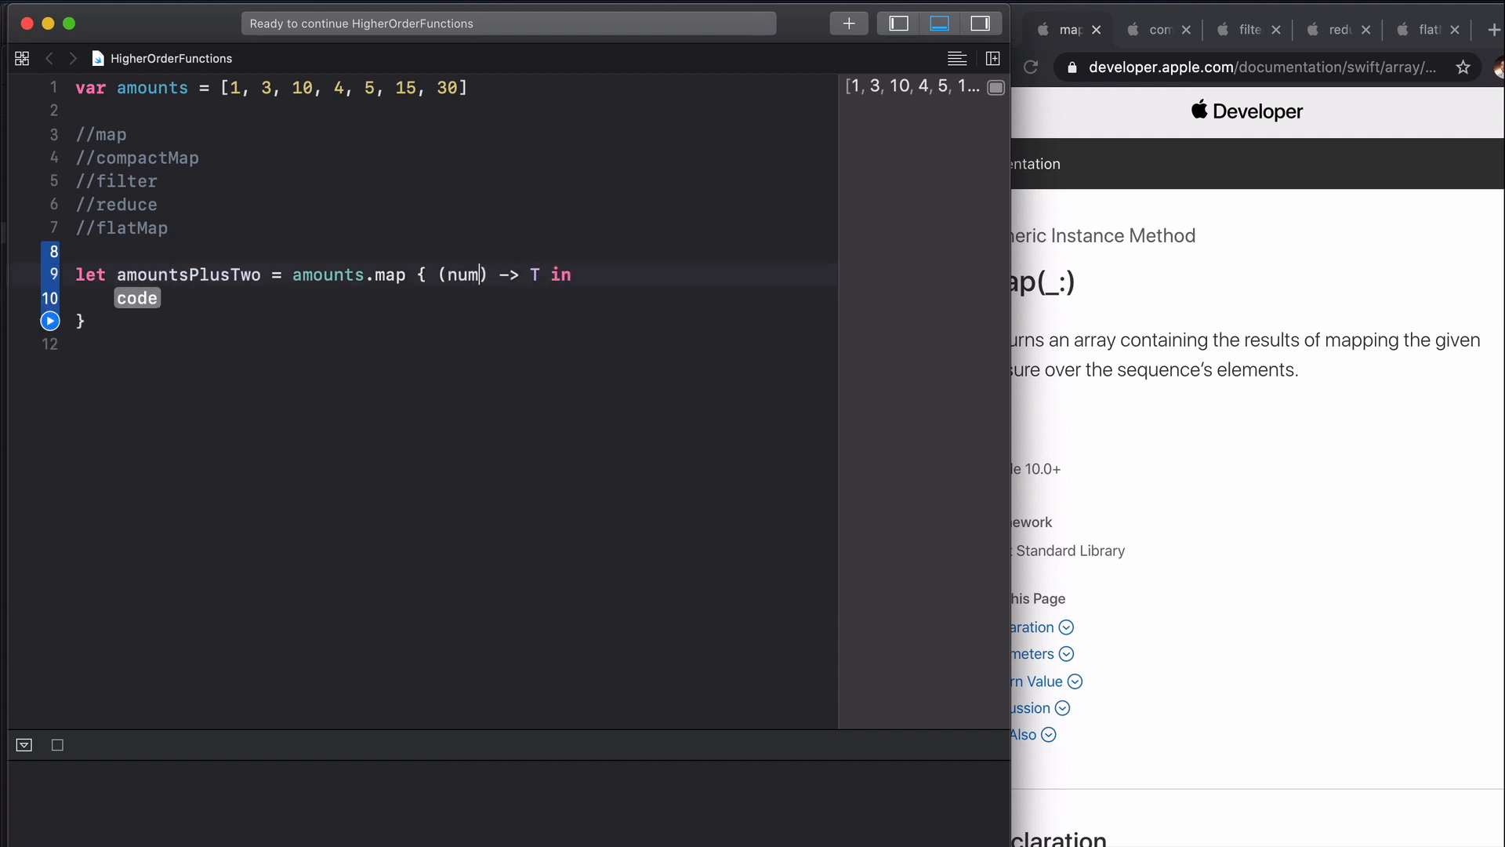
pyautogui.write('ber')
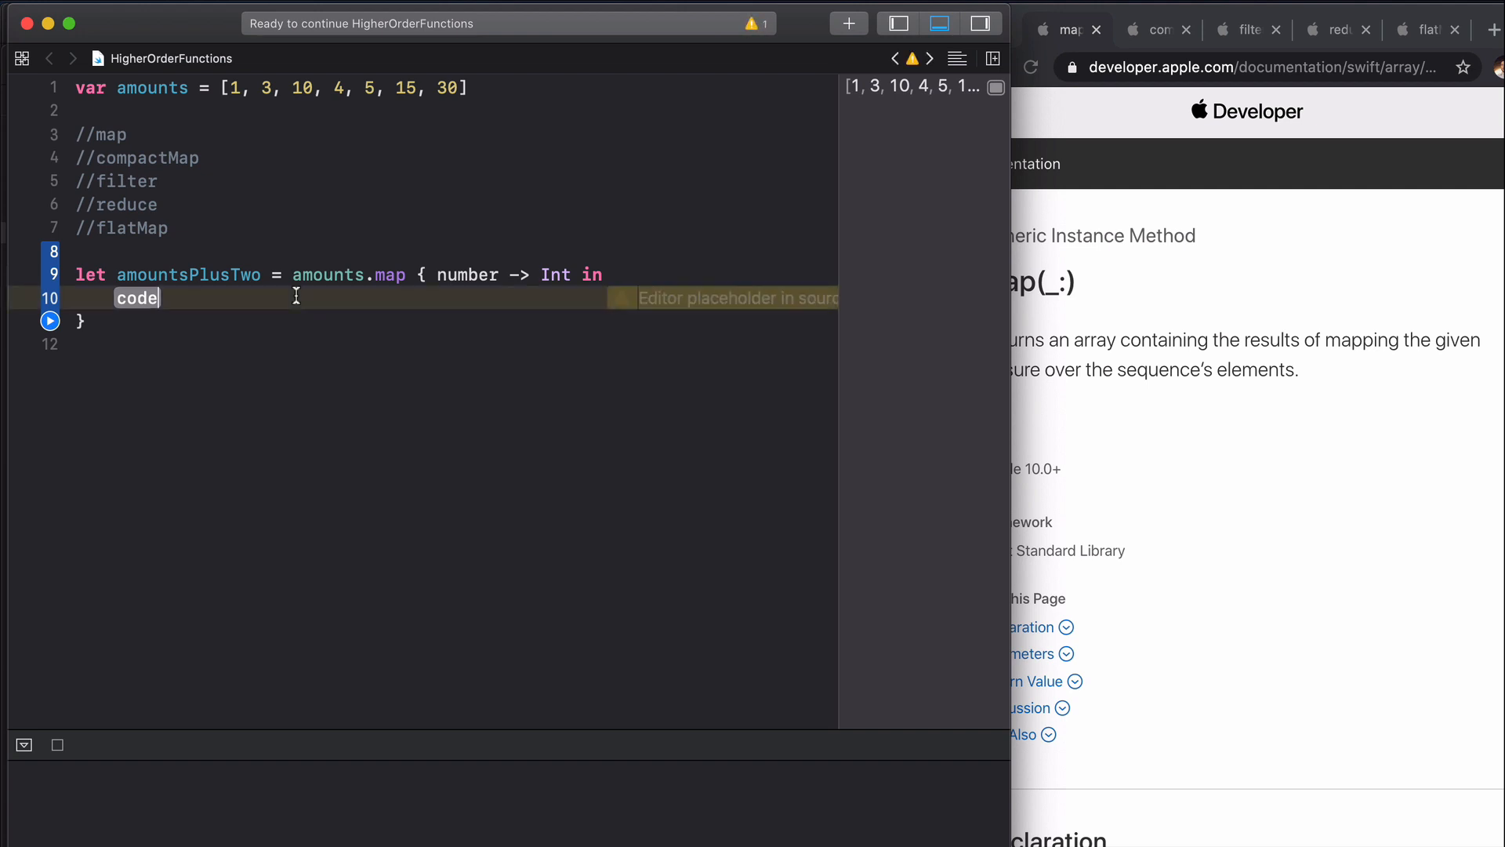
pyautogui.write('return')
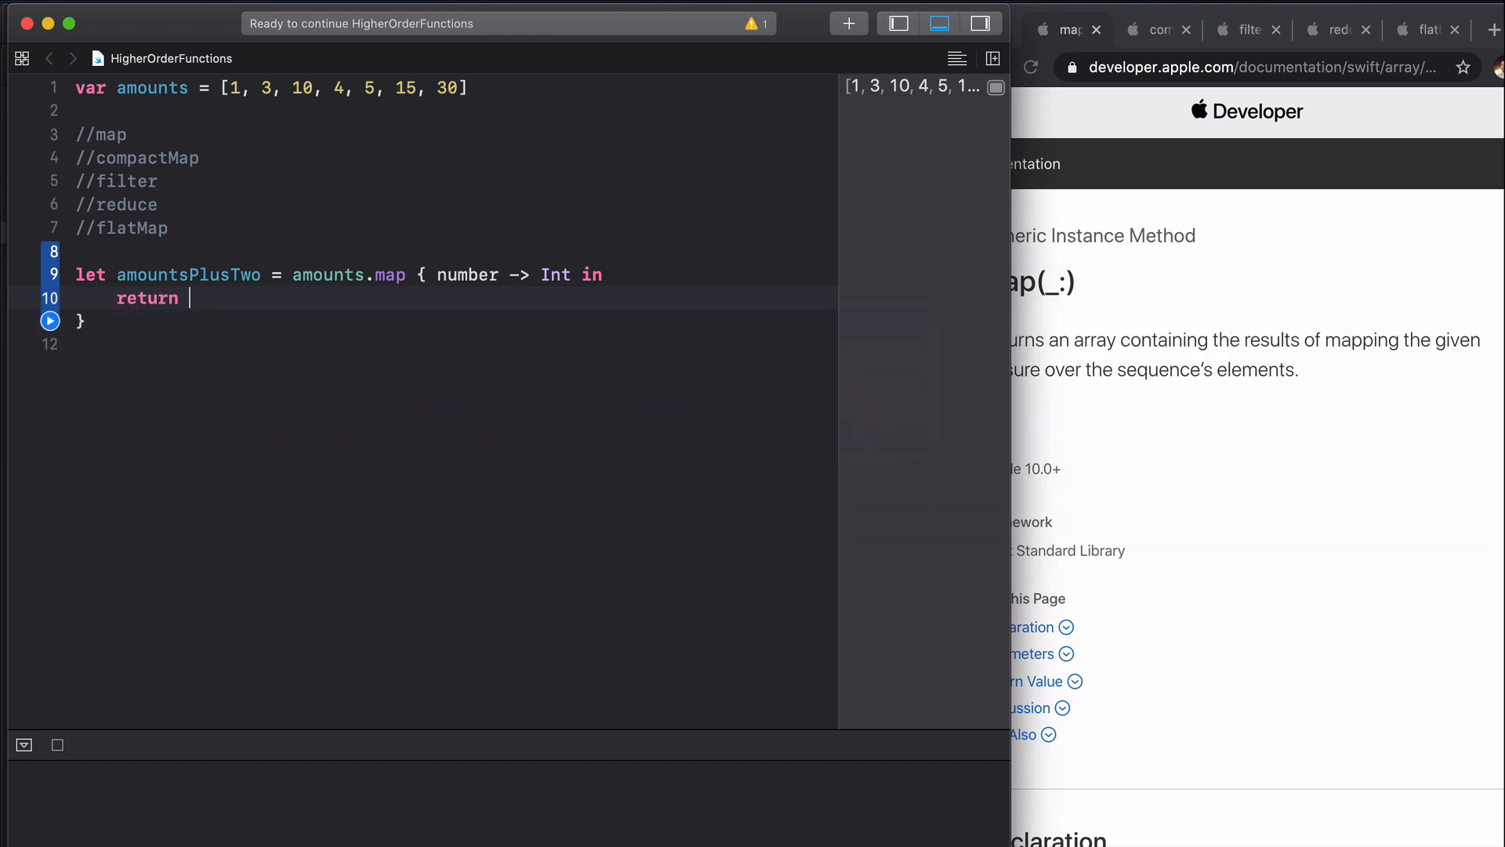
pyautogui.write('number + 2')
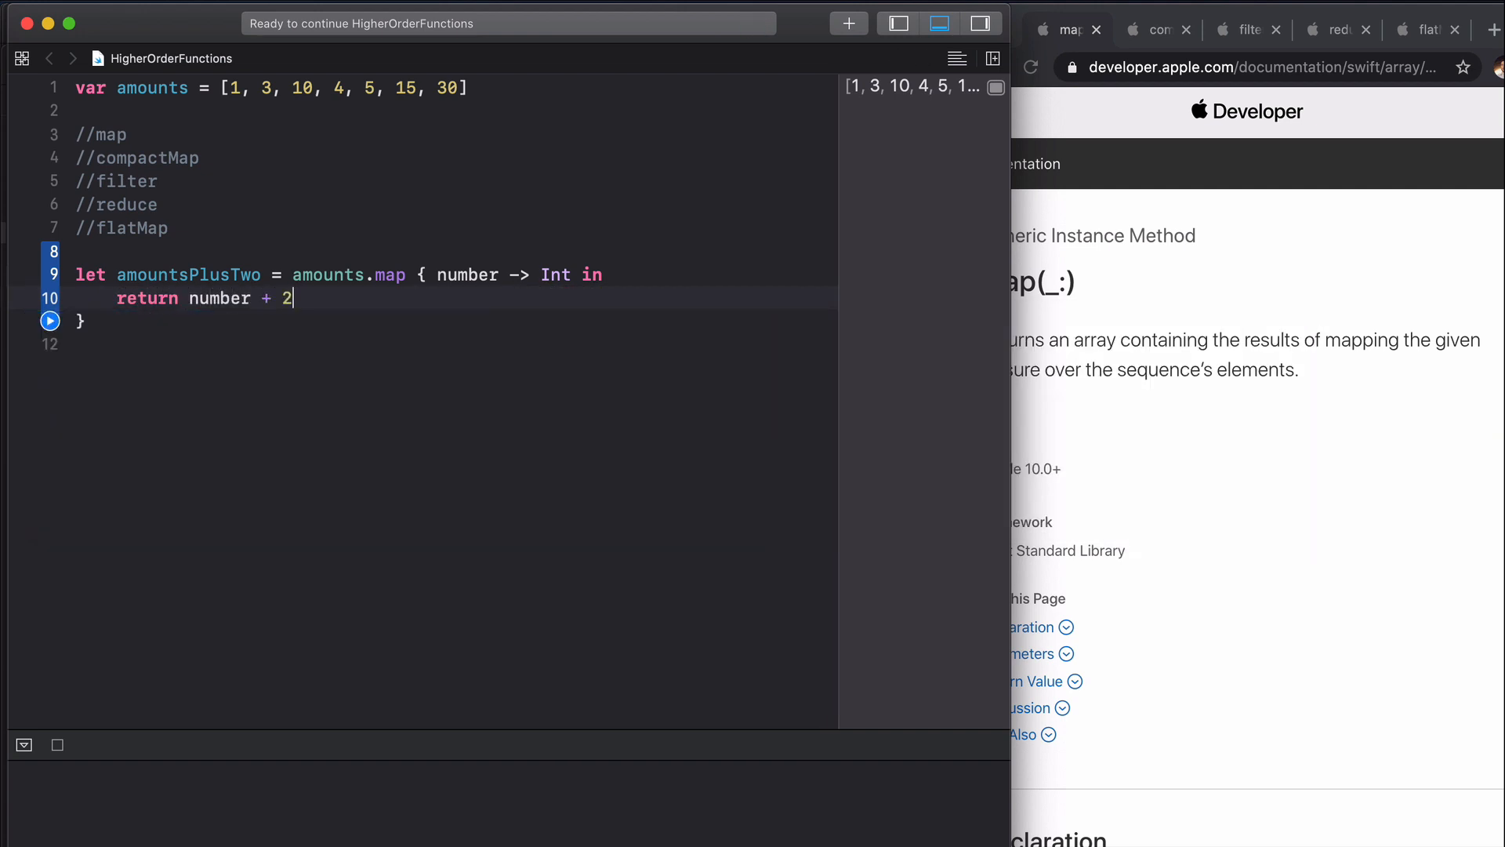
# Step: Print amountsPlusTwo and run the playground to show [3, 5, 12, 6, 7, 17, 32]
pyautogui.write('print(a')
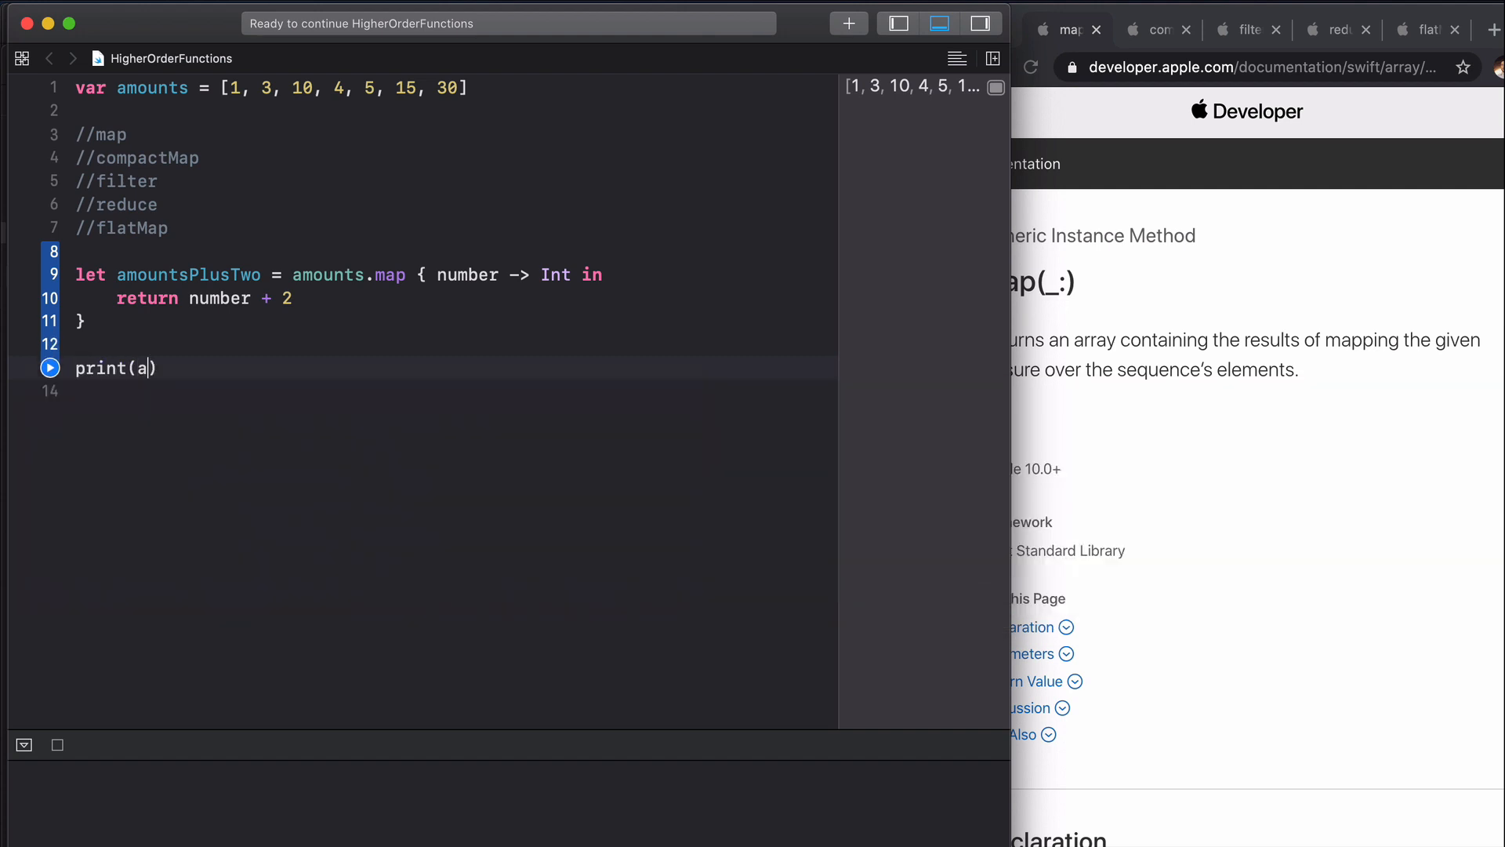
pyautogui.write('mountsPlusTwo')
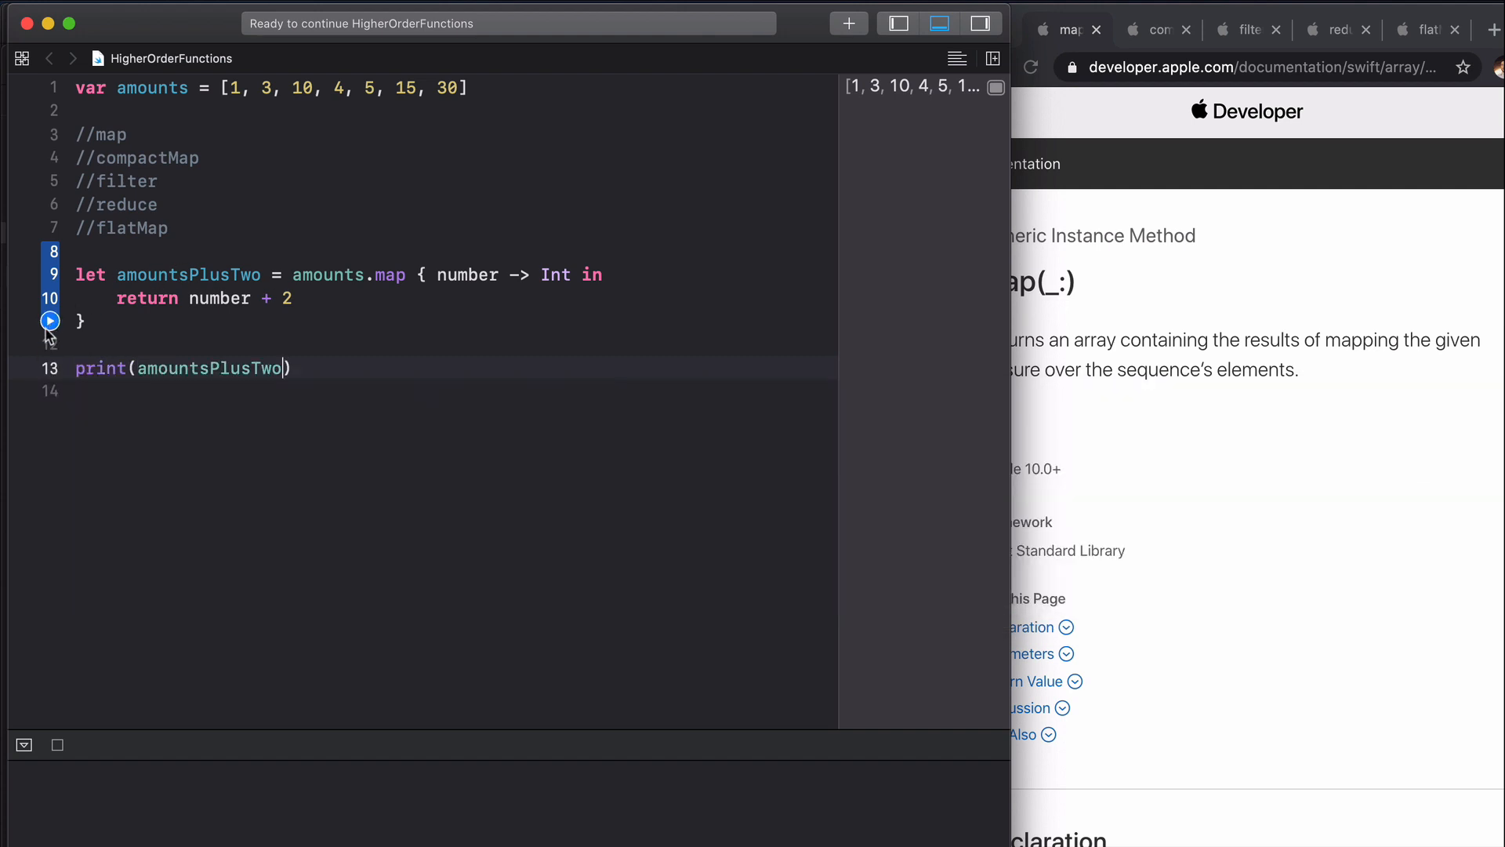
pyautogui.click(50, 320)
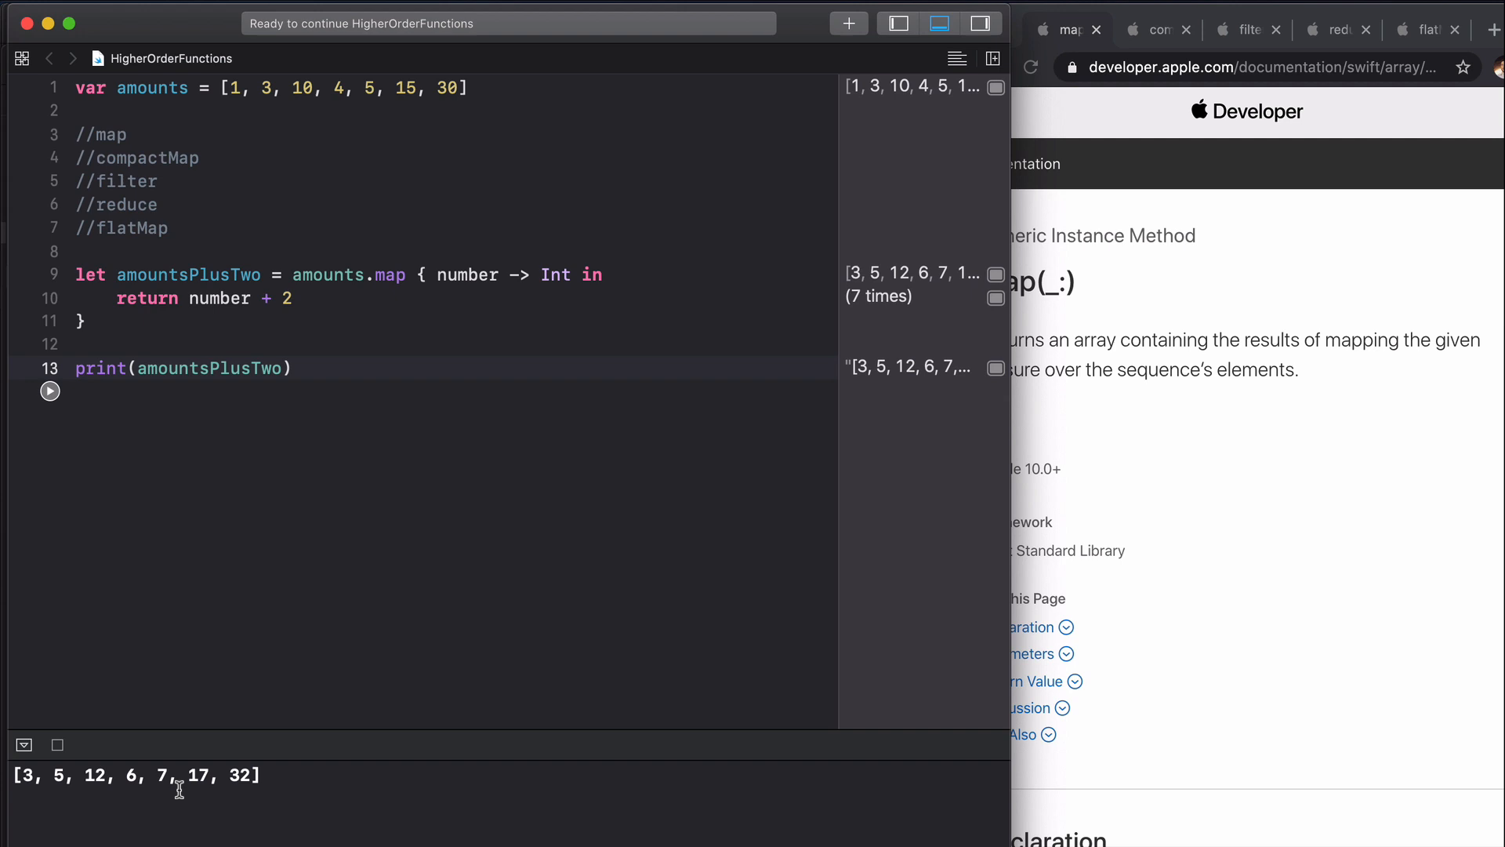
pyautogui.moveTo(163, 774)
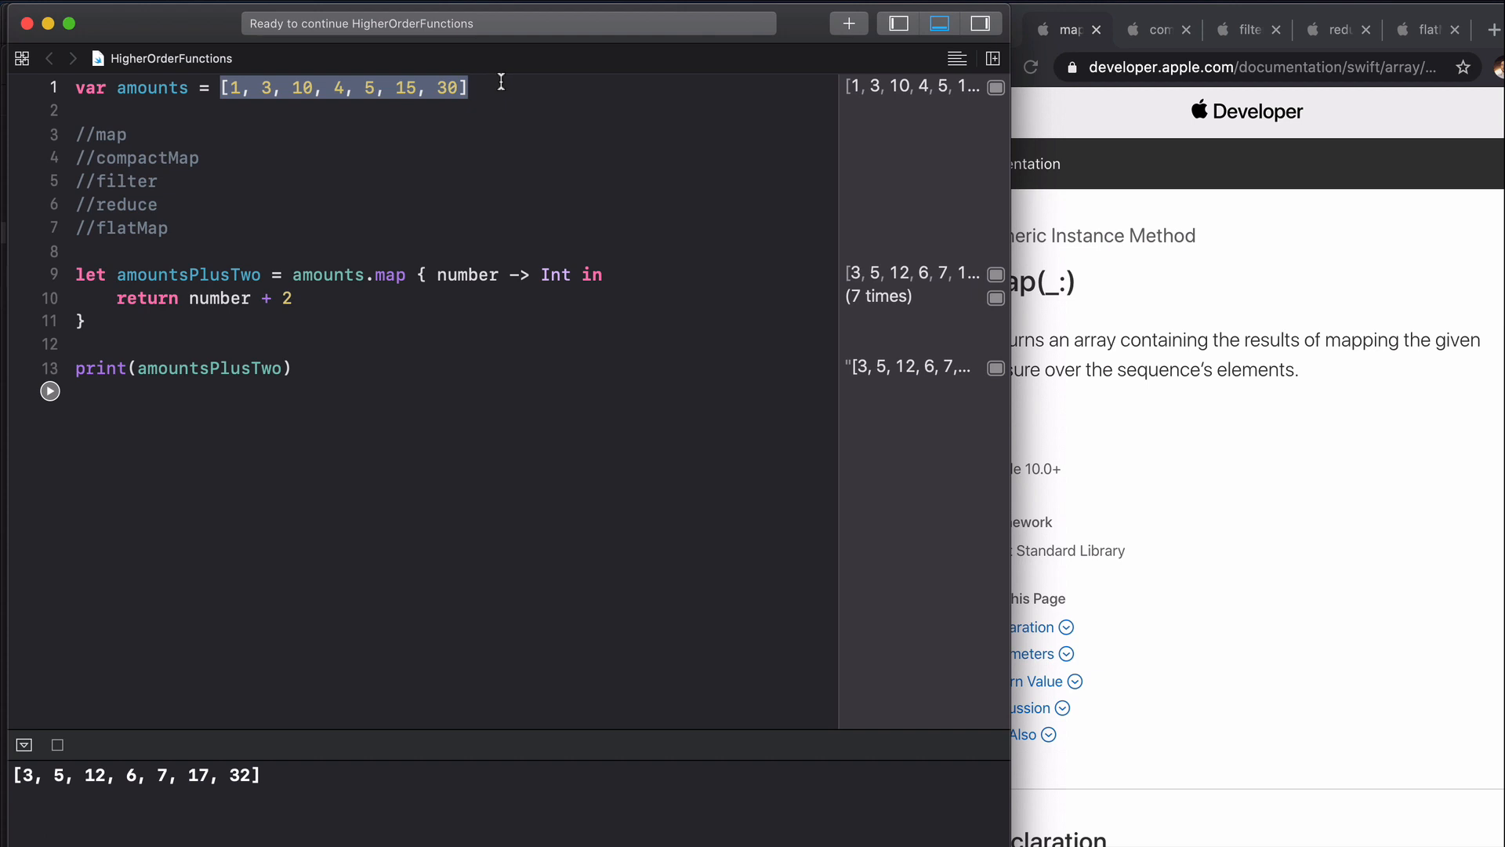
pyautogui.moveTo(279, 740)
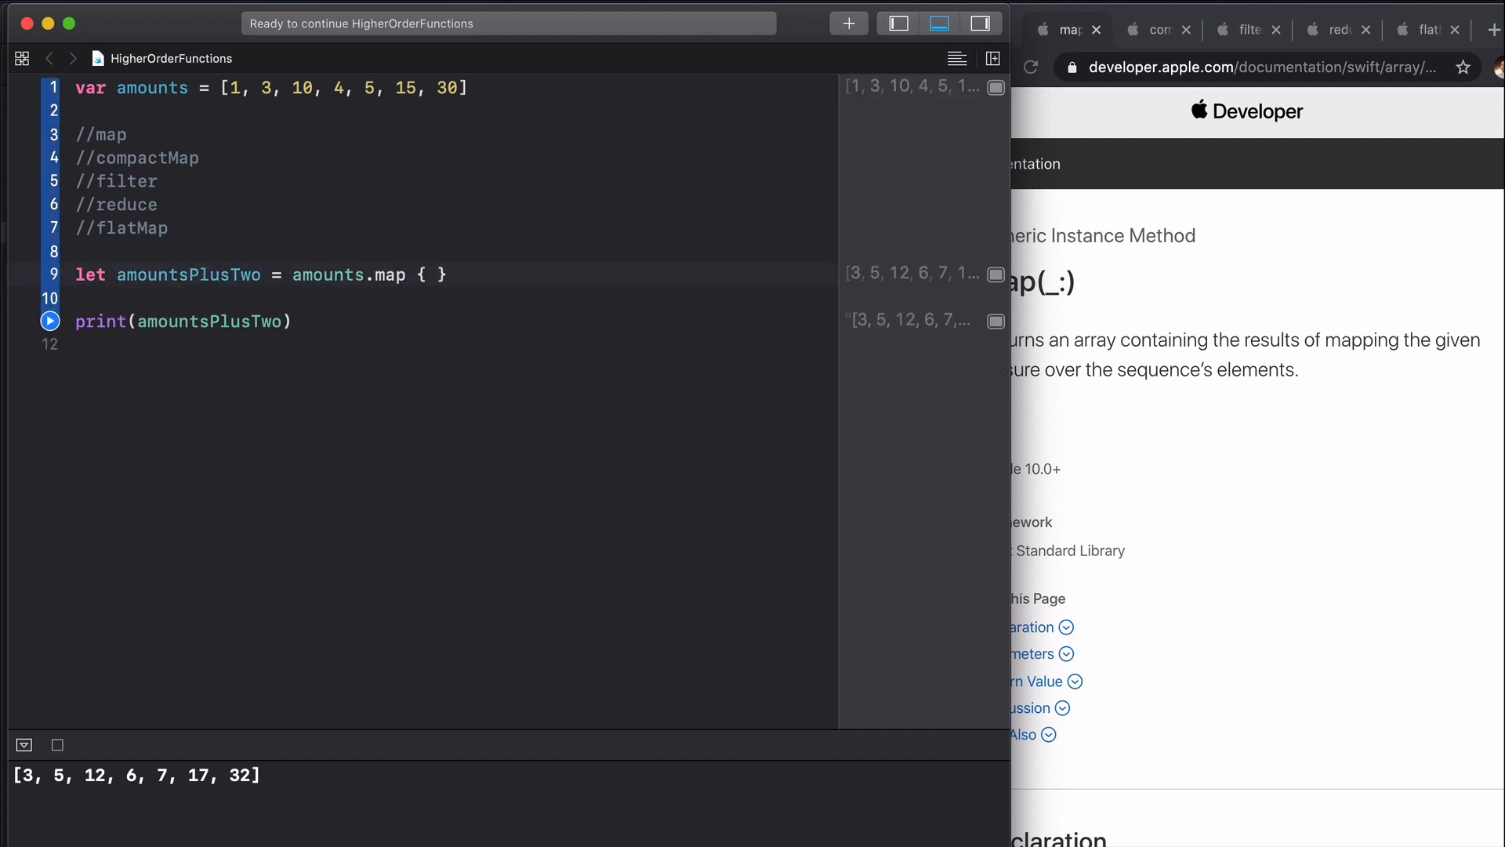
# Step: Condense the map closure to the shorthand { $0 + 2 }
pyautogui.write('$0 +')
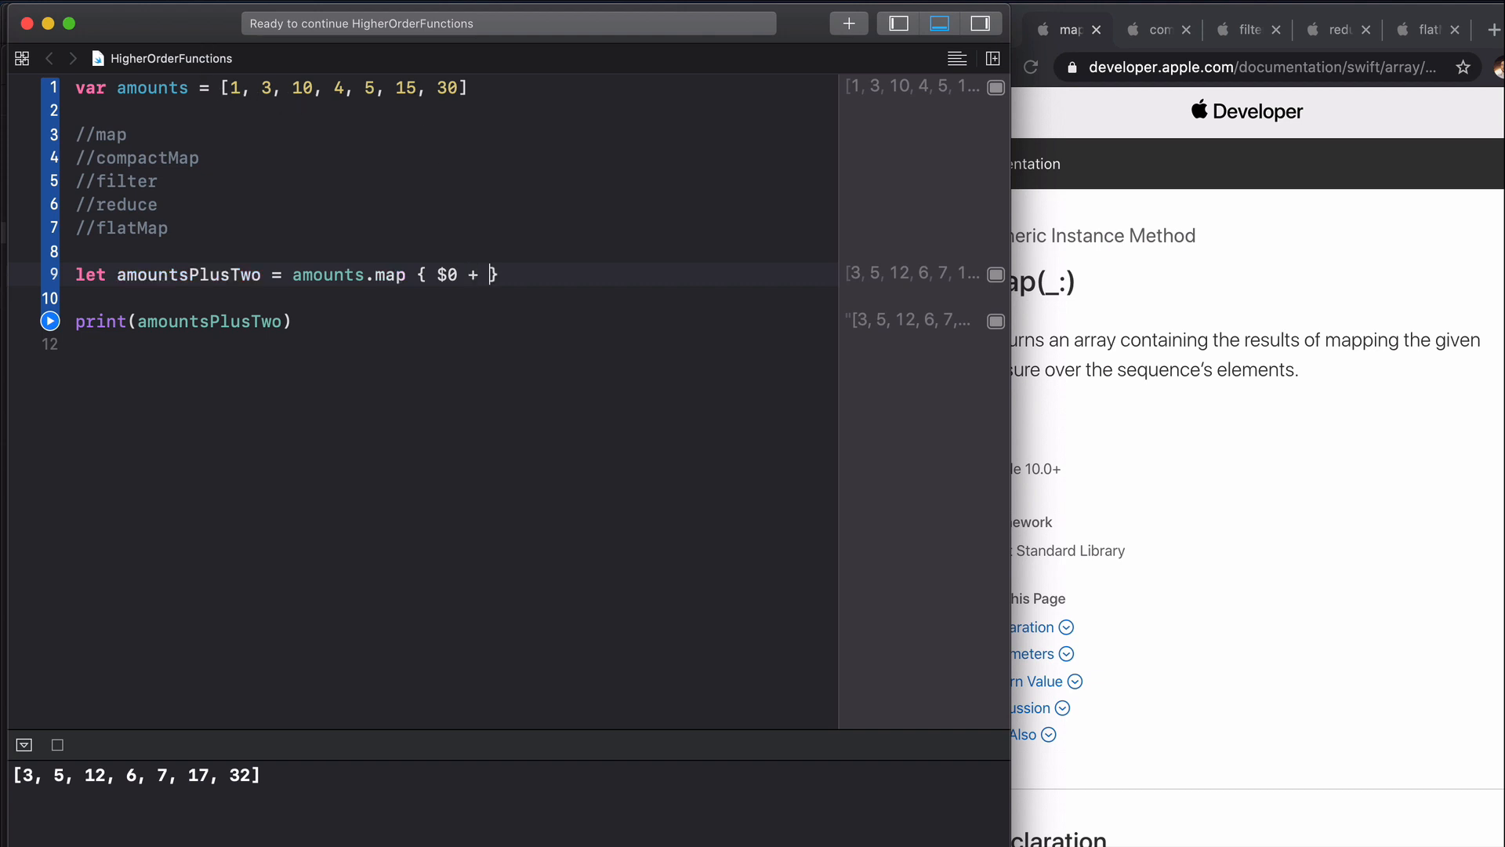
pyautogui.write('2')
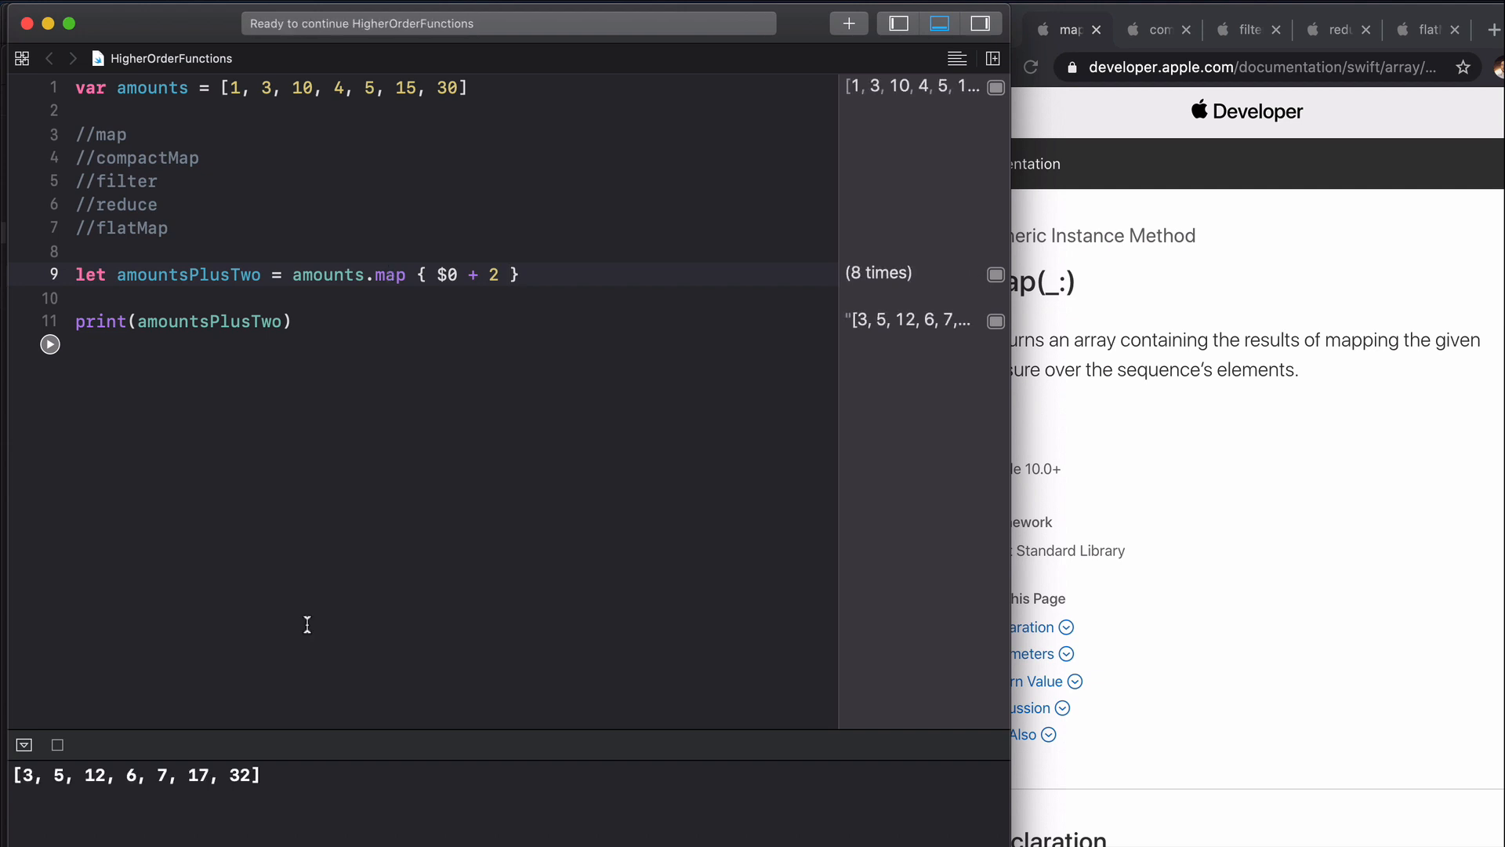
pyautogui.moveTo(470, 268)
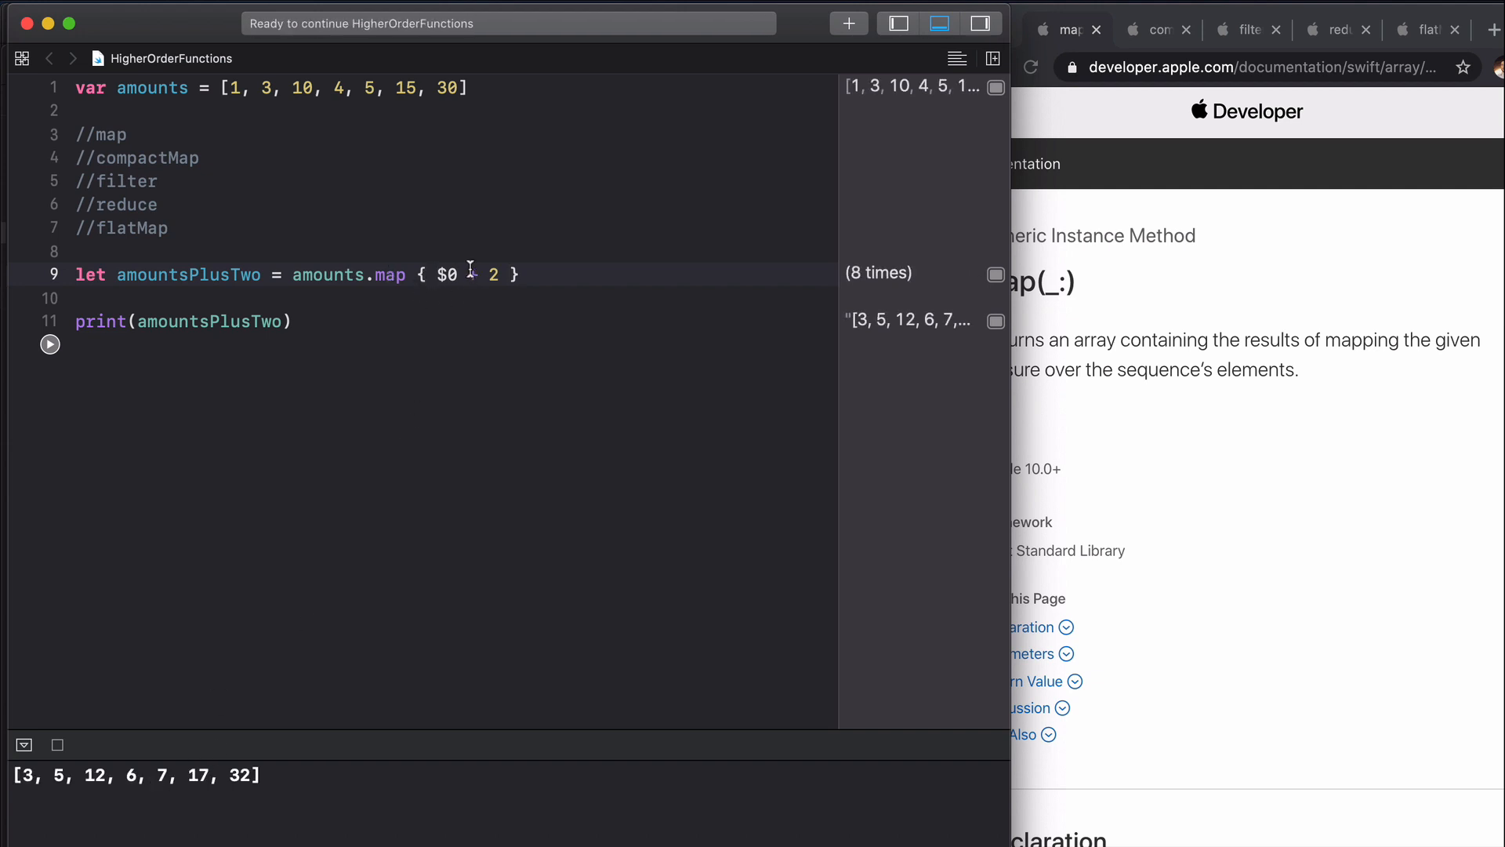
pyautogui.moveTo(176, 157)
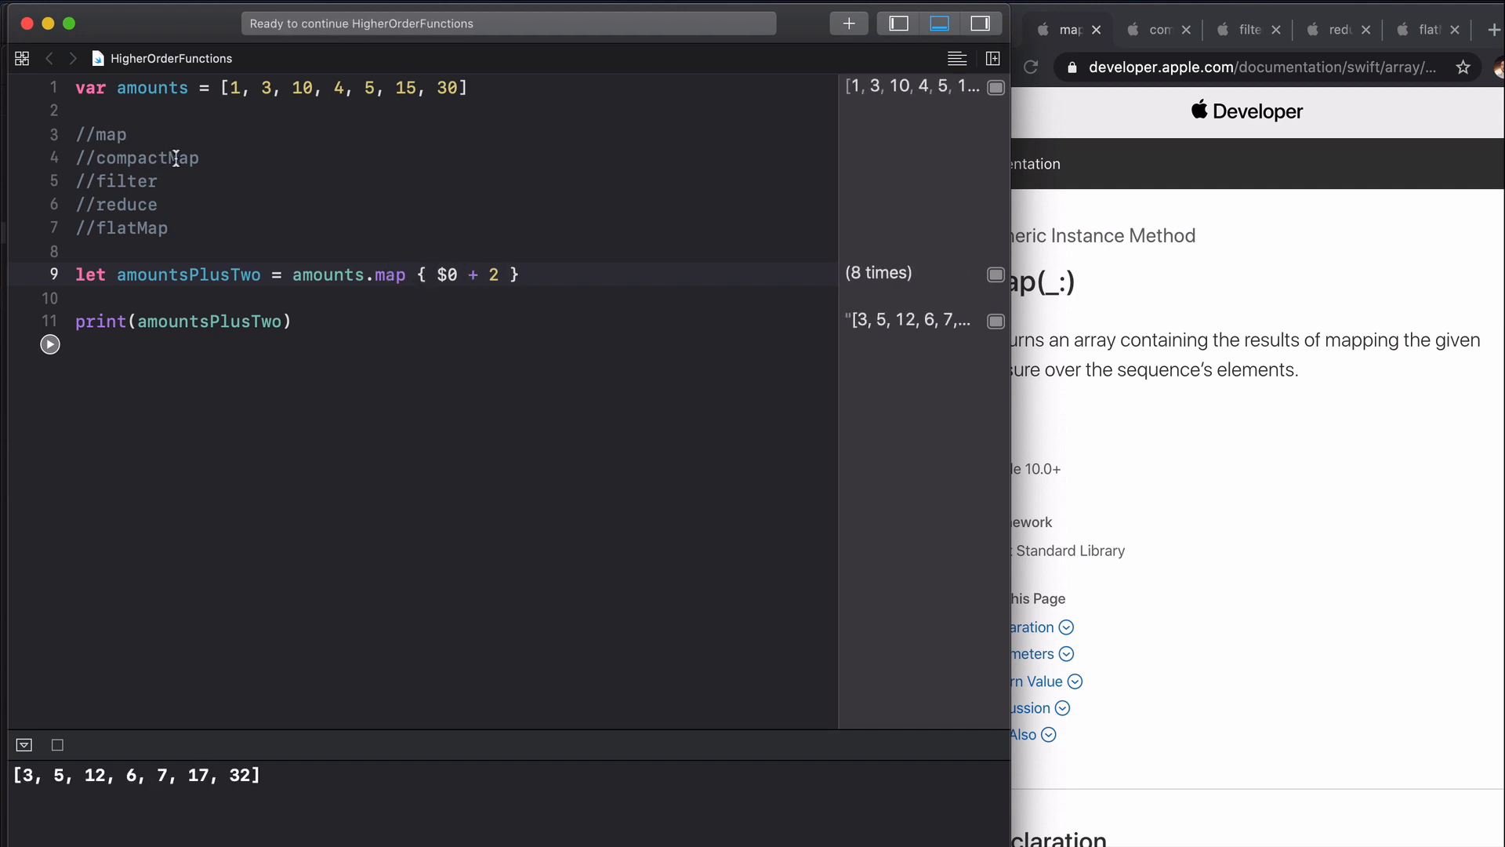
# Step: Show Apple's compactMap(_:) documentation page in Chrome
pyautogui.click(1157, 30)
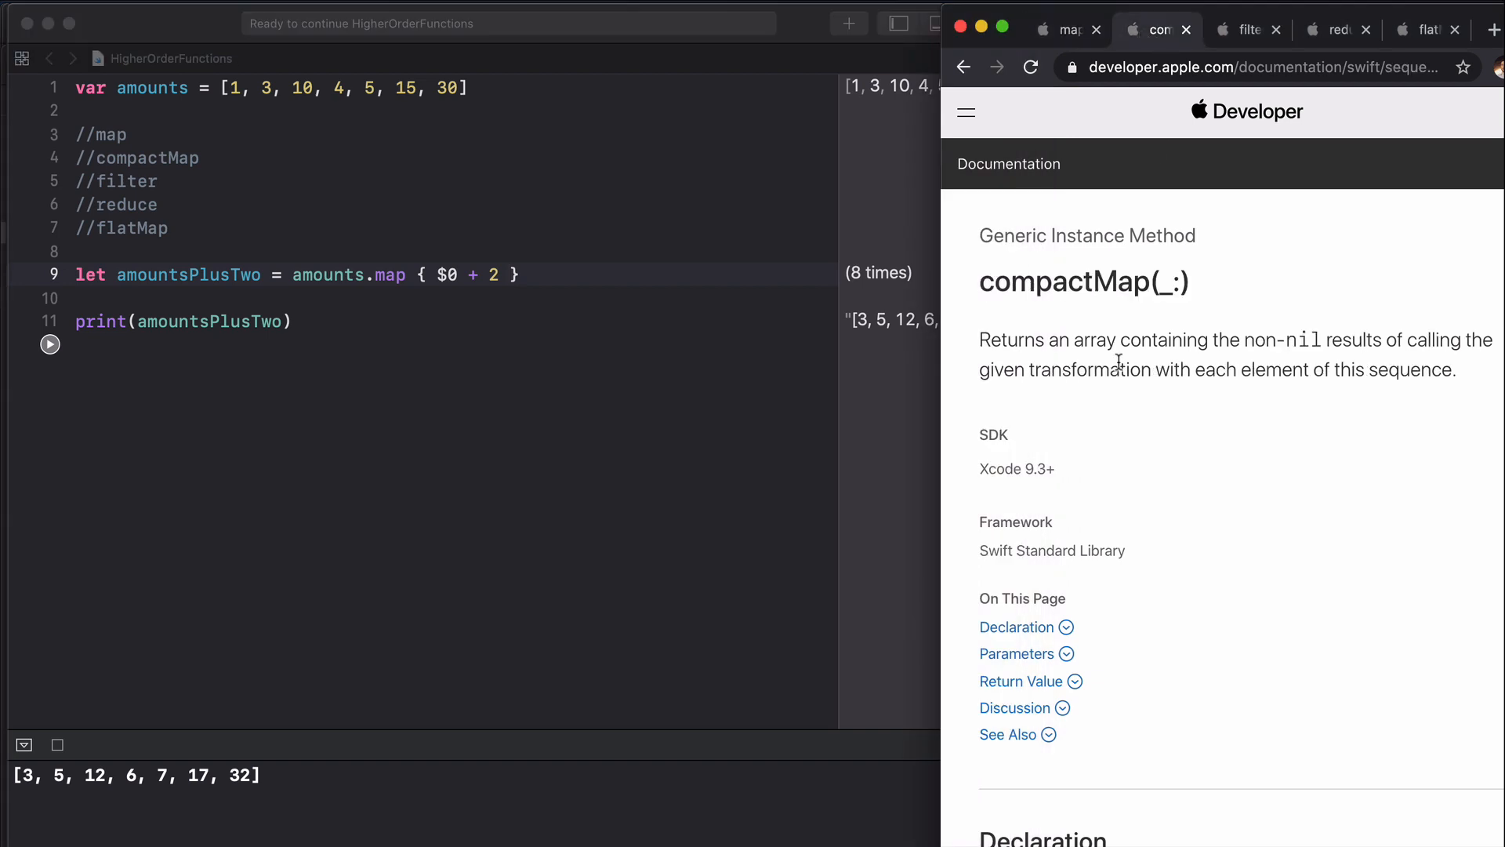
pyautogui.moveTo(1139, 490)
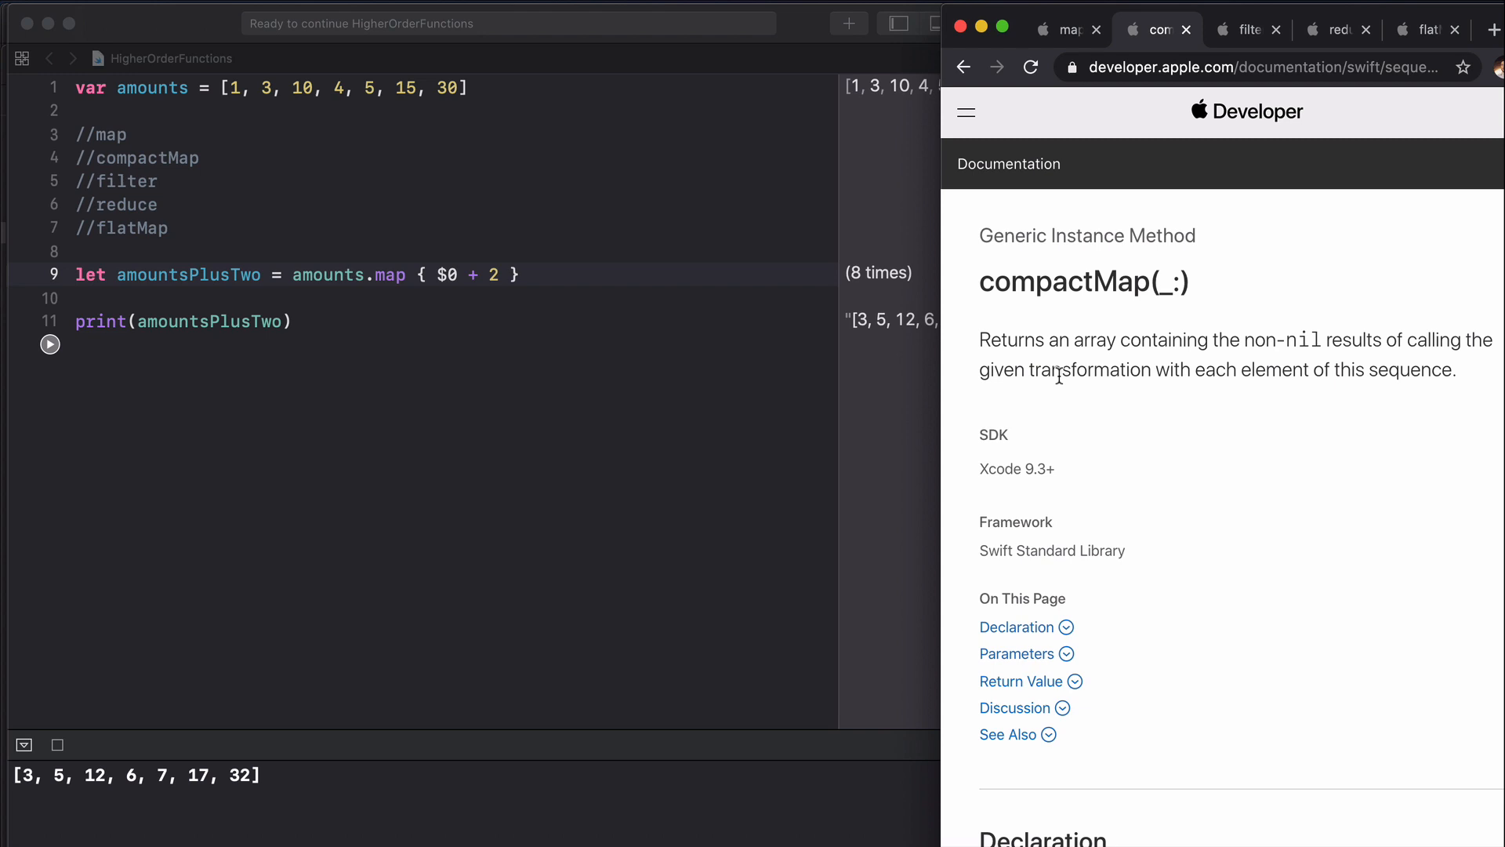
pyautogui.moveTo(1054, 402)
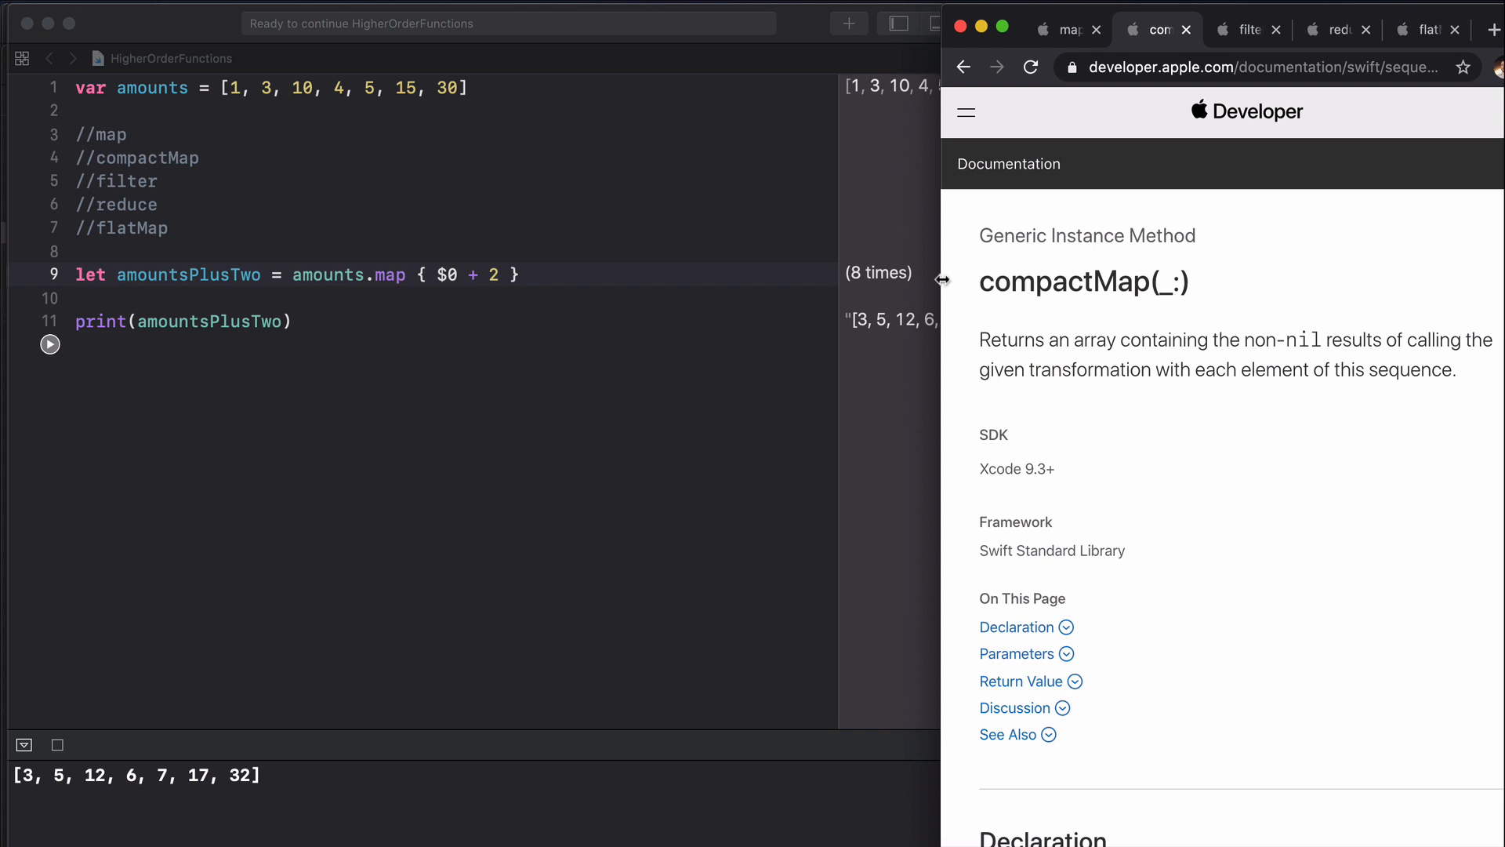
pyautogui.moveTo(301, 199)
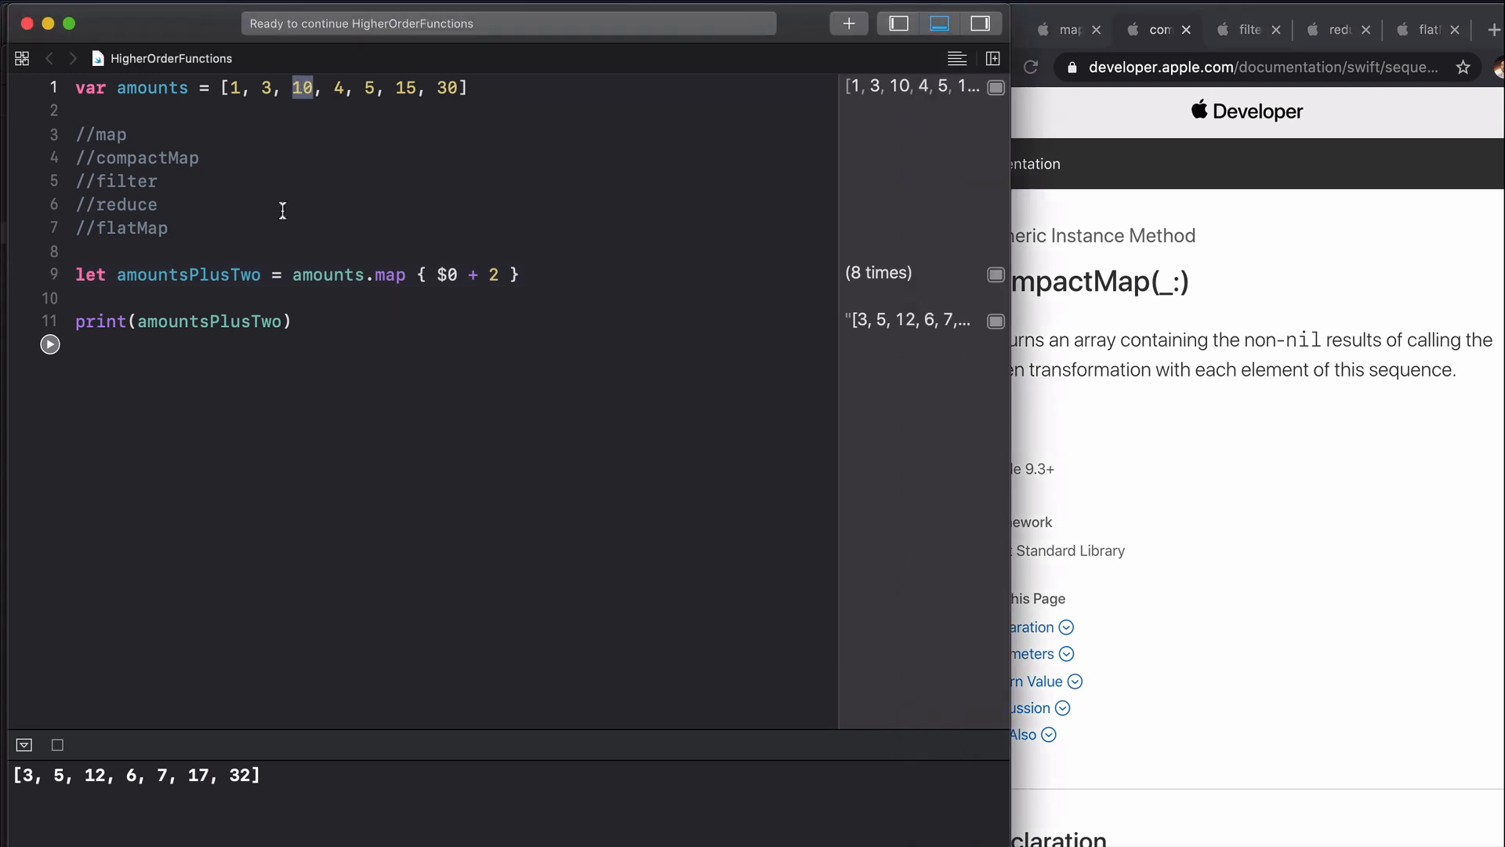
# Step: Insert nil into amounts and change the call to compactMap { $0 }
pyautogui.write('ni')
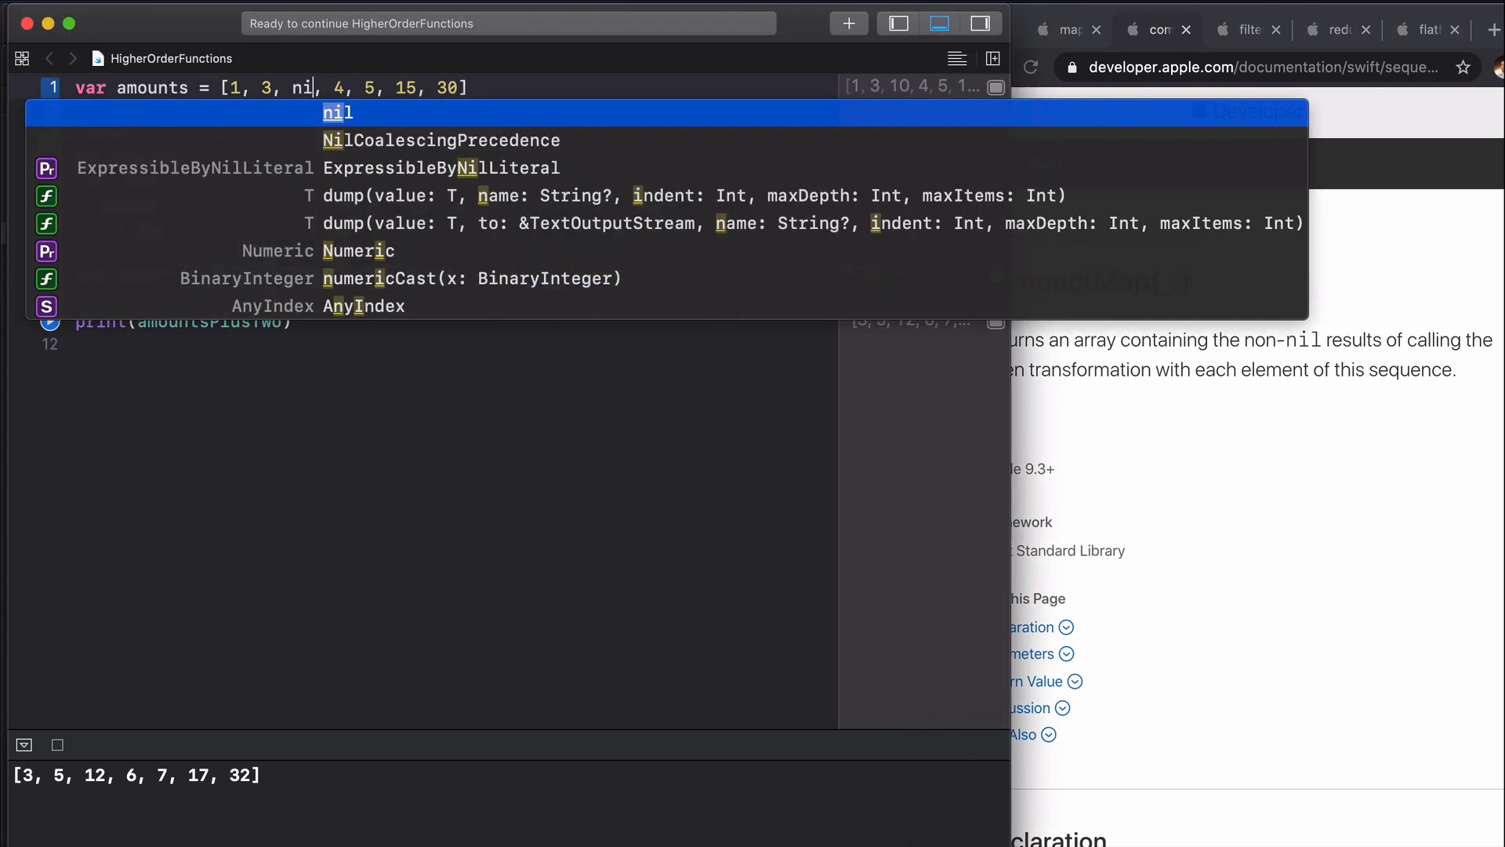
pyautogui.press('Escape')
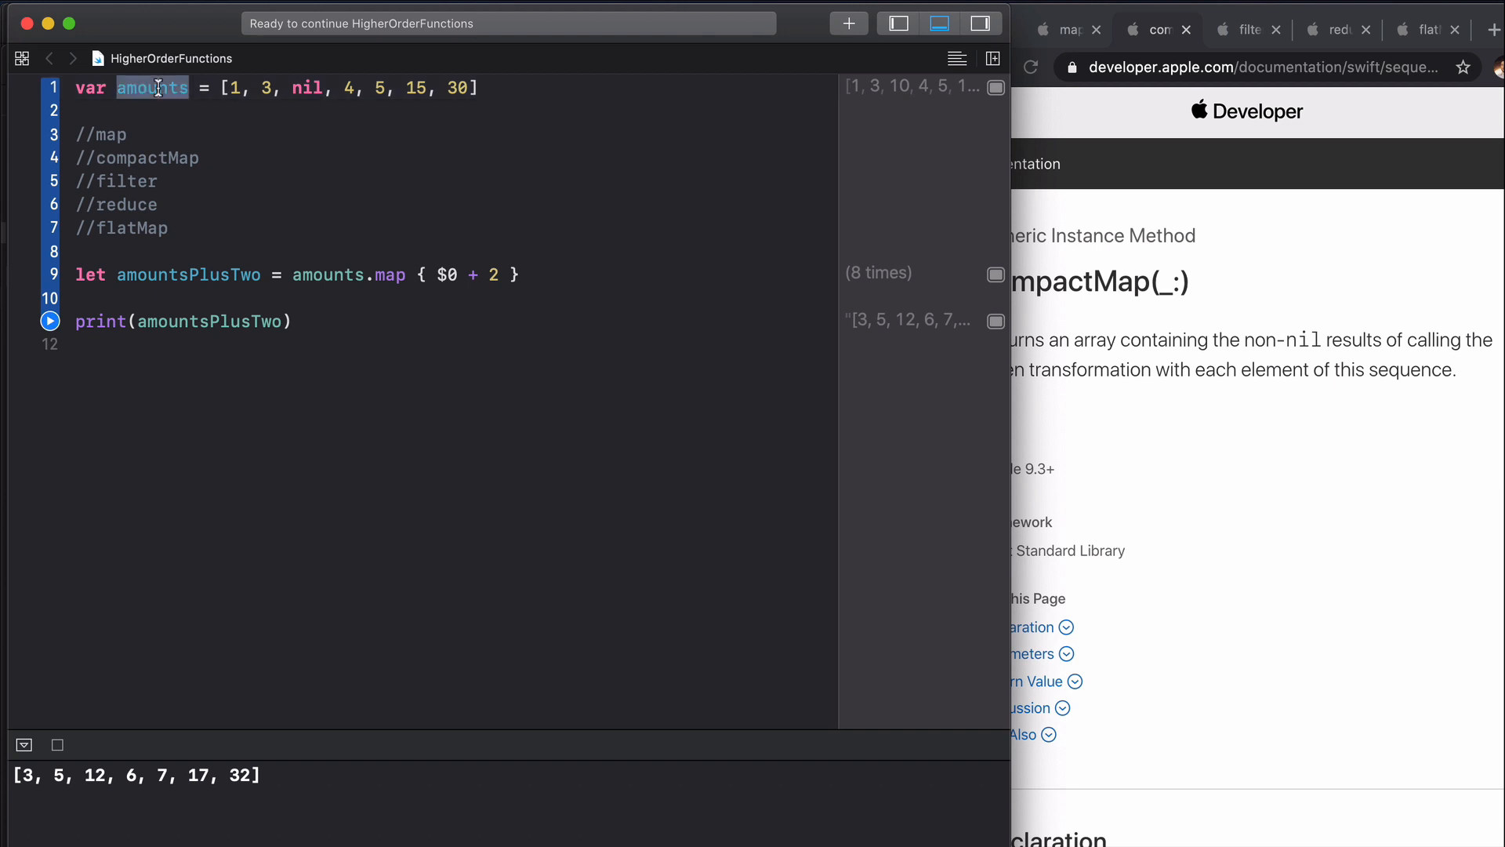
pyautogui.moveTo(211, 180)
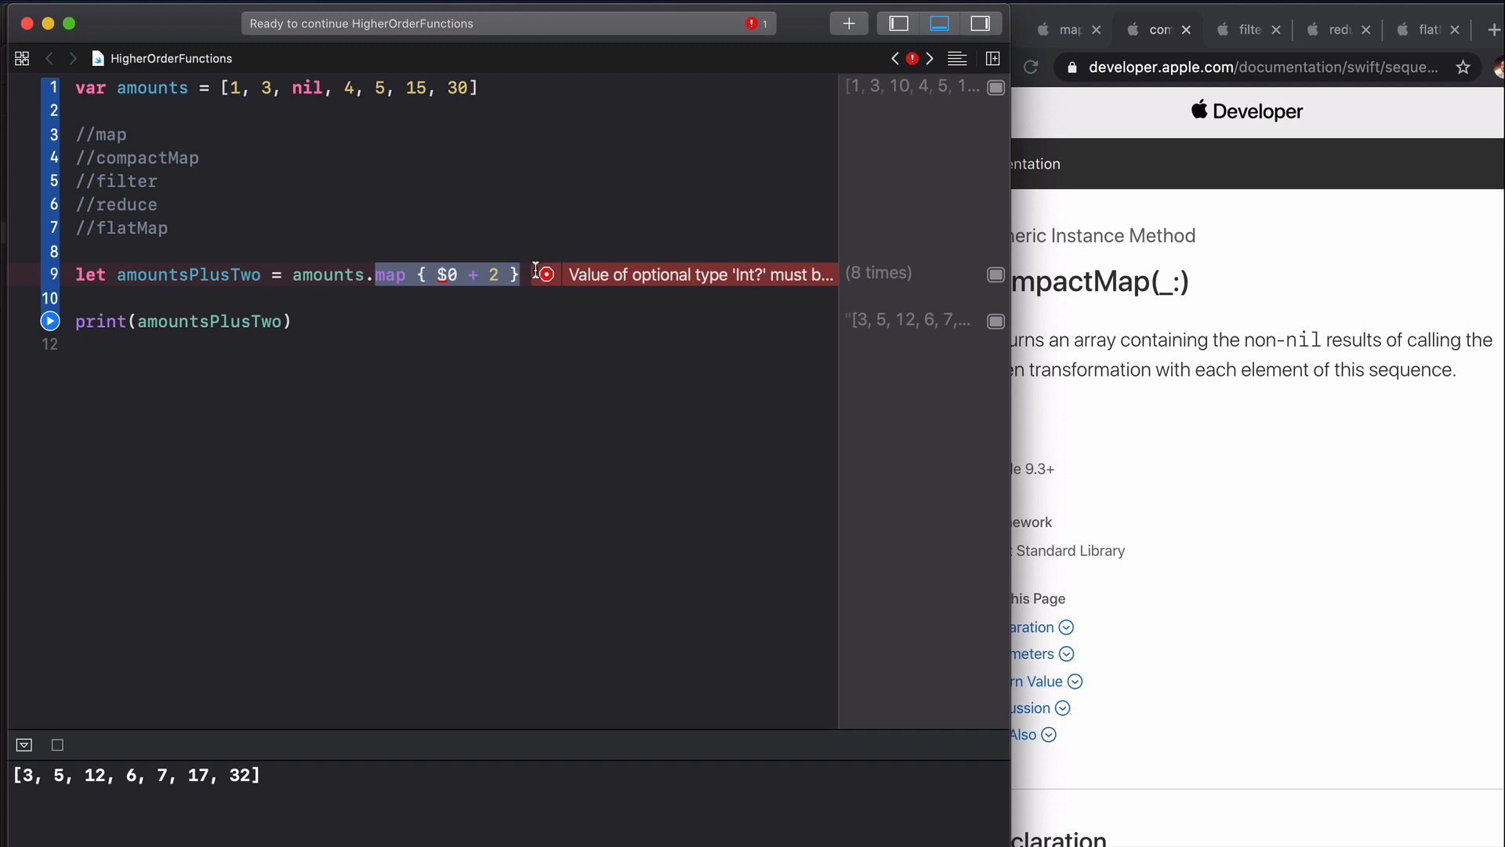
pyautogui.write('compactM')
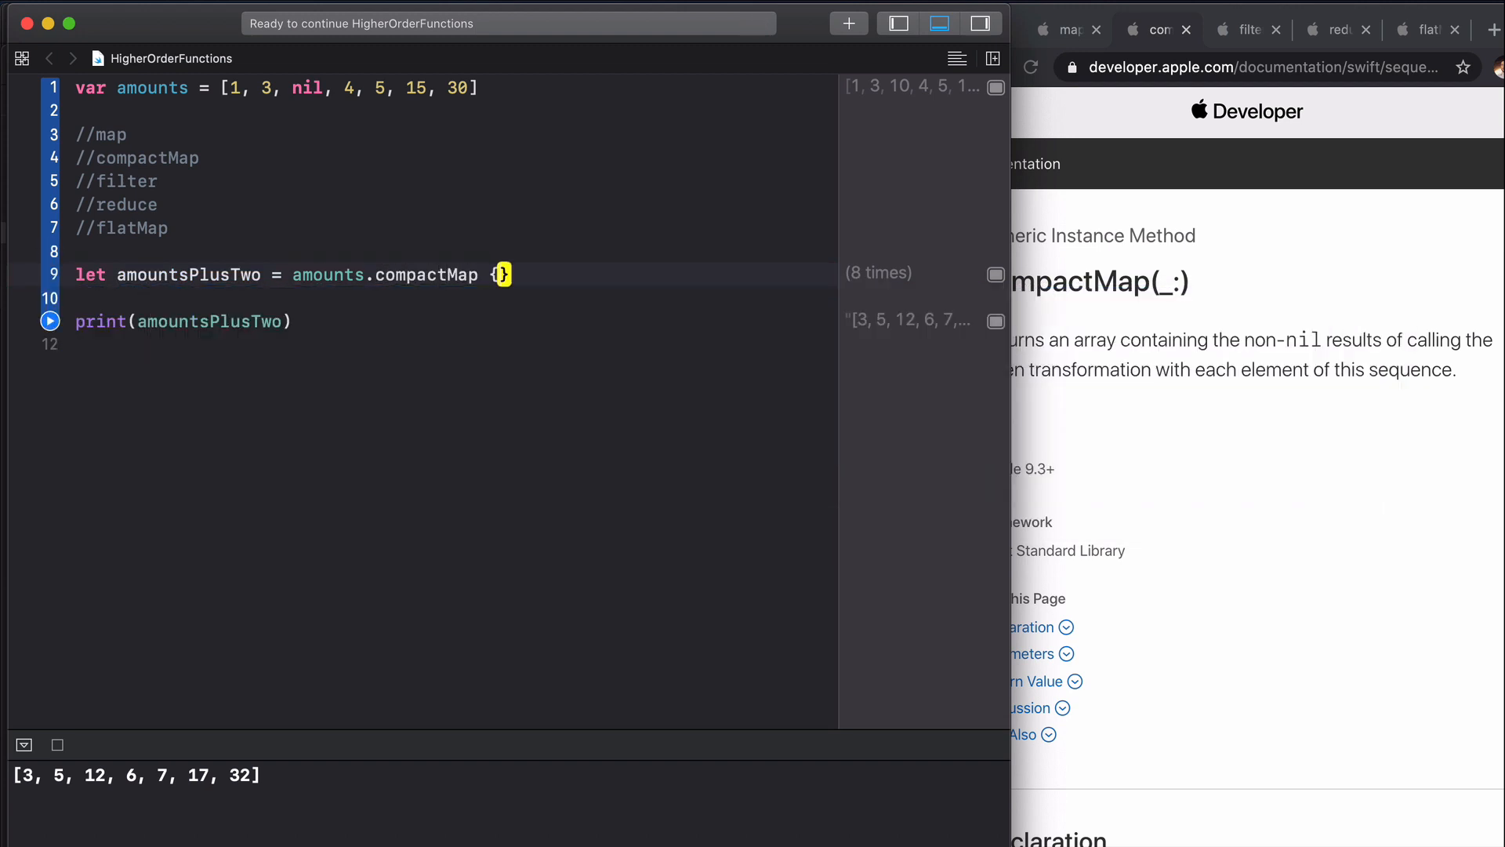
pyautogui.write('$')
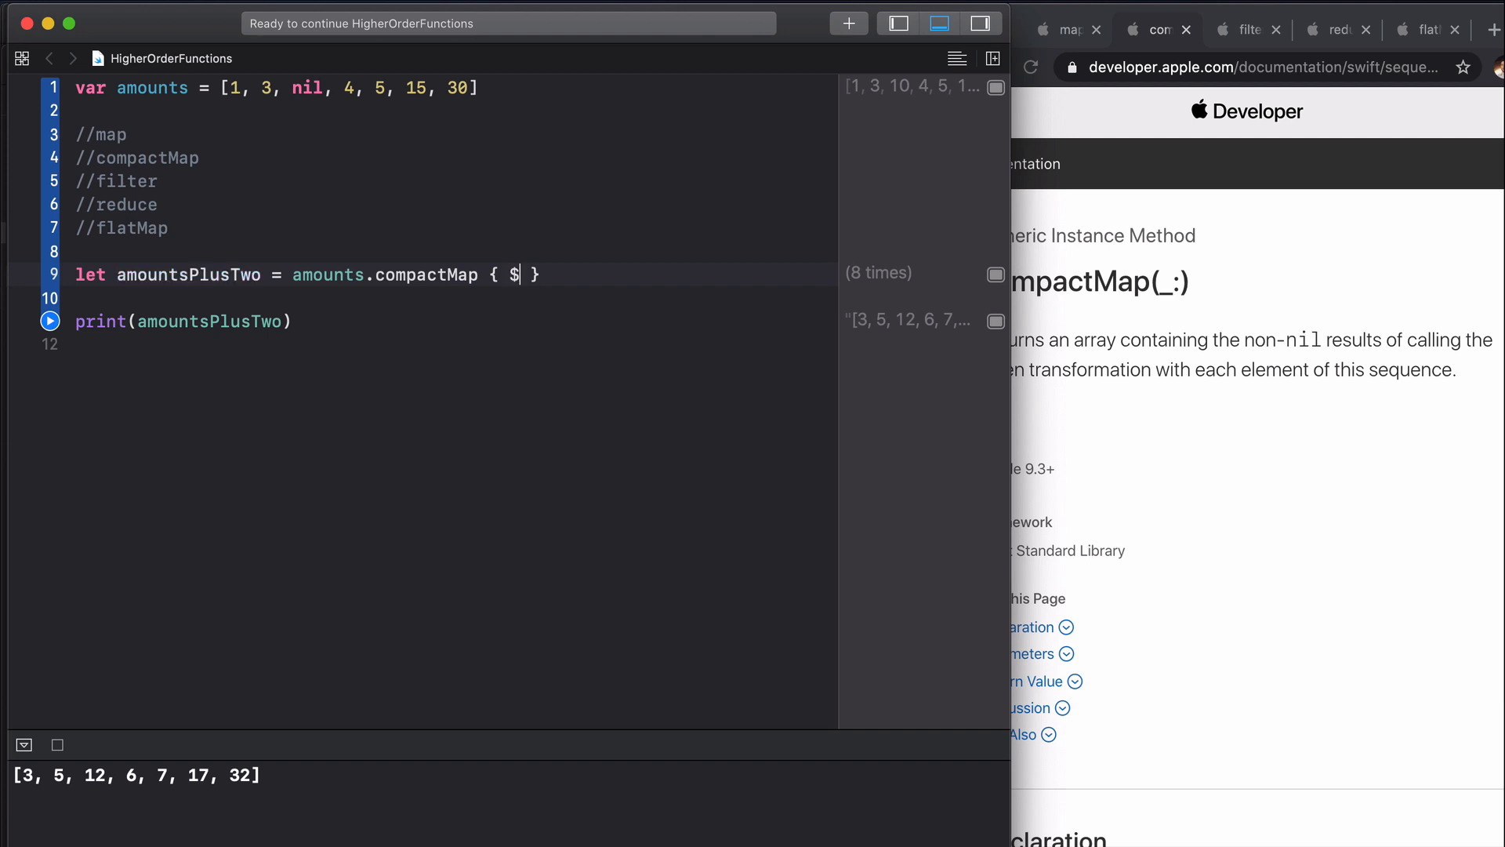
pyautogui.write('0')
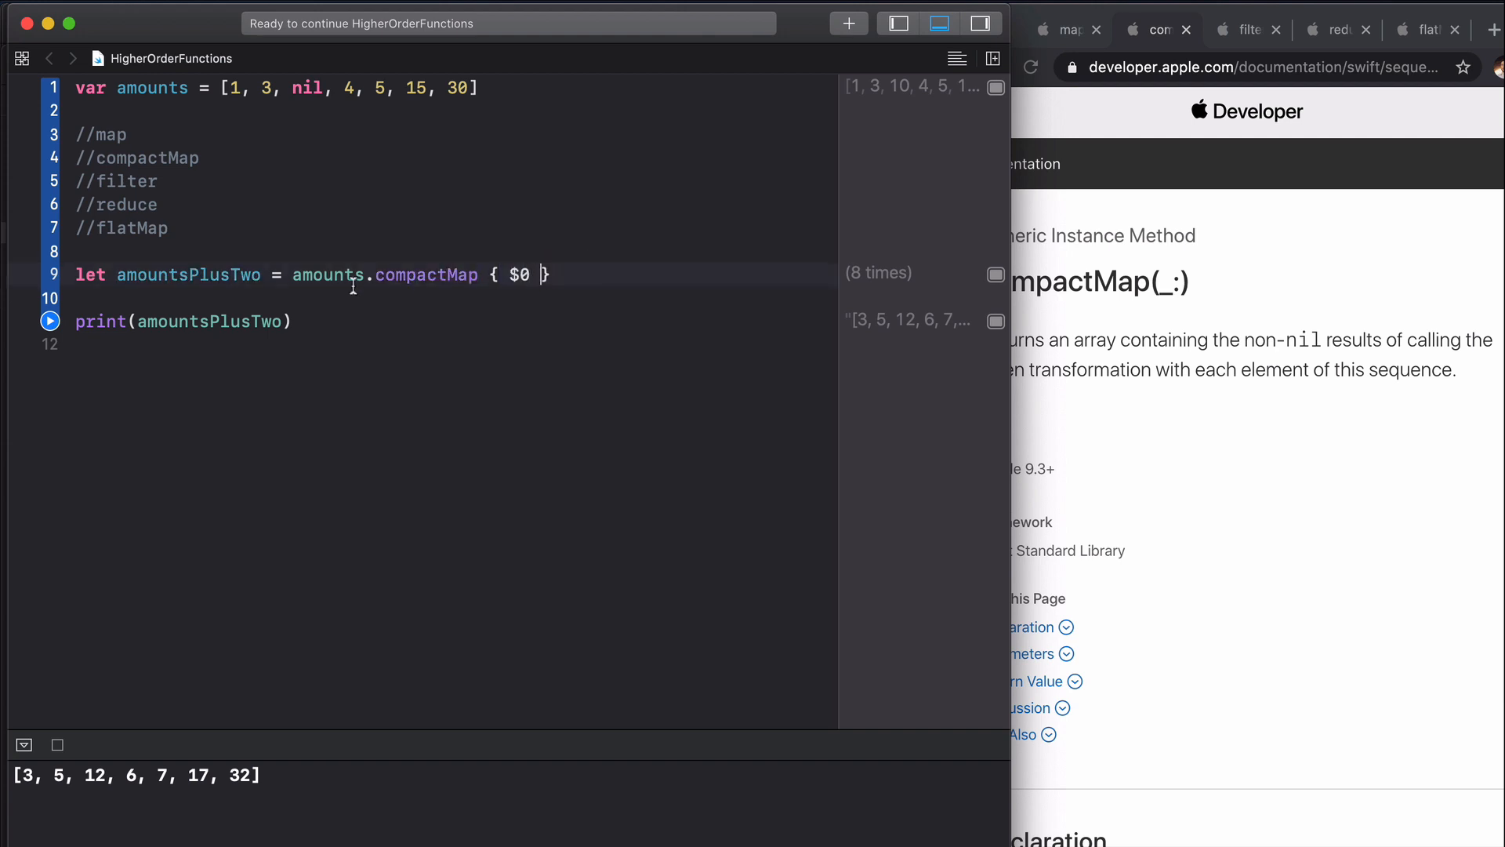
# Step: Rename the result to amountsNonOptional so it prints [1, 3, 4, 5, 15, 30]
pyautogui.doubleClick(226, 275)
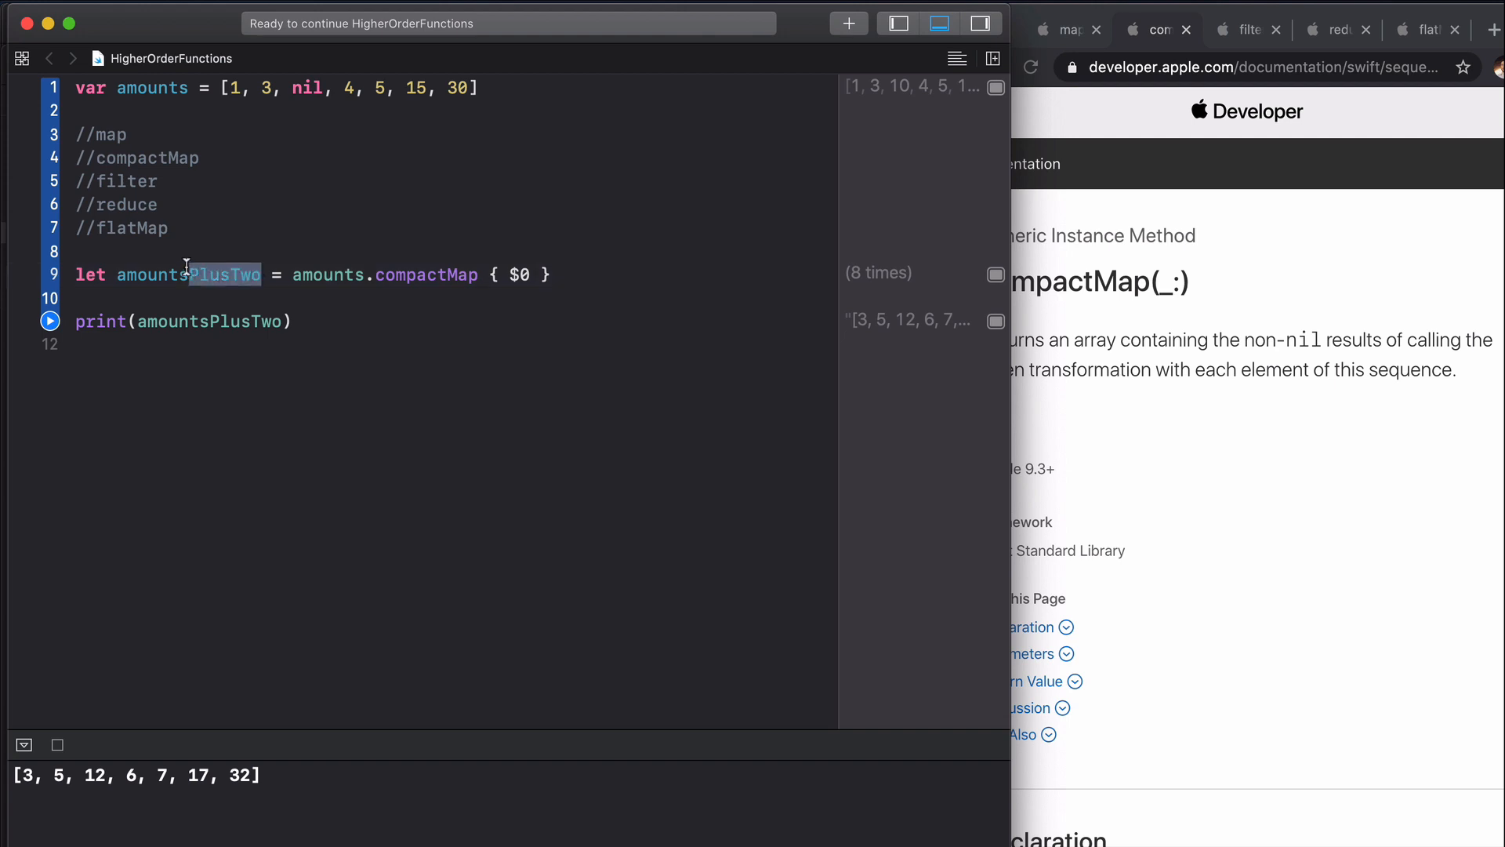
pyautogui.write('NonOptiona')
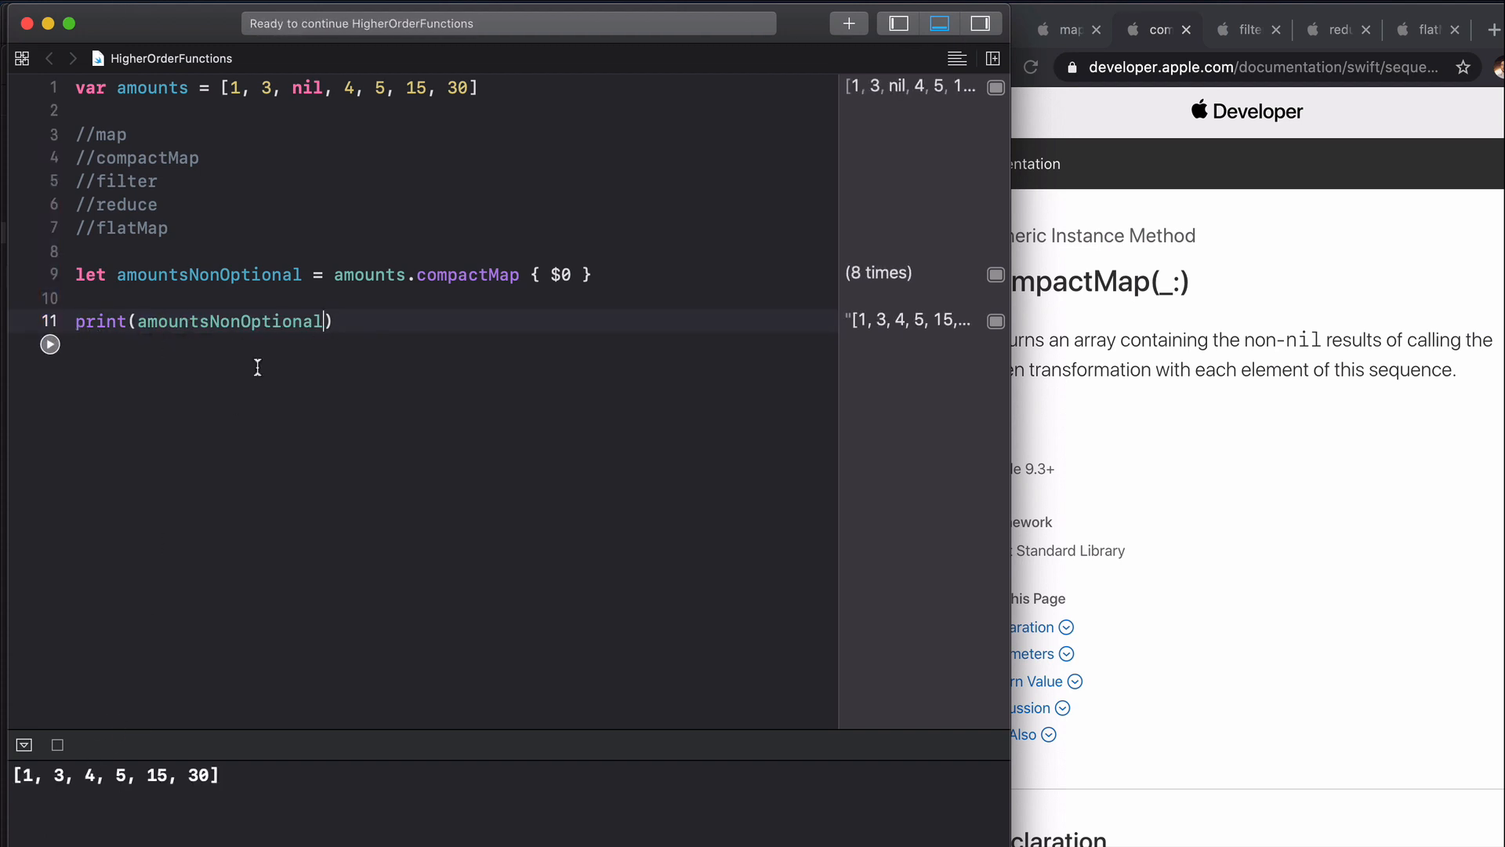
pyautogui.doubleClick(307, 88)
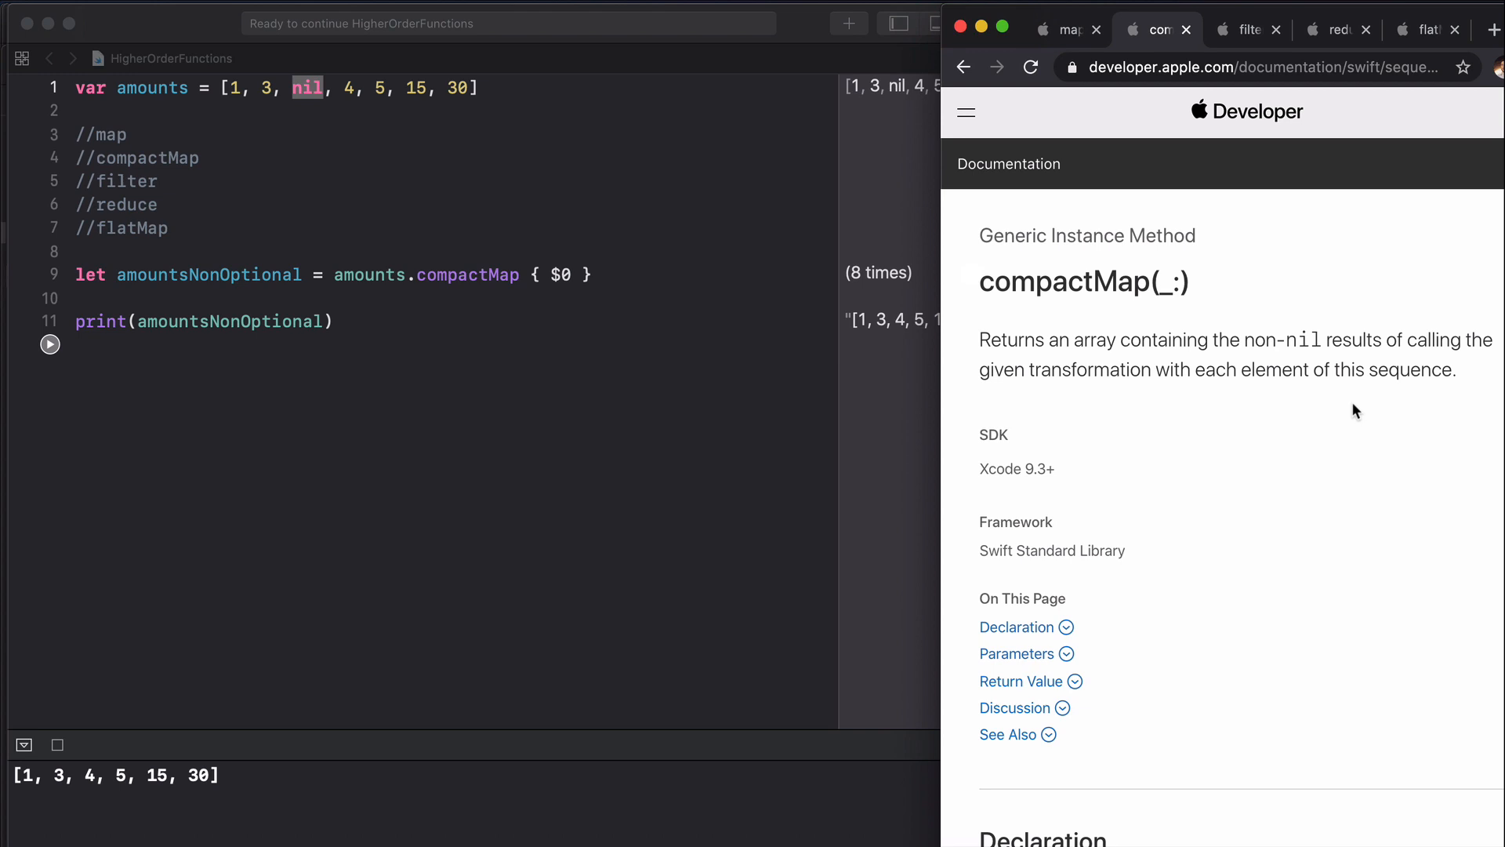
pyautogui.moveTo(585, 326)
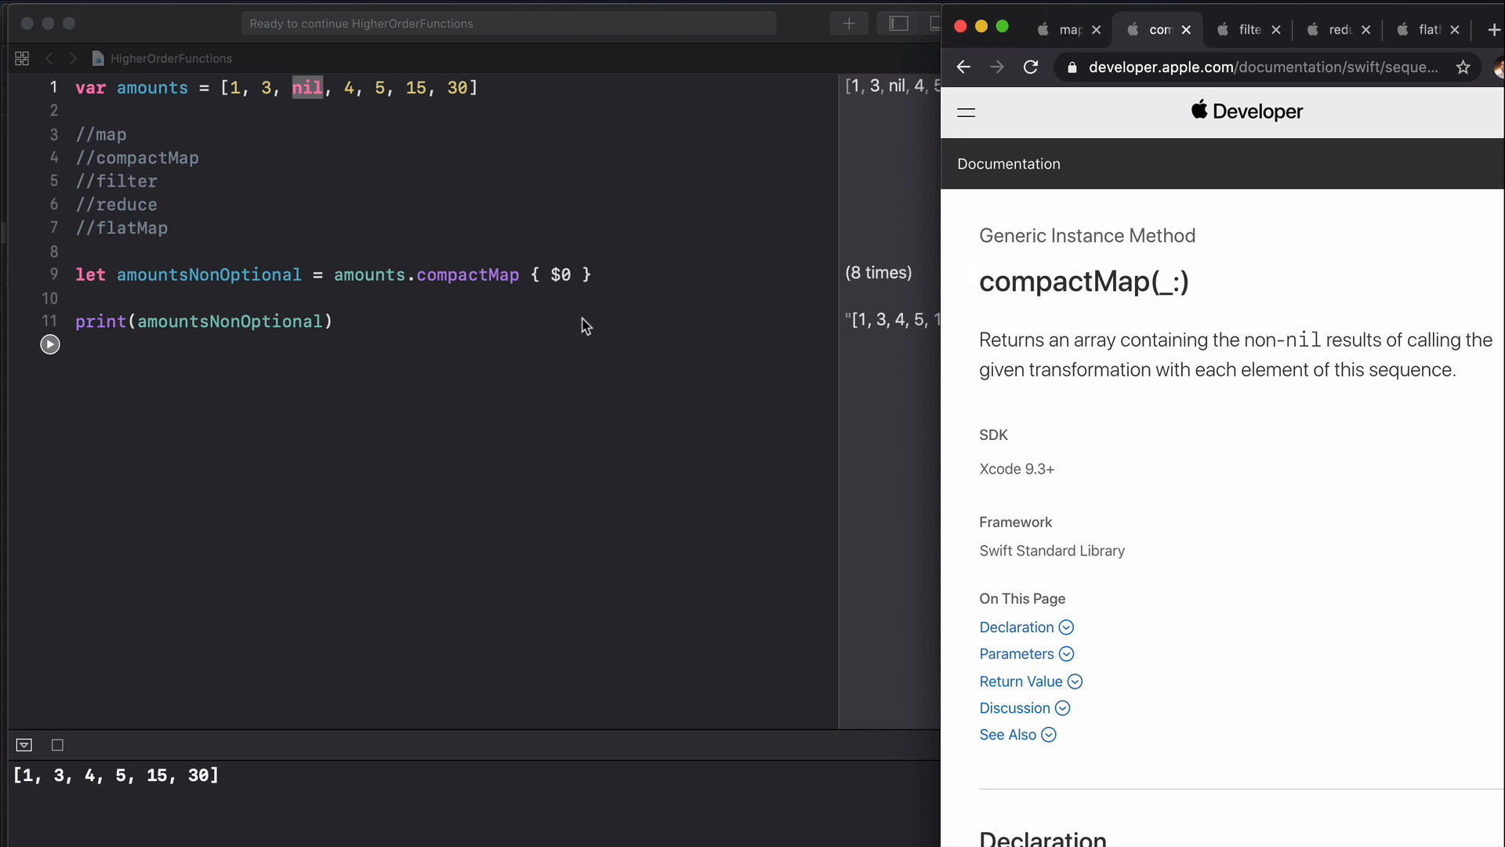
# Step: Show Apple's filter(_:) documentation page in Chrome
pyautogui.click(1246, 30)
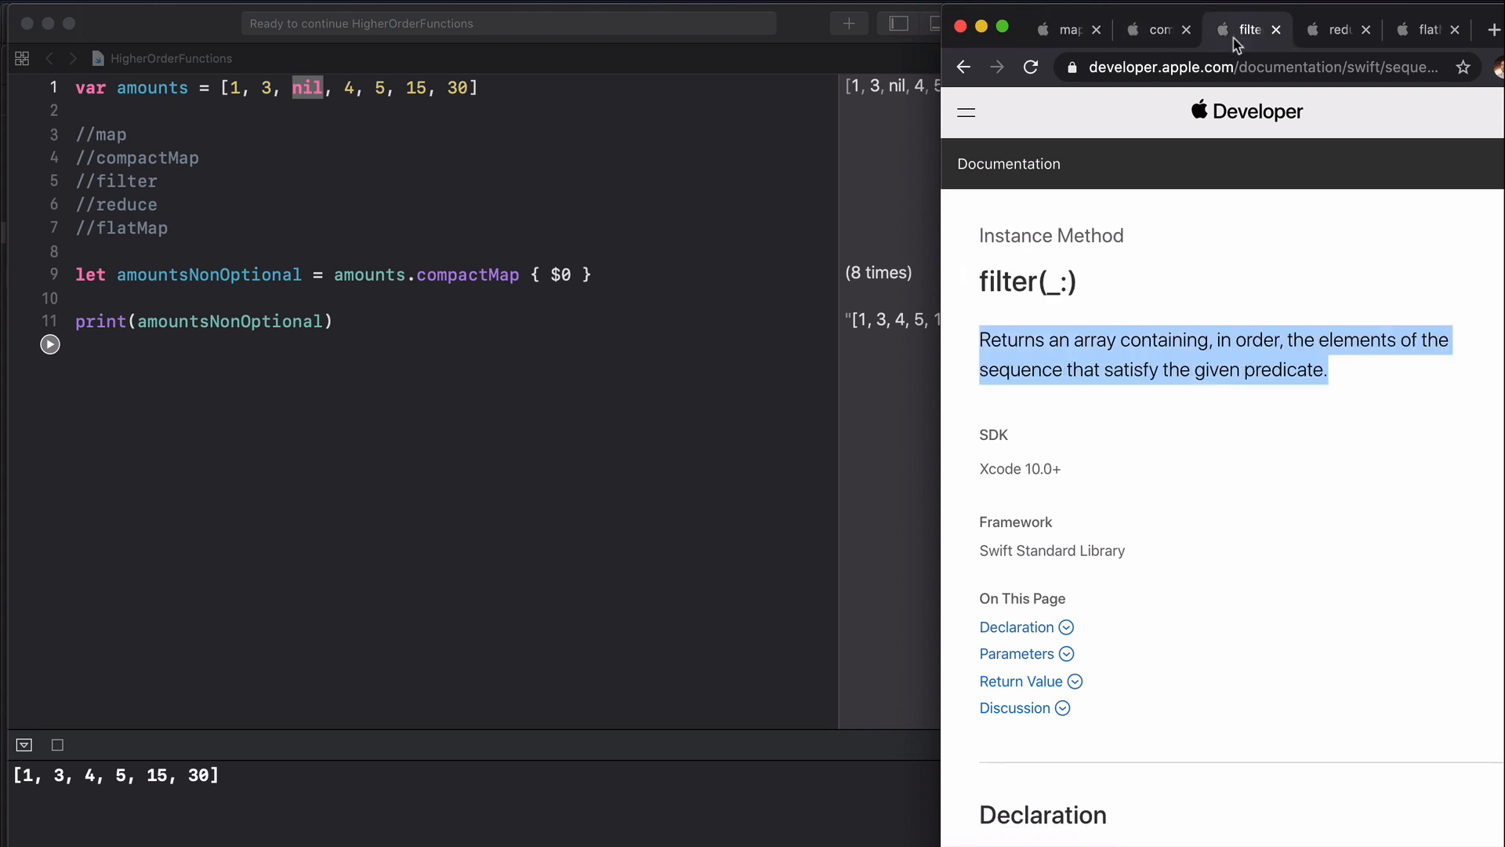
pyautogui.click(1021, 369)
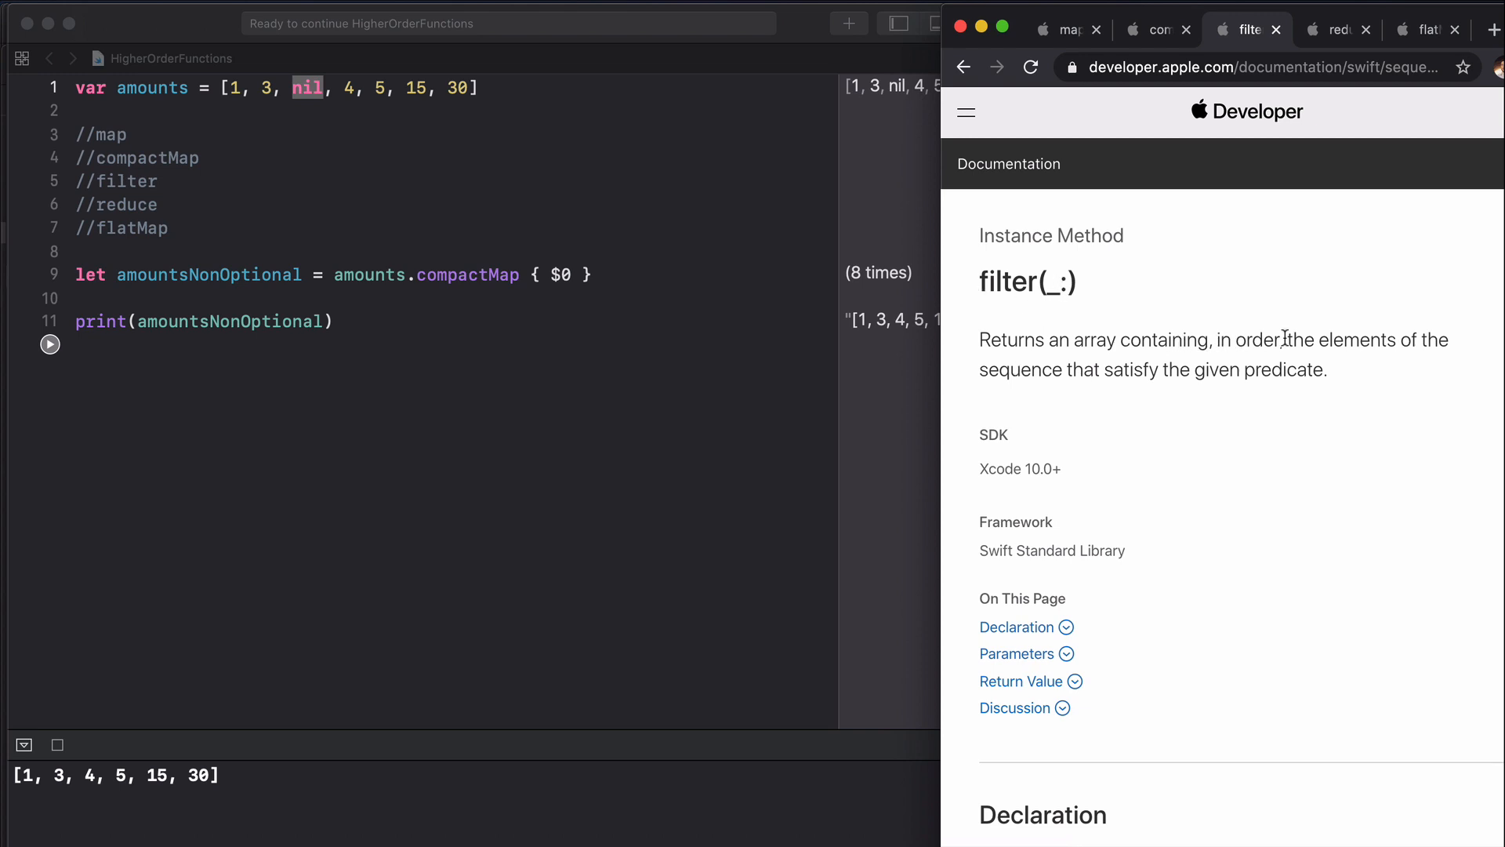
pyautogui.moveTo(1387, 373)
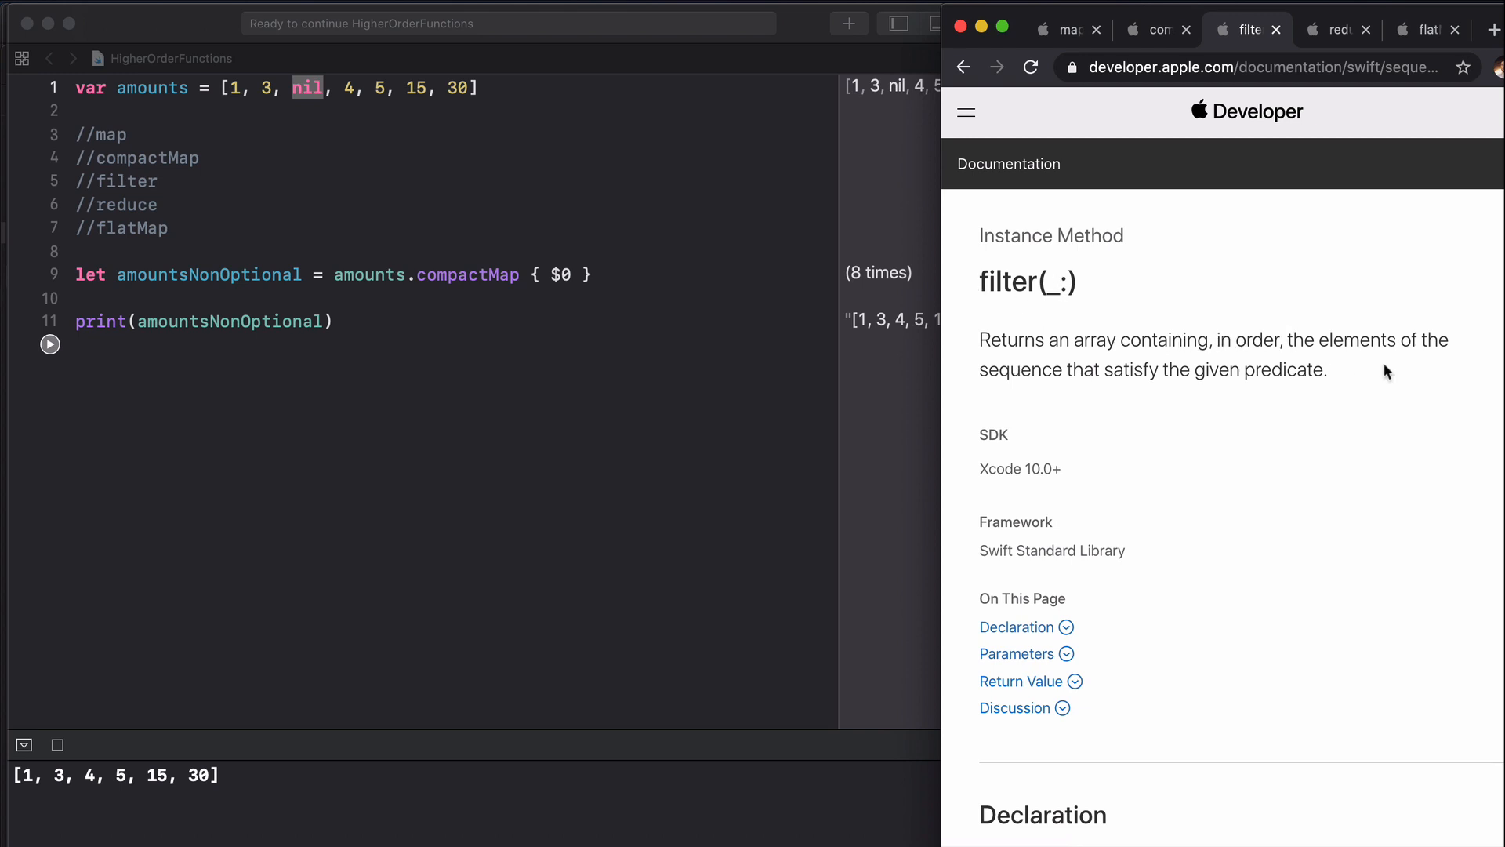
pyautogui.moveTo(470, 303)
pyautogui.write('10')
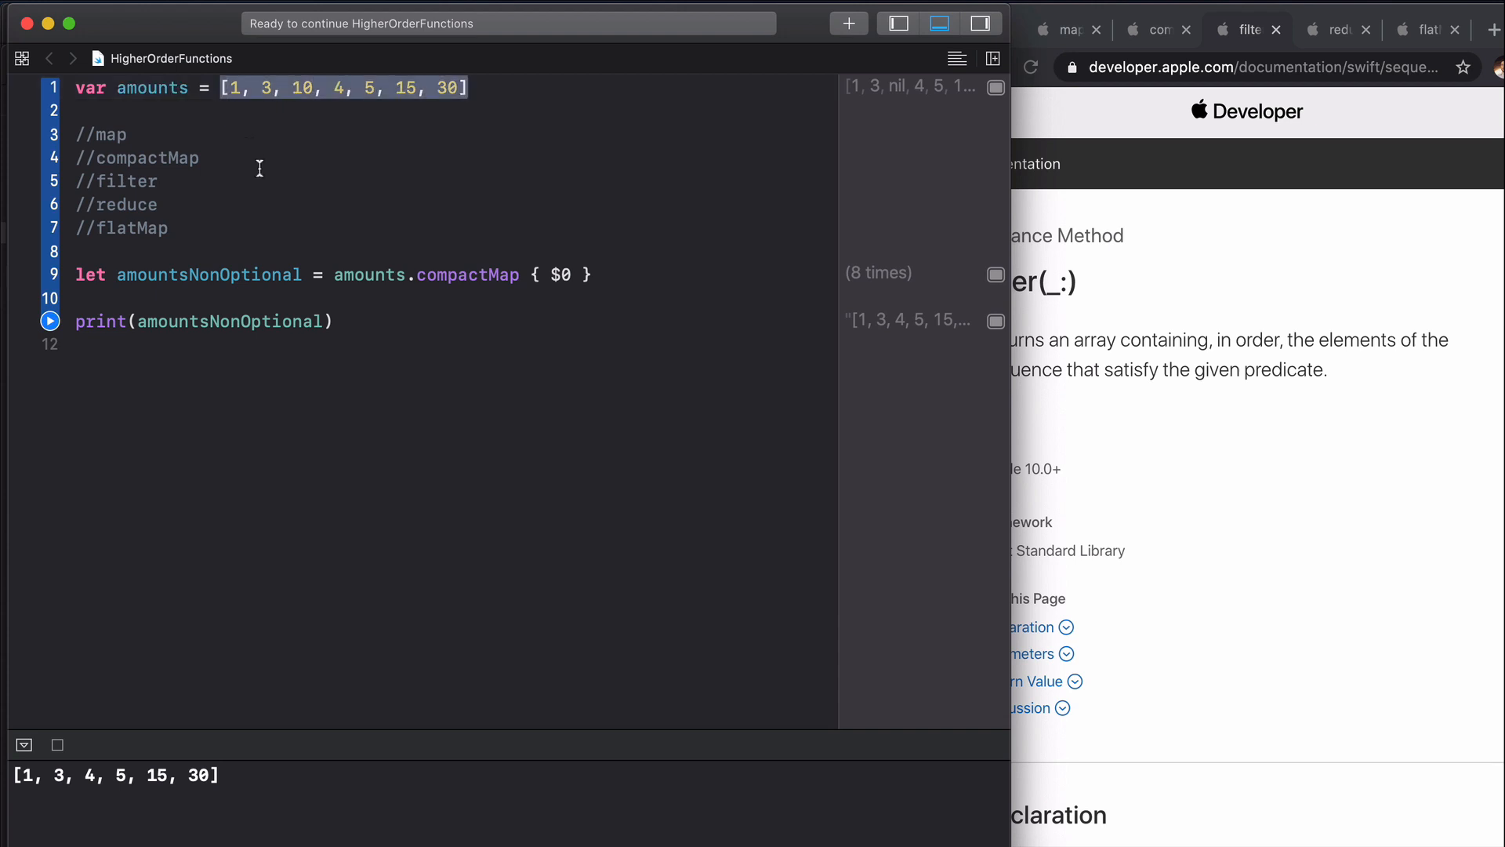
pyautogui.moveTo(228, 88)
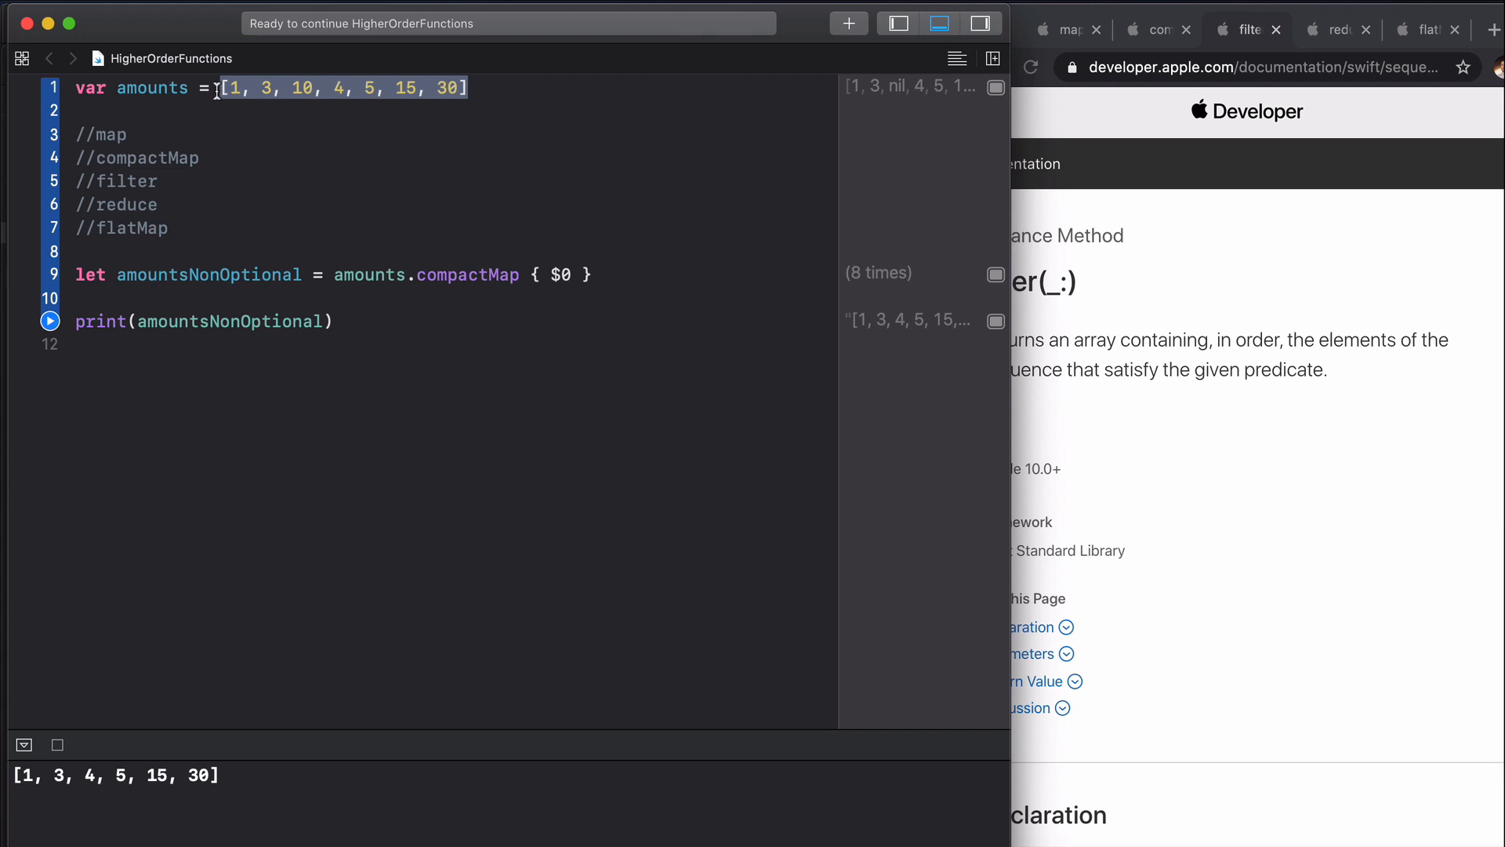
pyautogui.moveTo(325, 286)
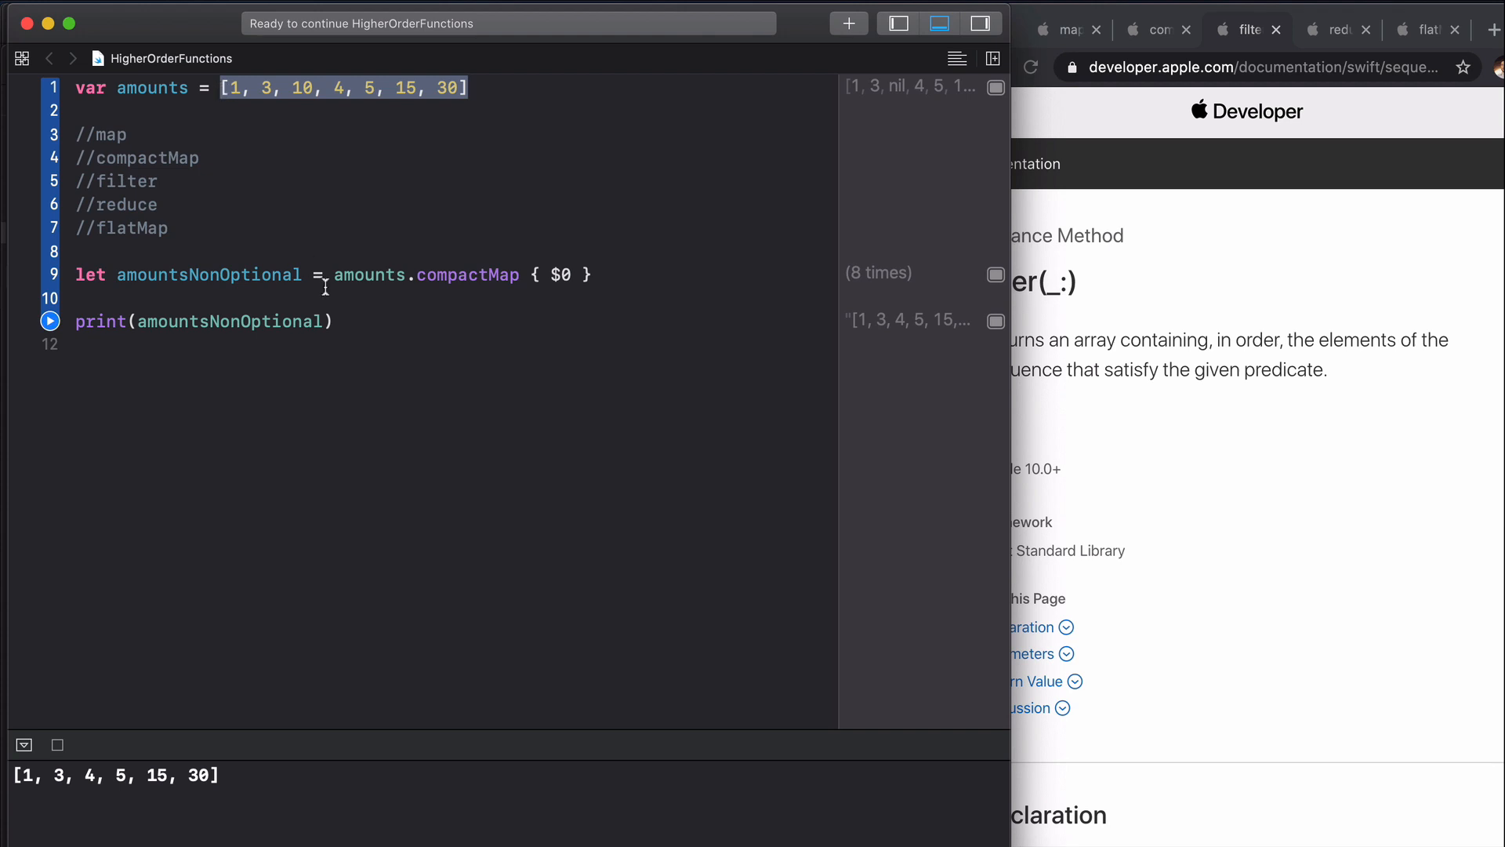
# Step: Rename the result to evenAmounts and start a .filter closure with parameter number
pyautogui.doubleClick(207, 275)
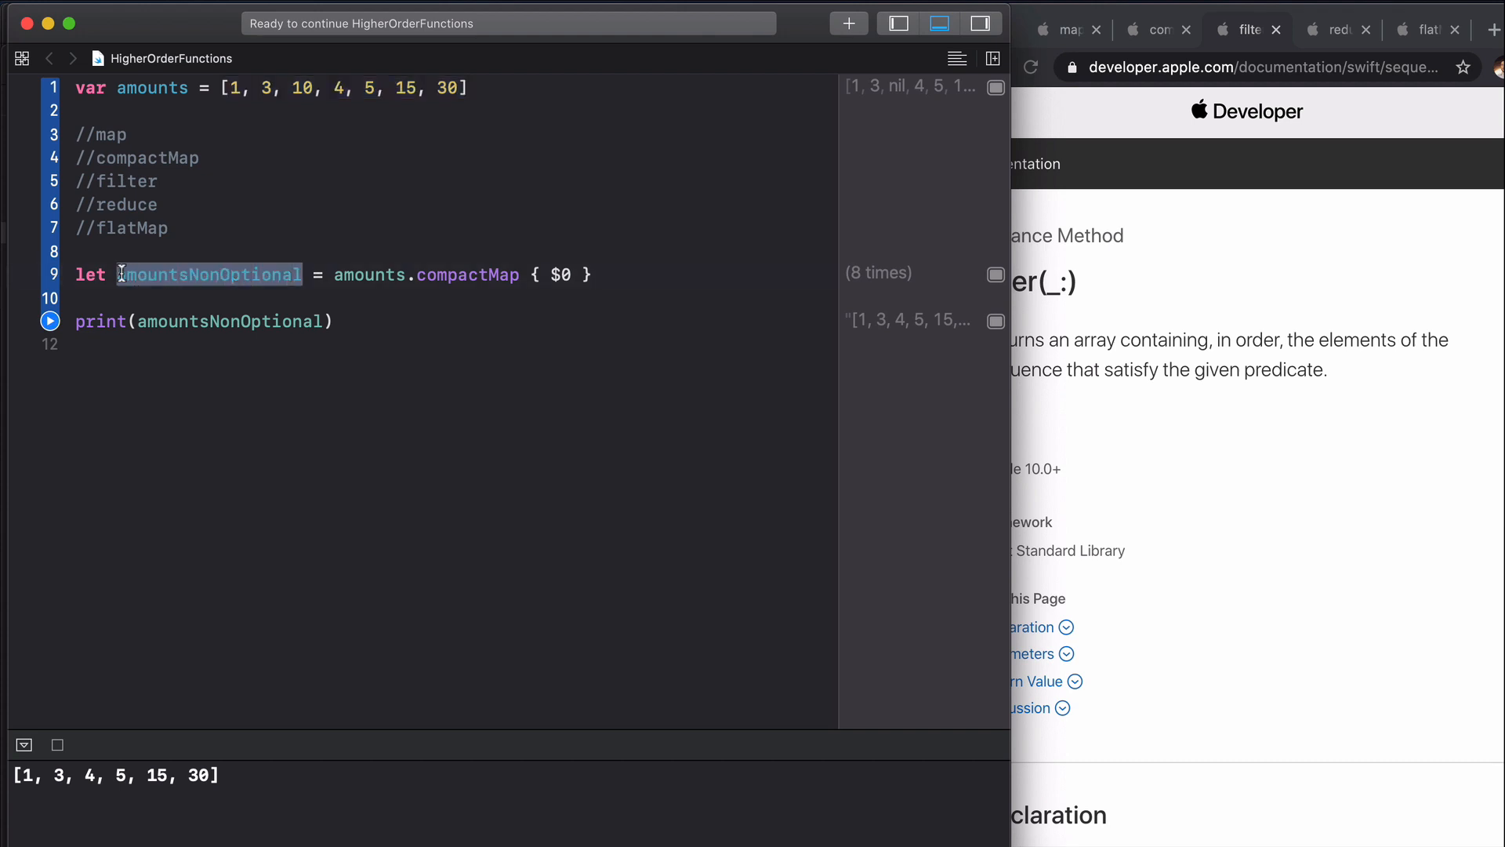
pyautogui.write('eventa')
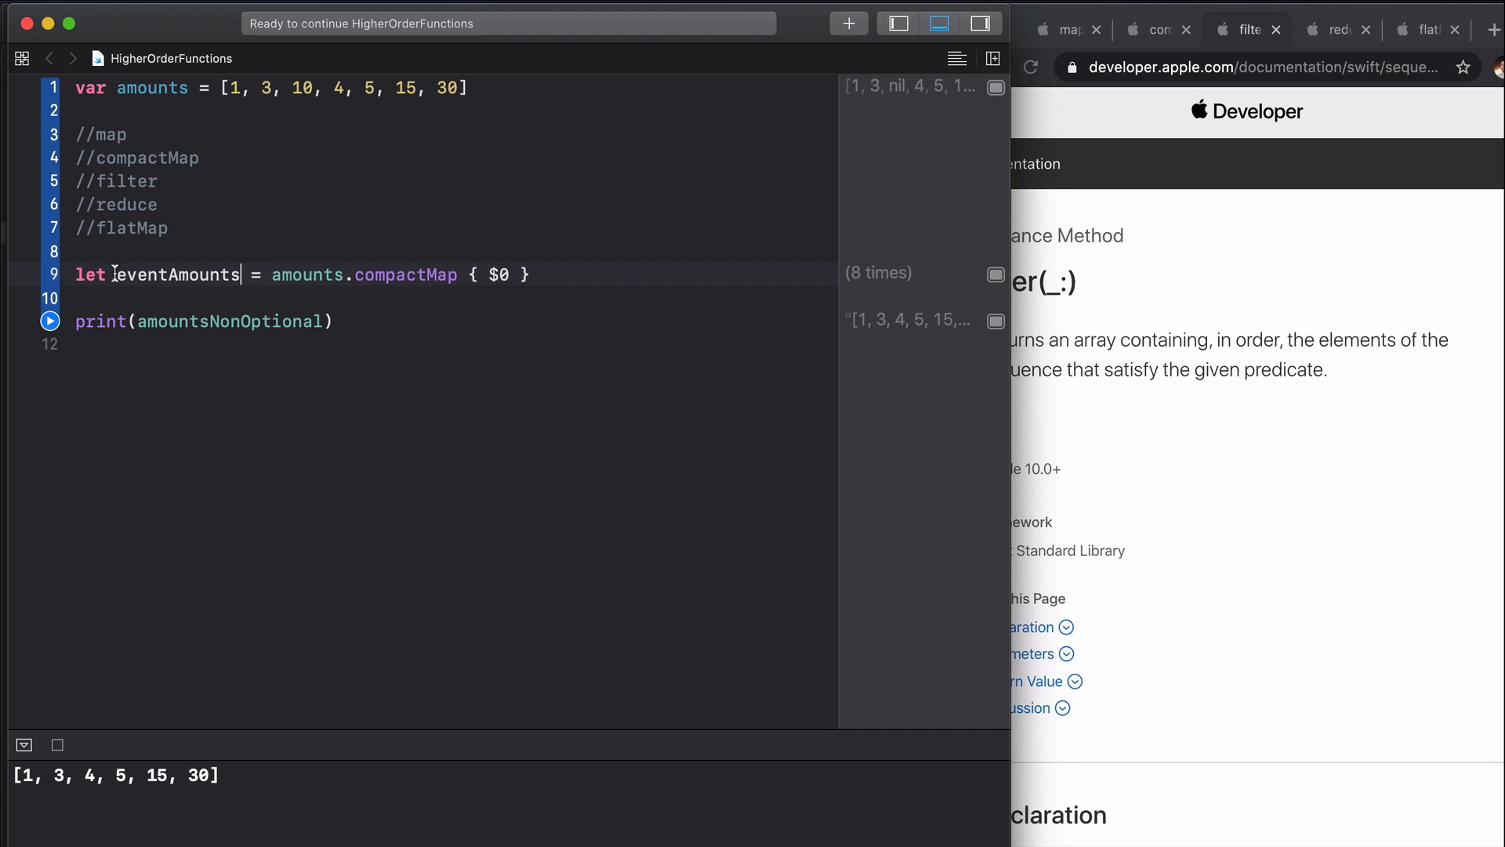
pyautogui.write('eventAmounts')
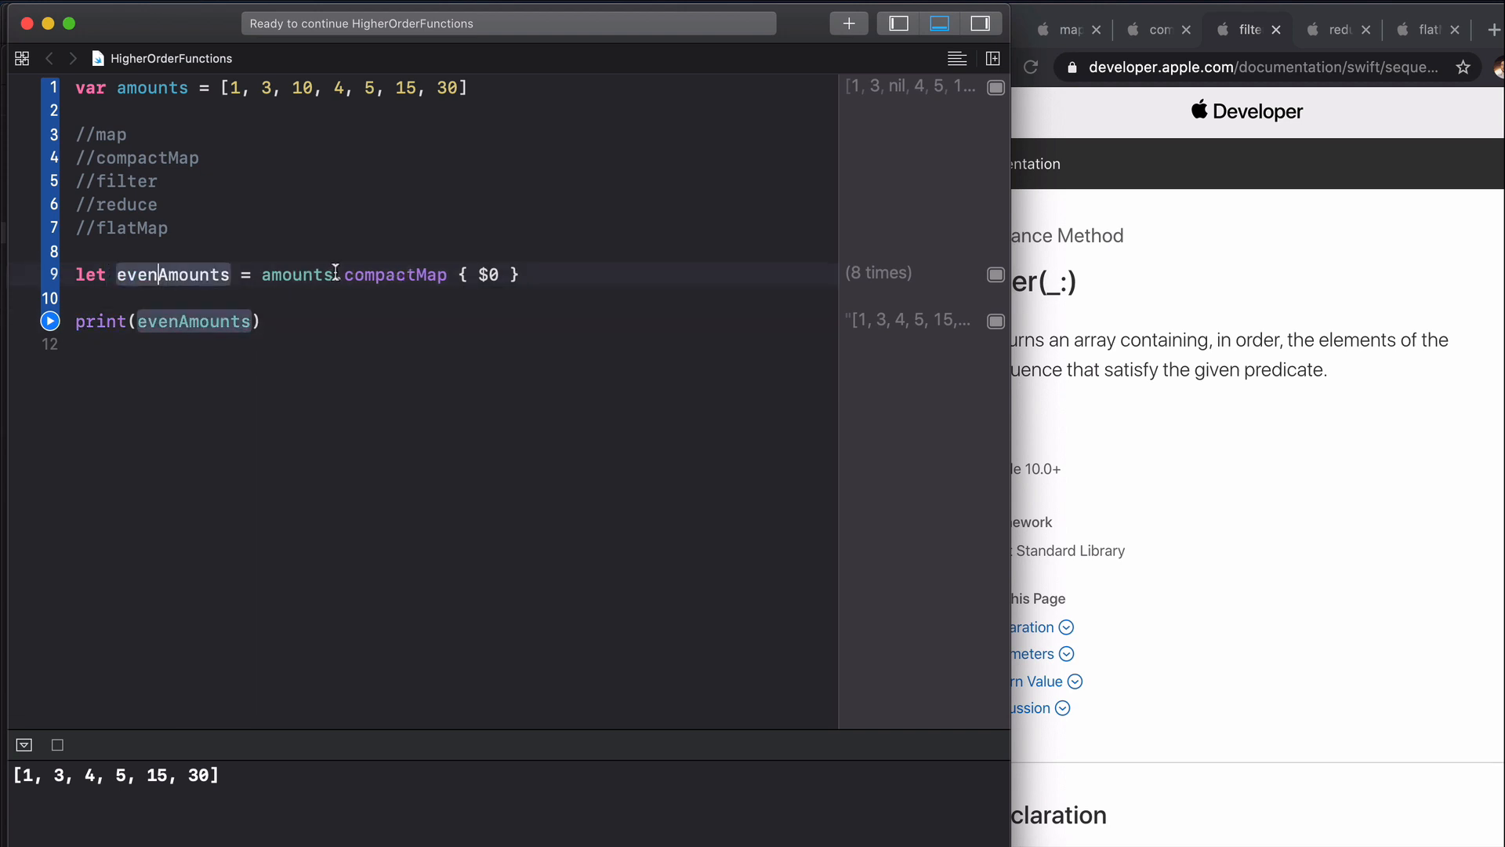
pyautogui.write('.filter')
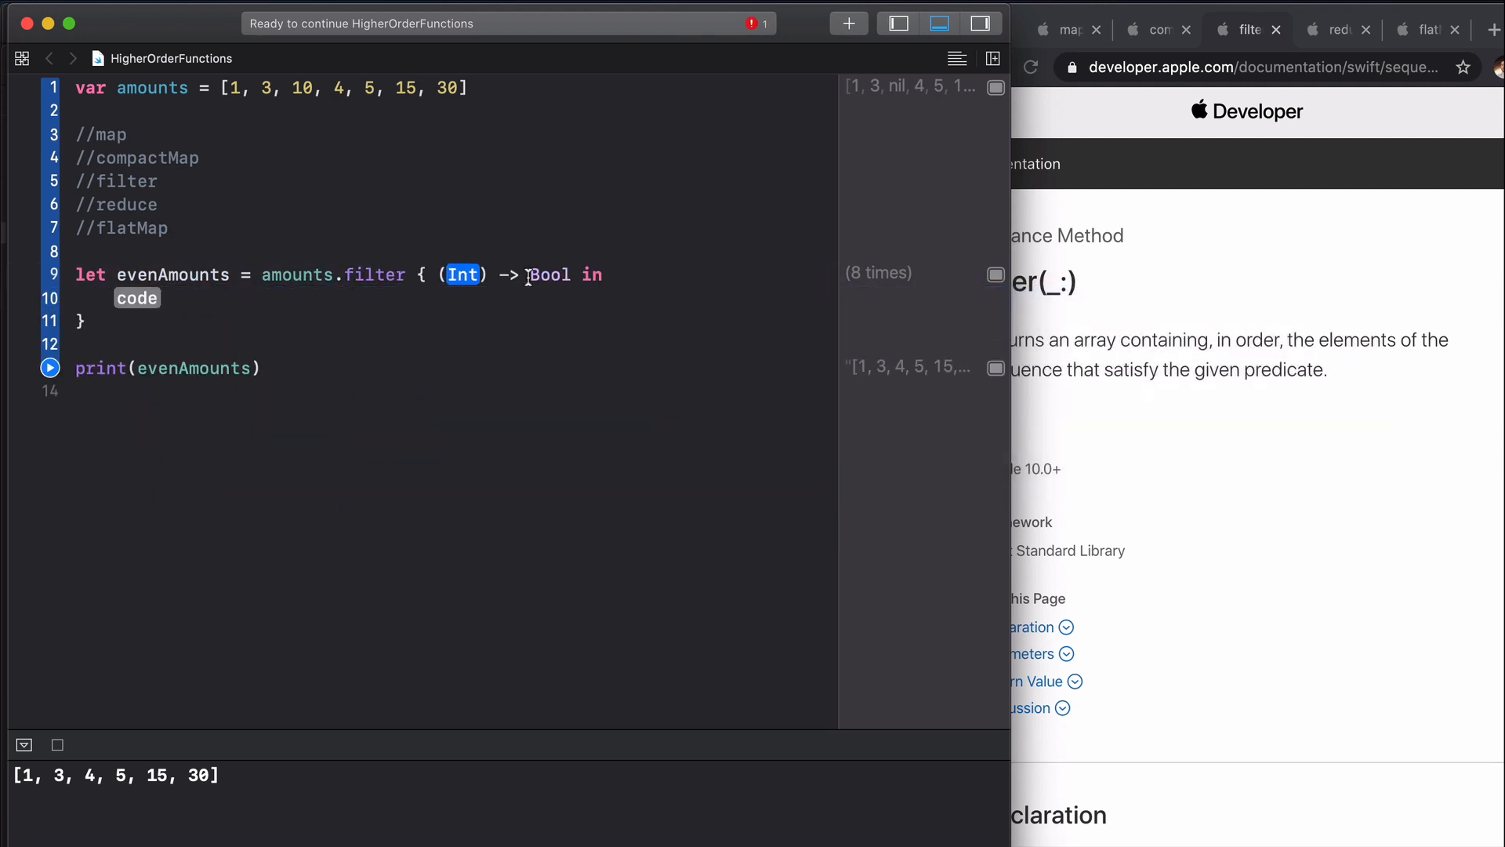
pyautogui.write('number')
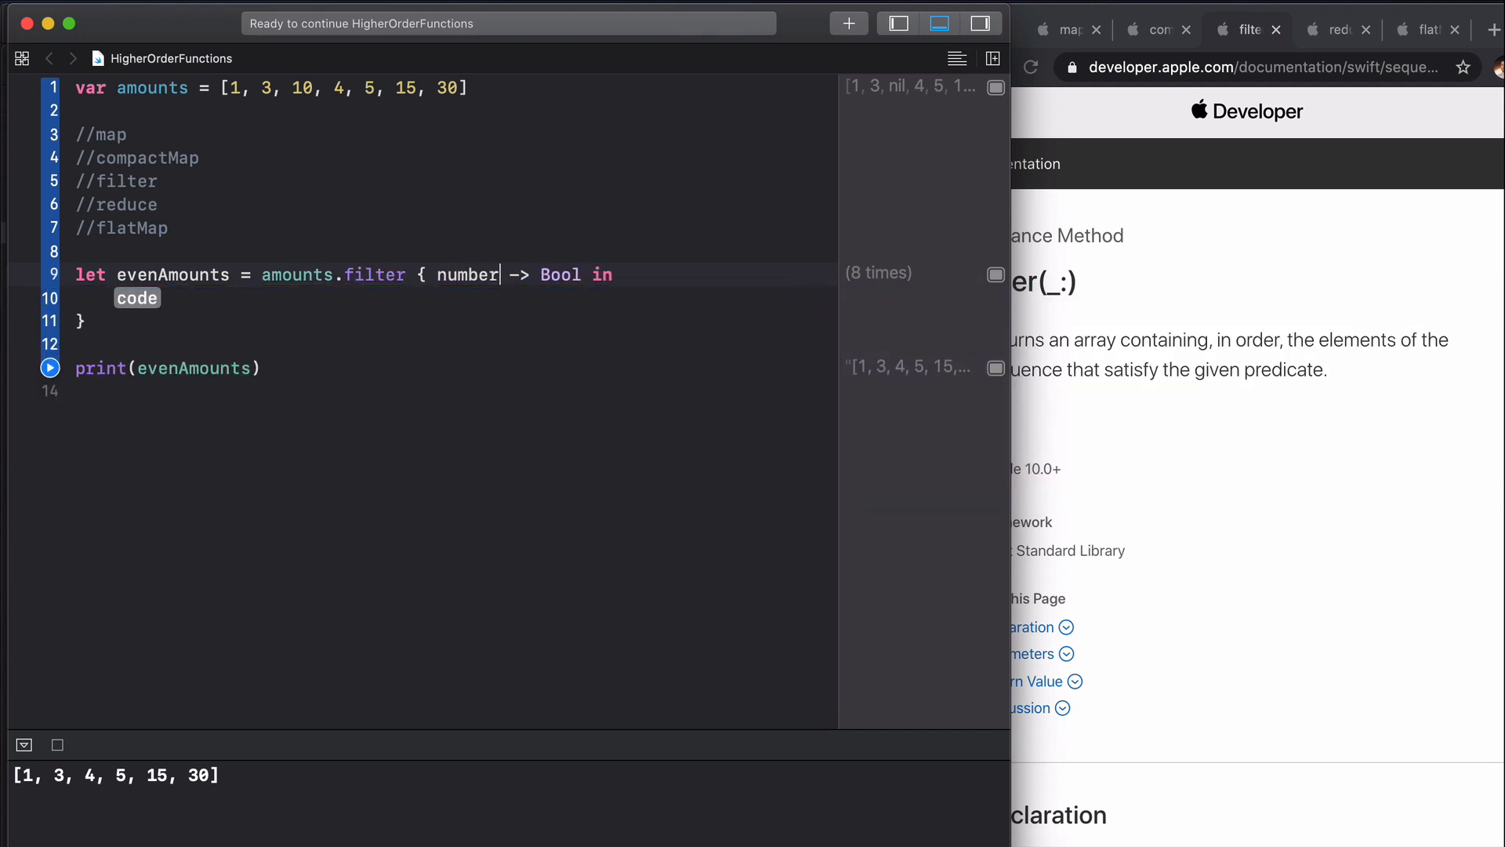
# Step: Return number % 2 == 0 so evenAmounts prints [10, 4, 30]
pyautogui.doubleClick(561, 275)
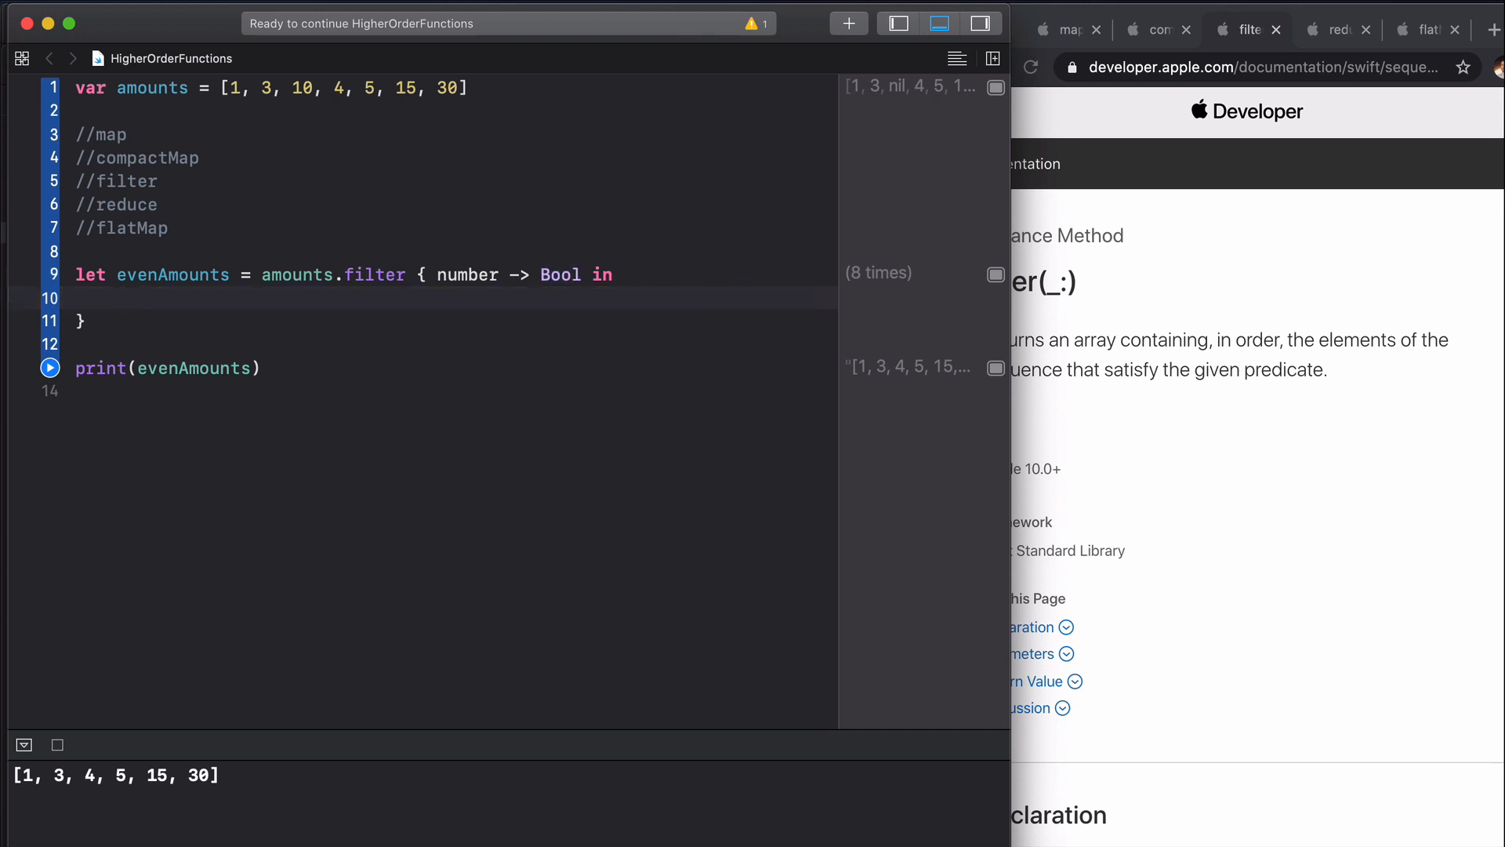
pyautogui.write('return number %')
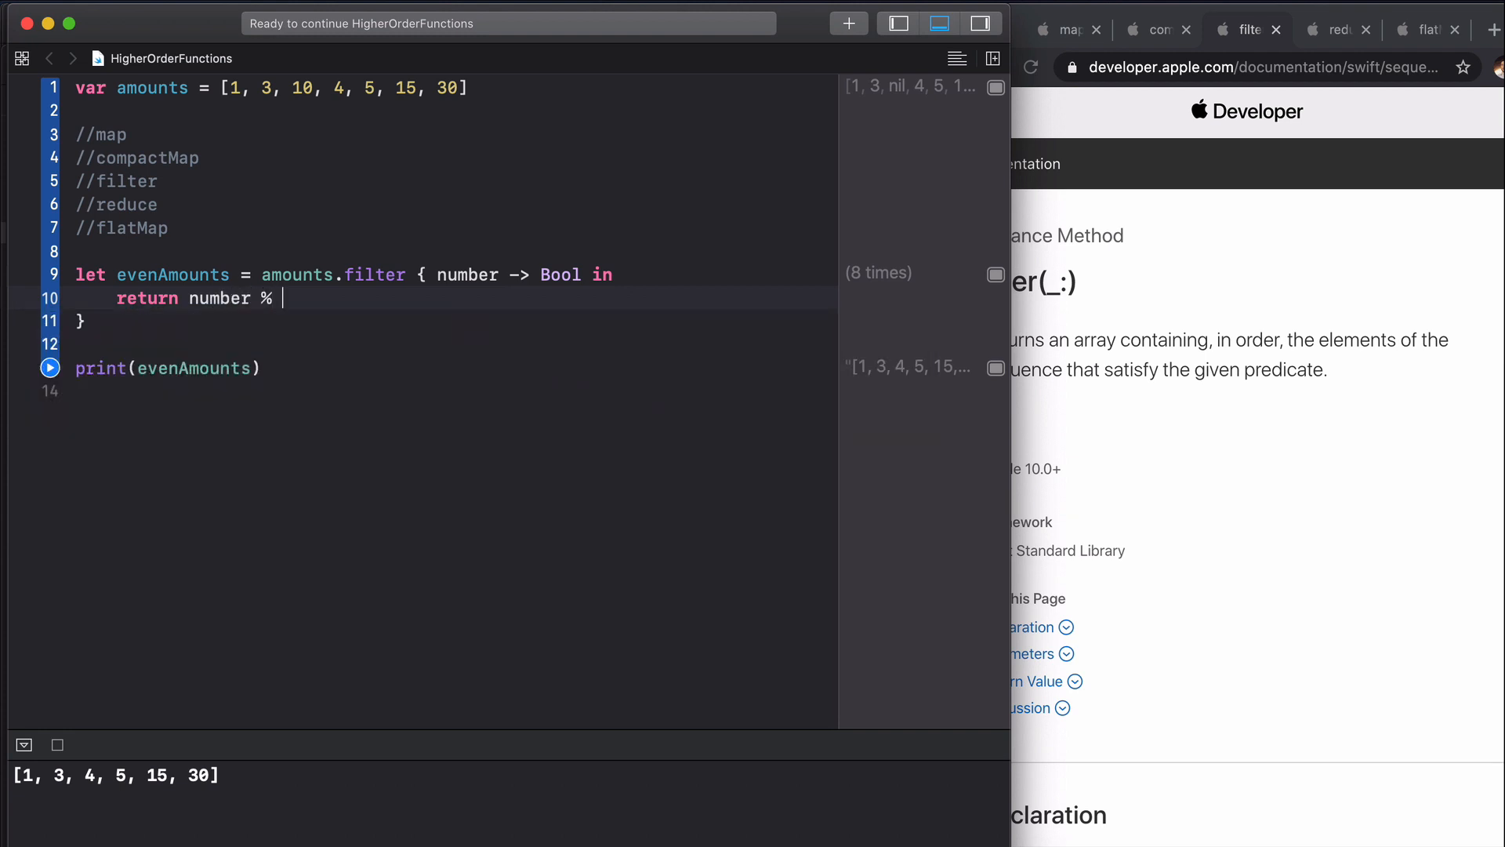
pyautogui.write('2 ===')
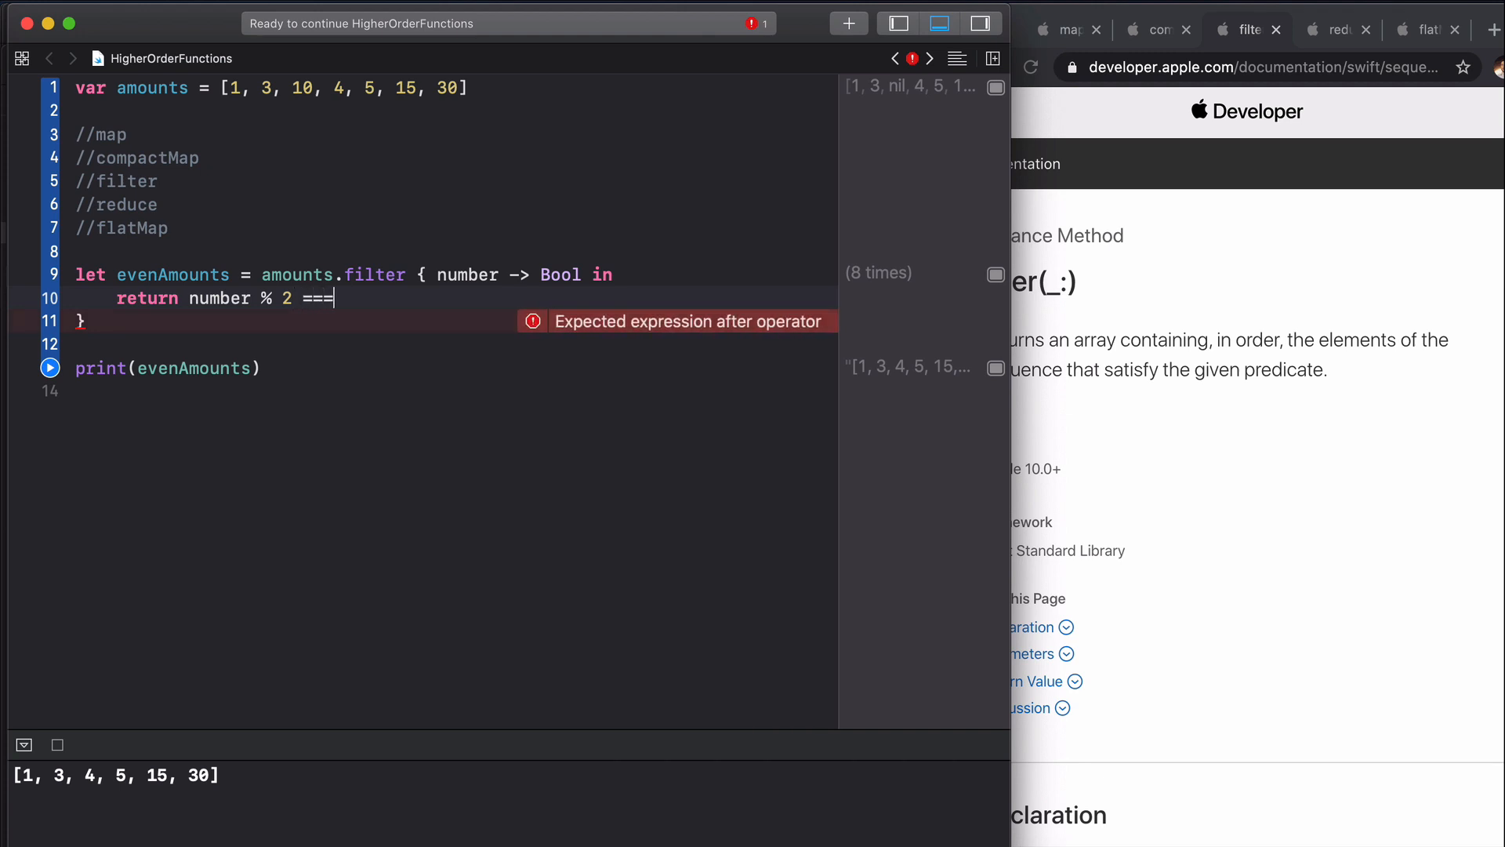
pyautogui.write('0')
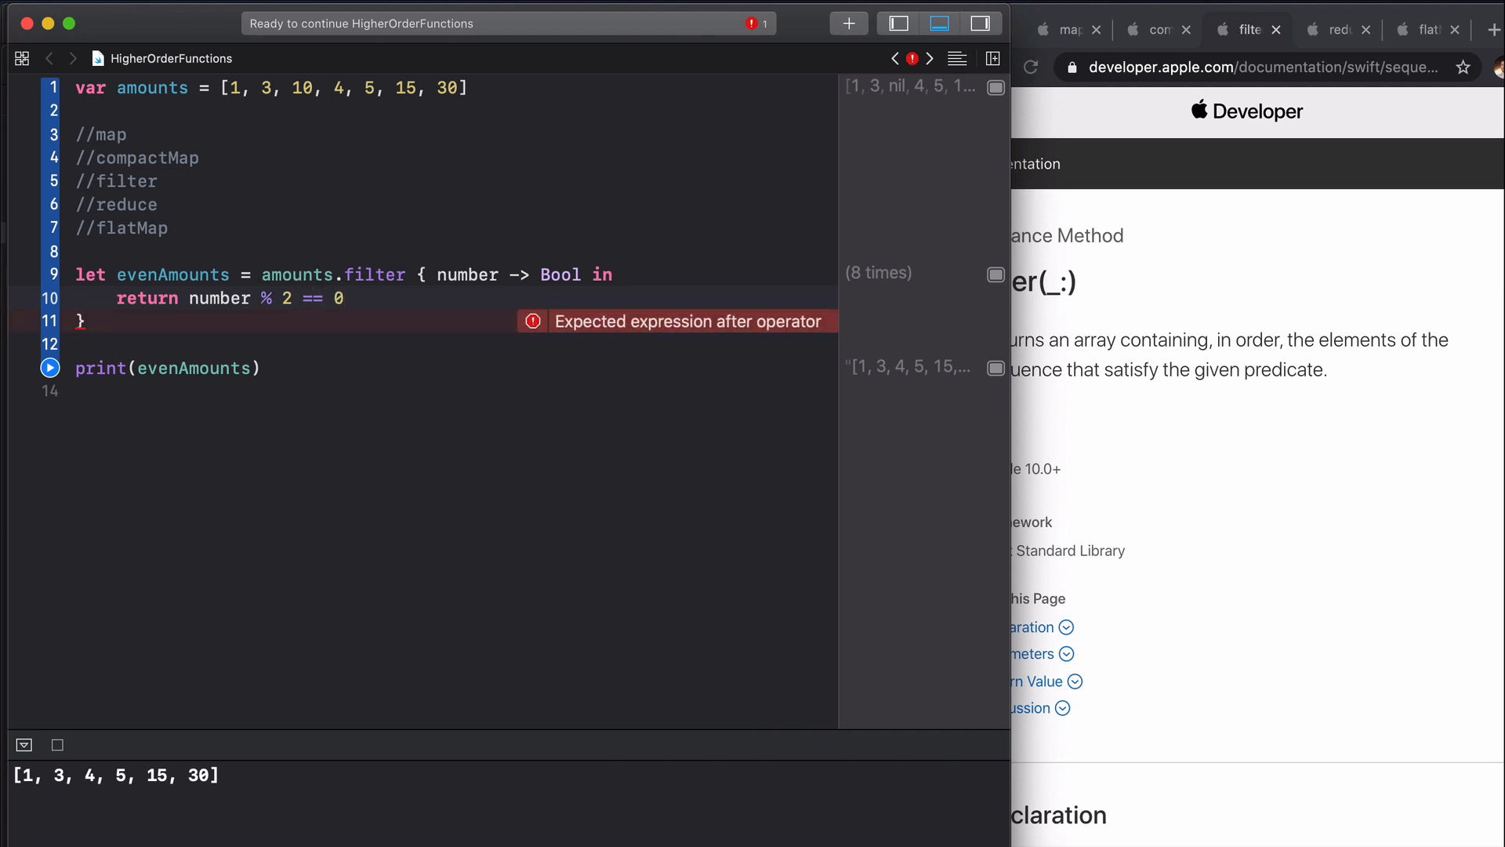
pyautogui.tripleClick(228, 298)
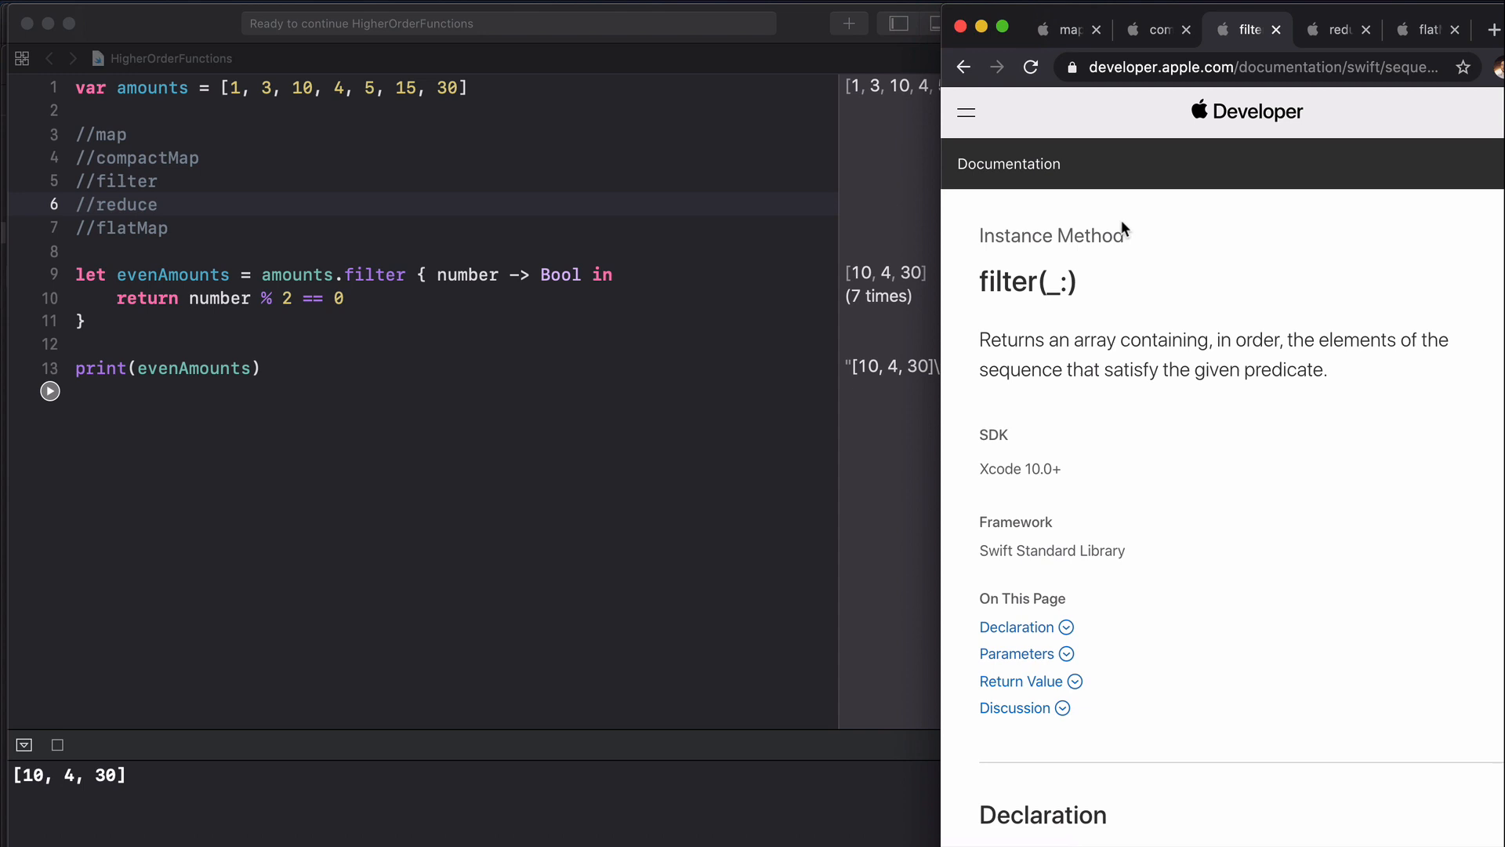
# Step: Show Apple's reduce(_:_:) documentation page in Chrome
pyautogui.click(1334, 30)
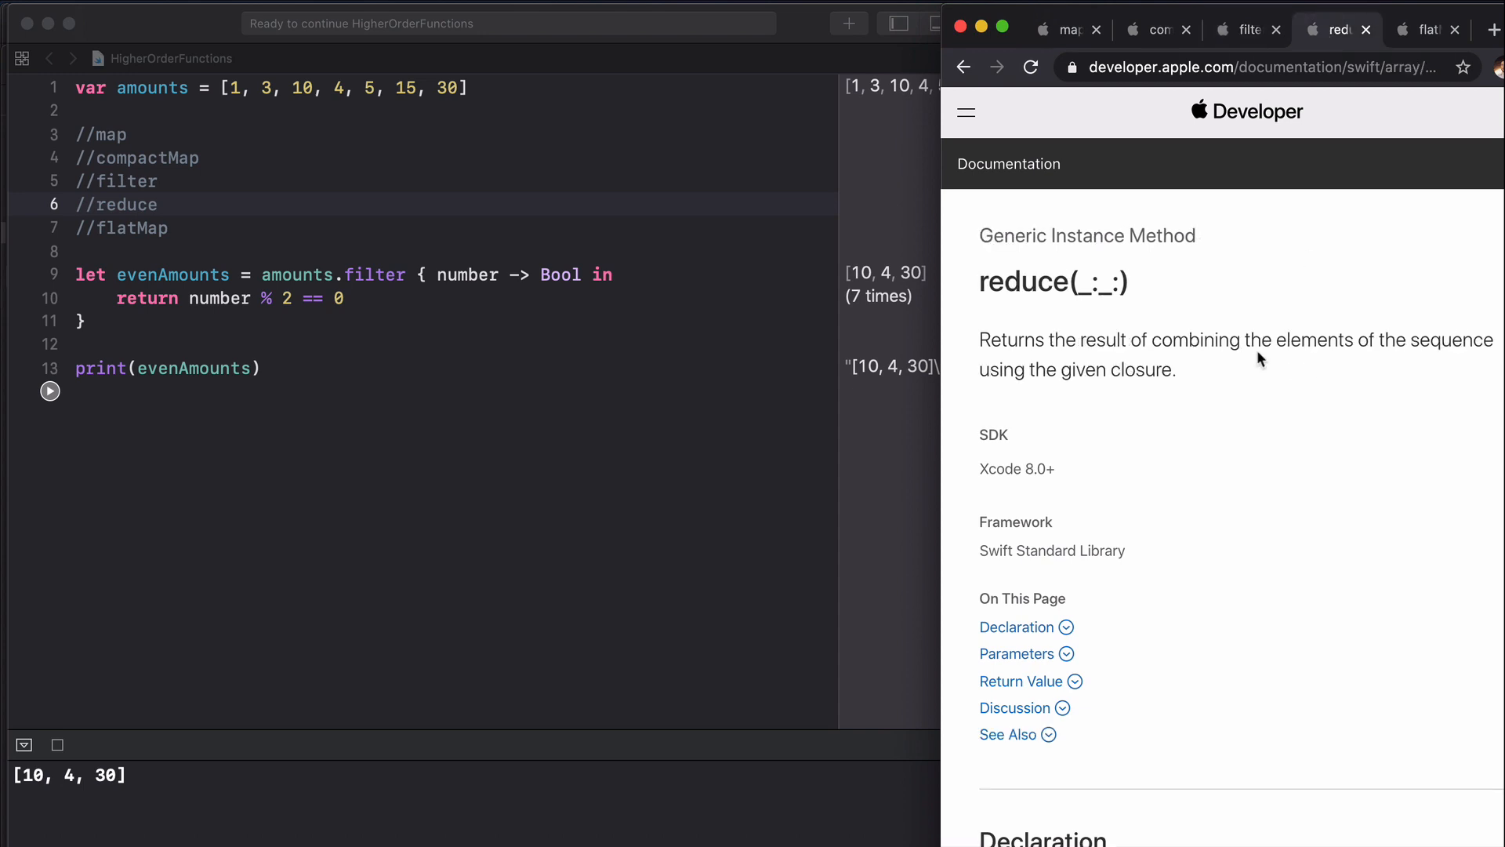
pyautogui.moveTo(1185, 367)
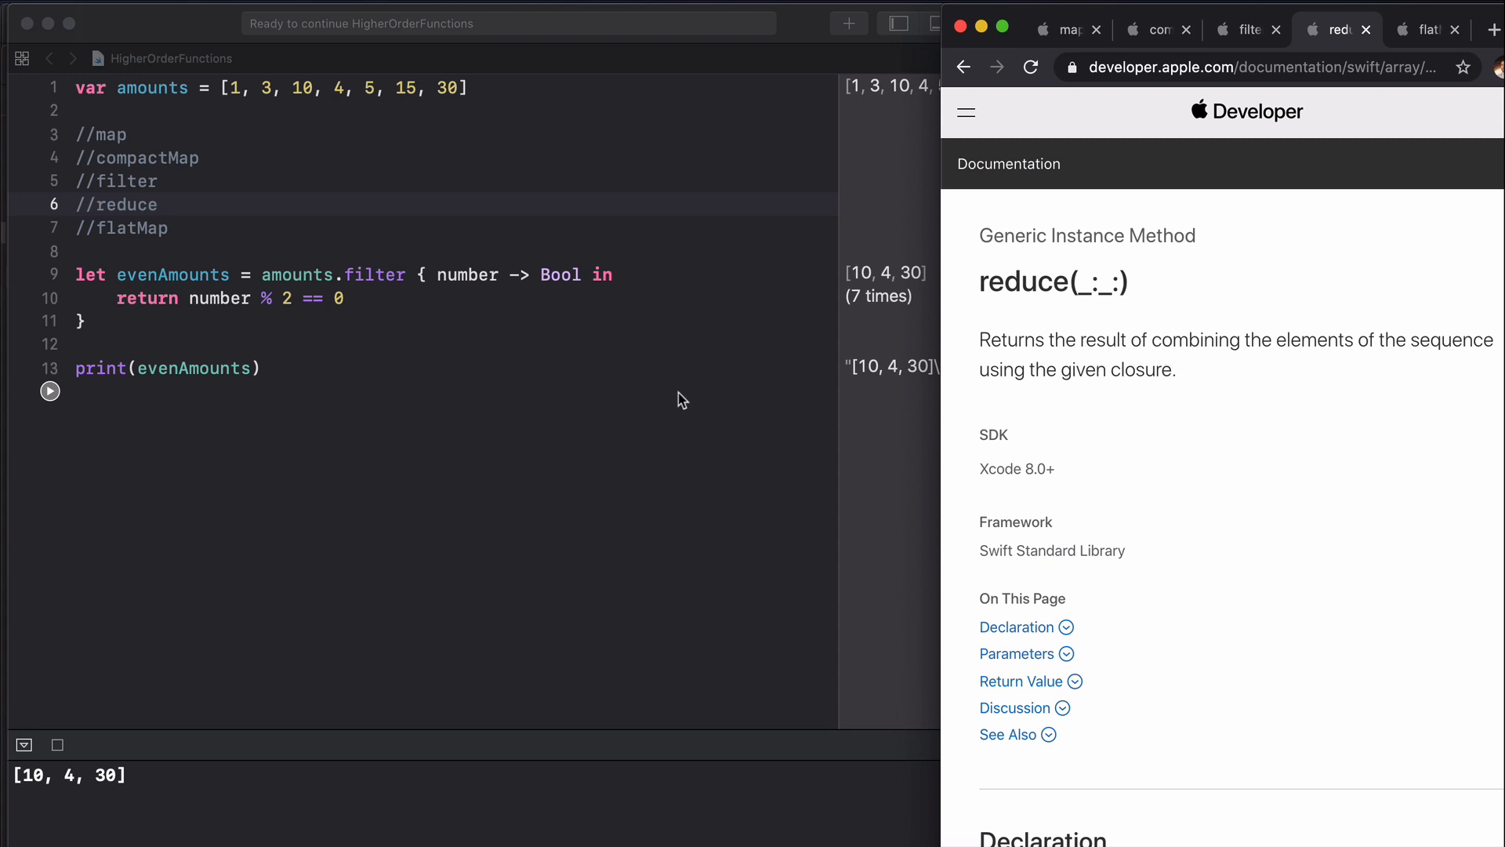
pyautogui.moveTo(456, 332)
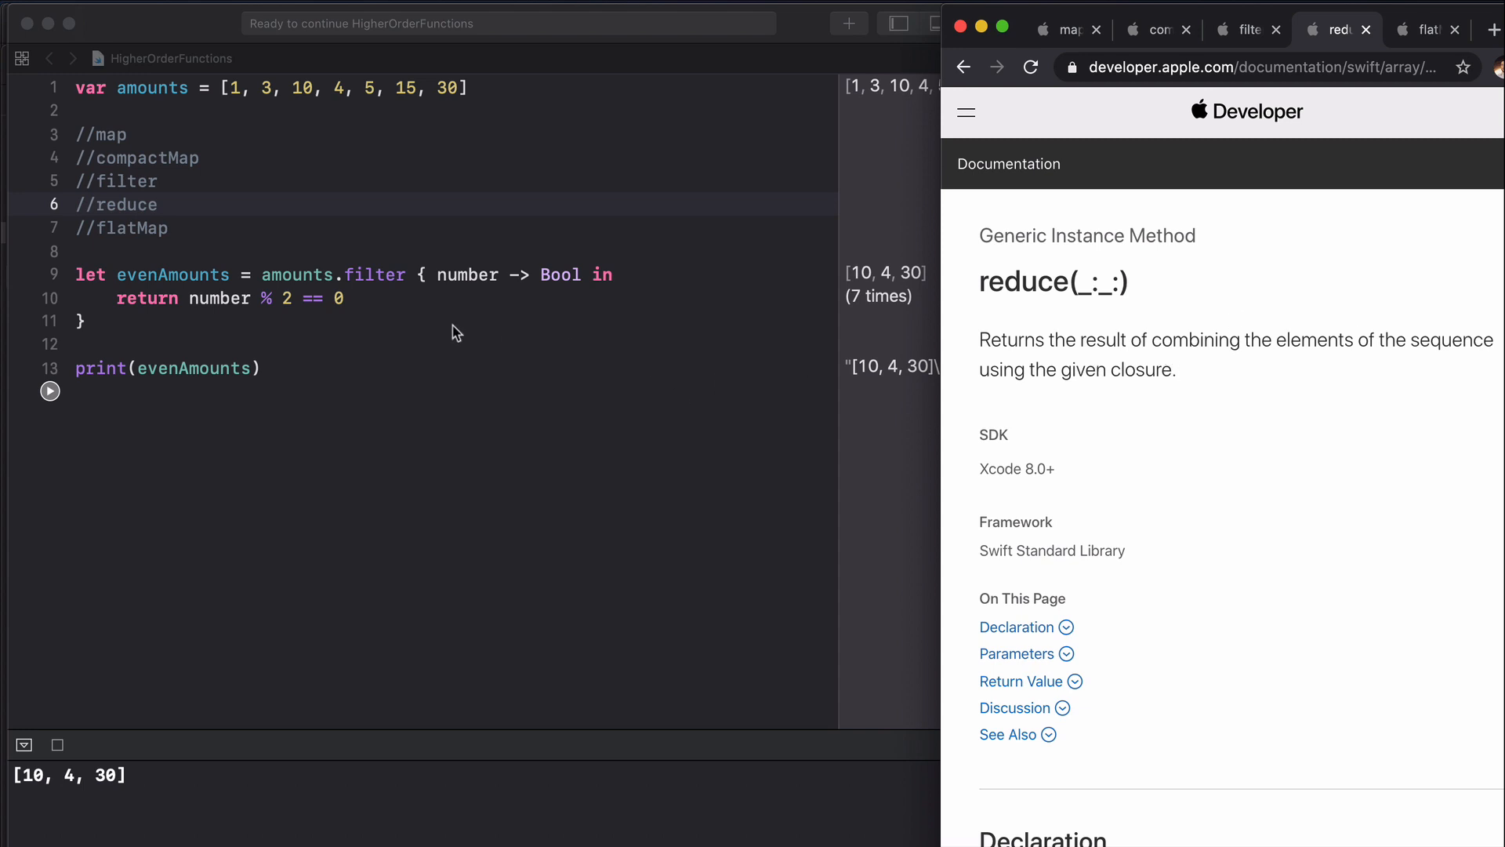
pyautogui.moveTo(236, 107)
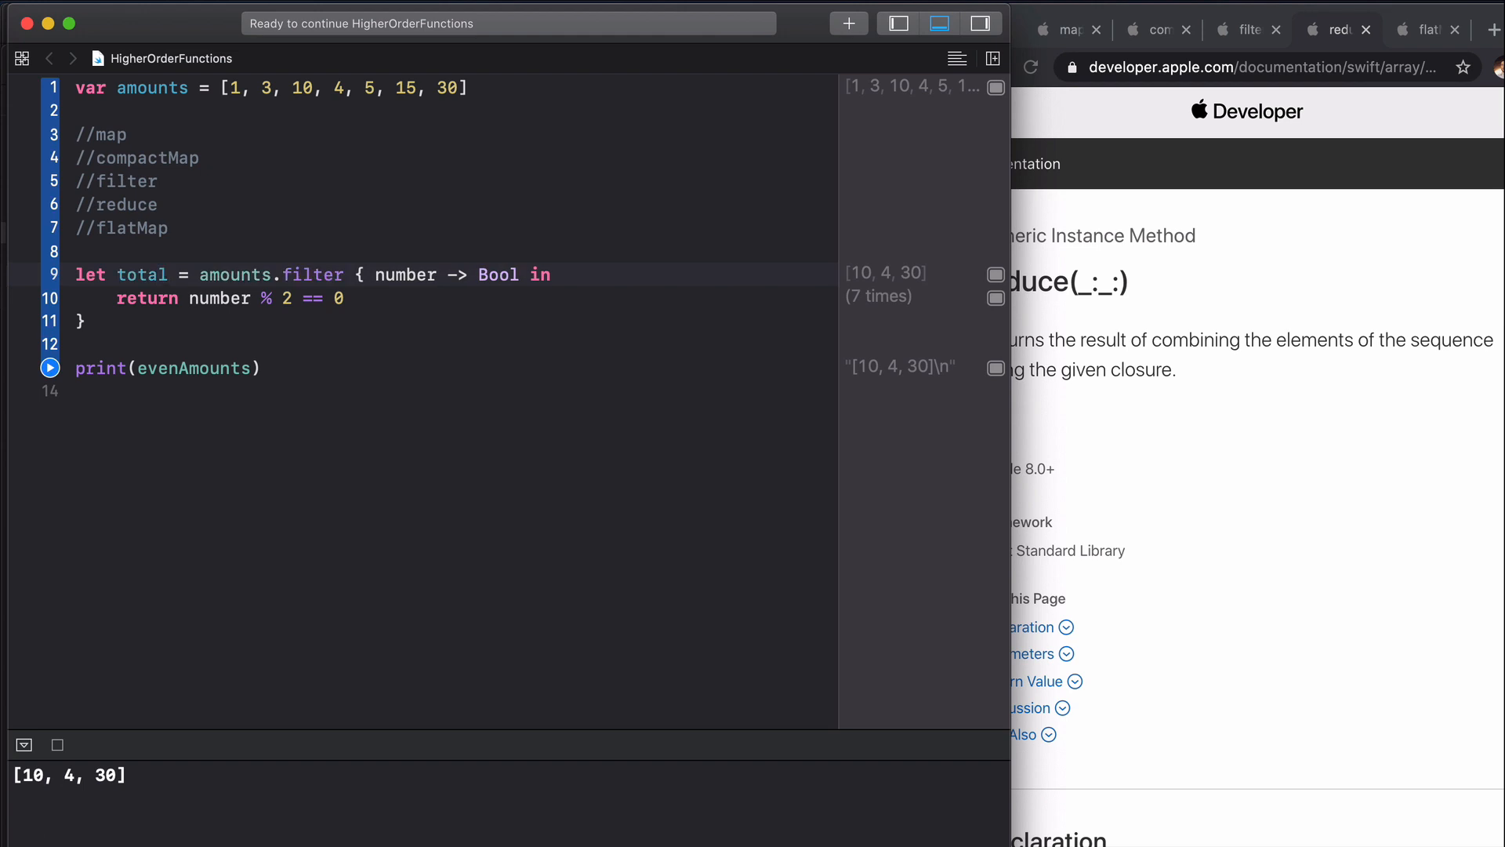
# Step: Declare total as amounts.reduce(into: 0) with closure parameter result
pyautogui.write('total = amounts.r')
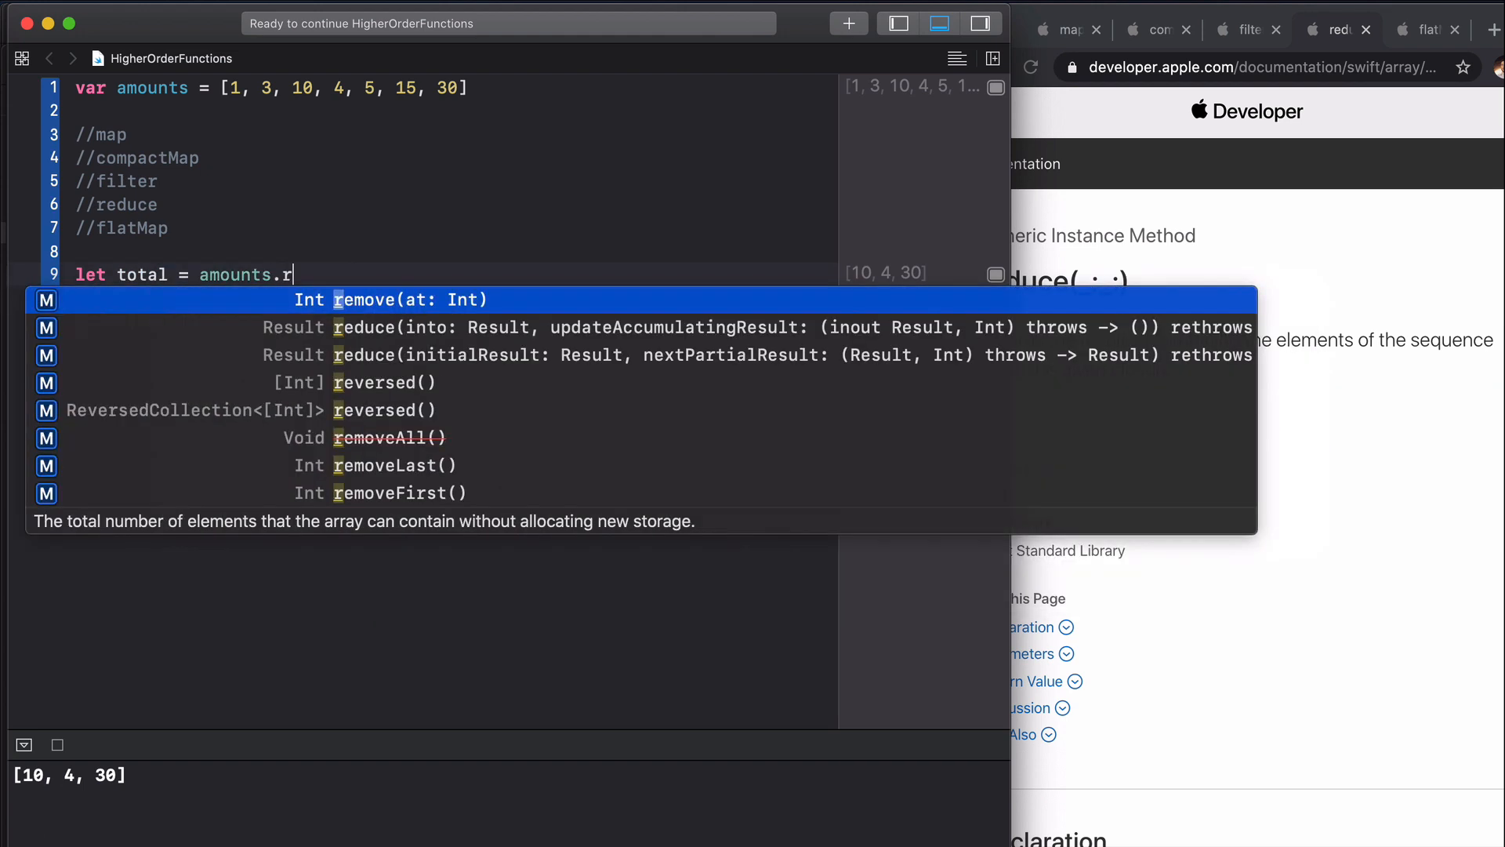
pyautogui.write('ed')
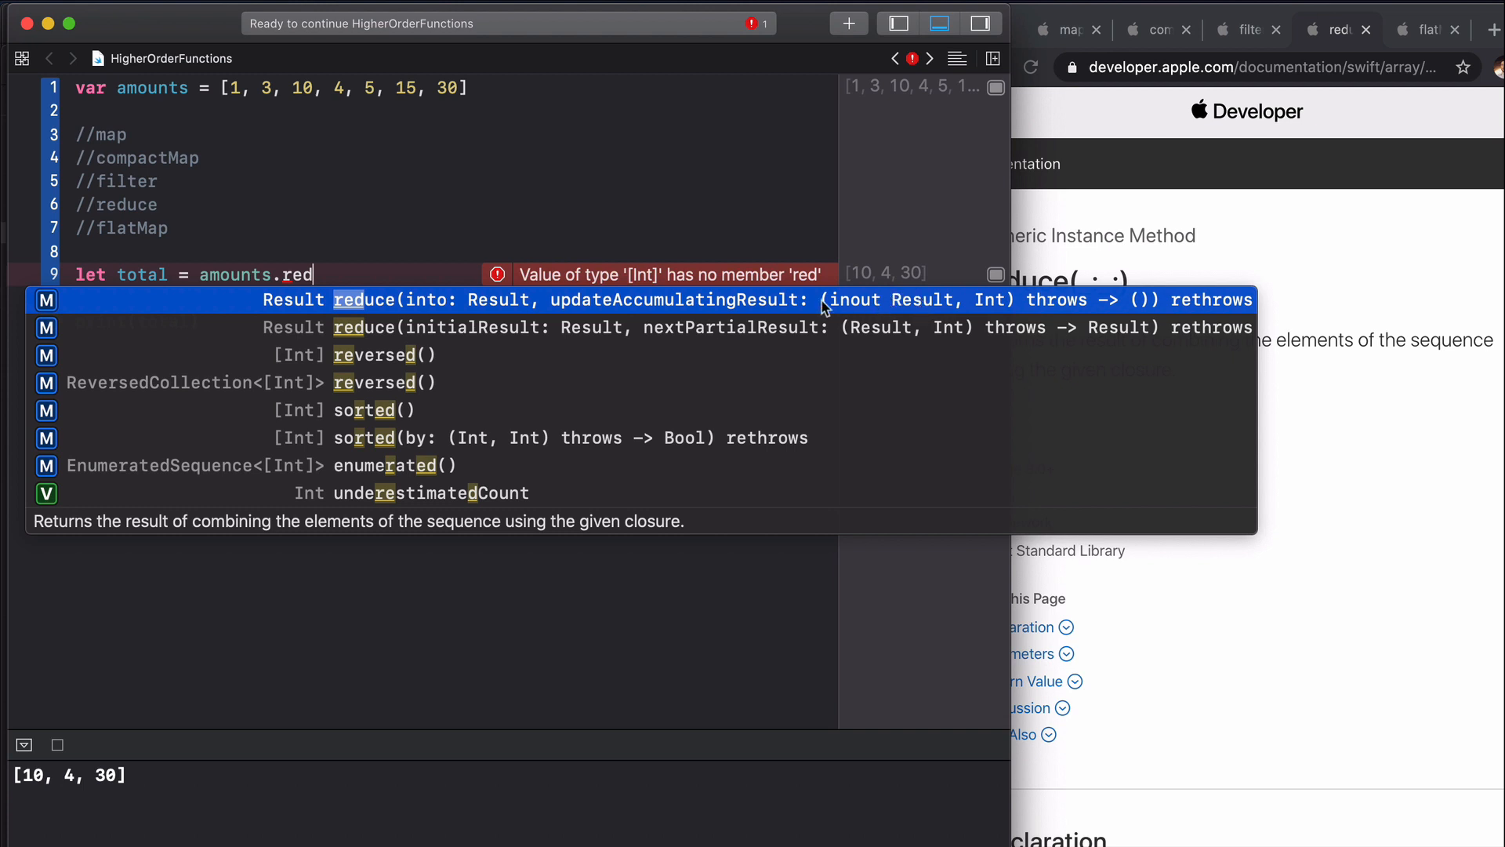
pyautogui.moveTo(452, 319)
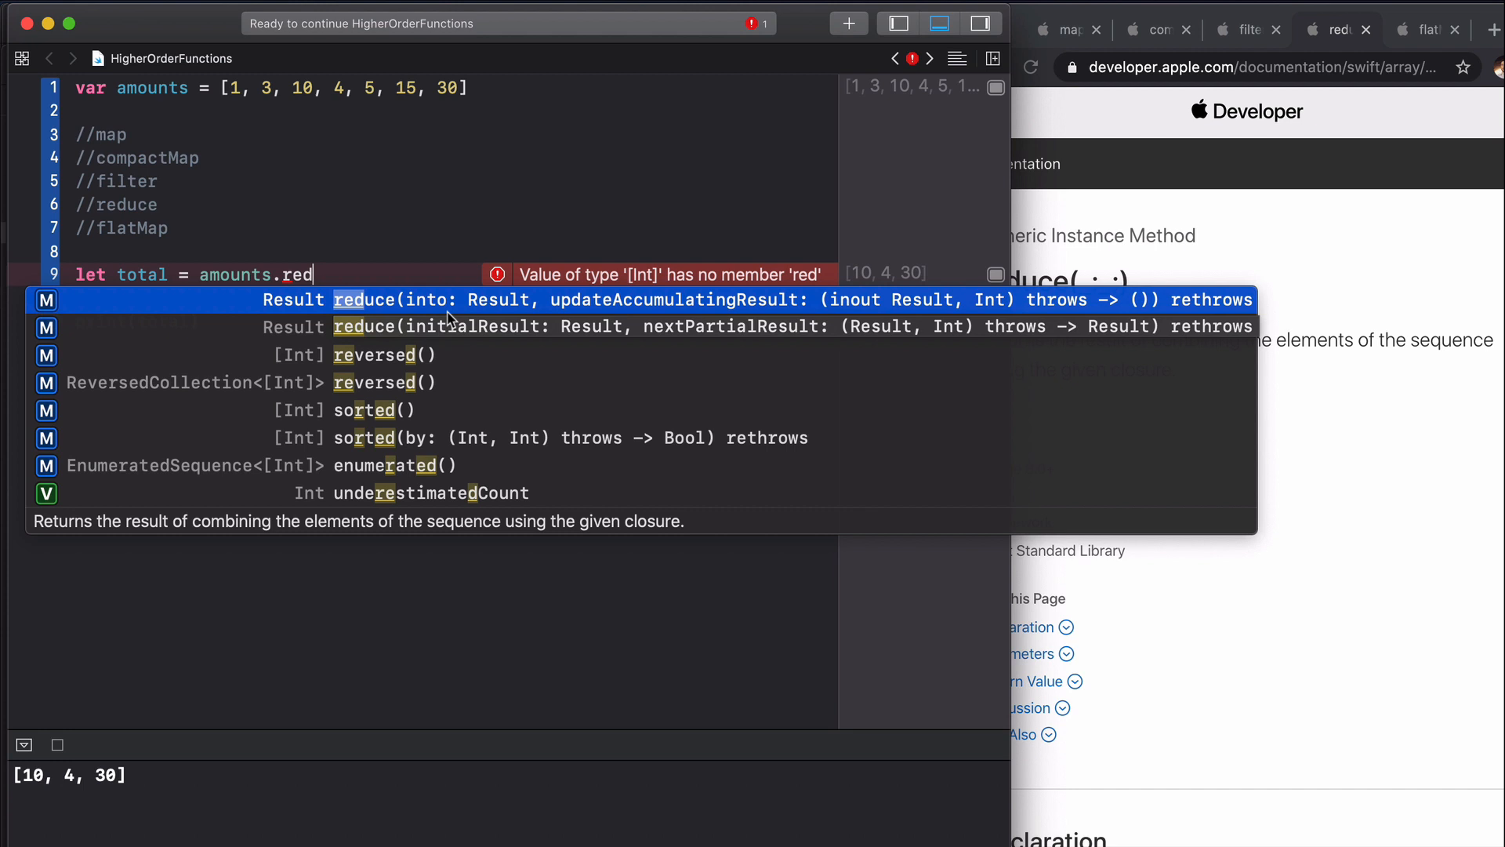
pyautogui.moveTo(433, 299)
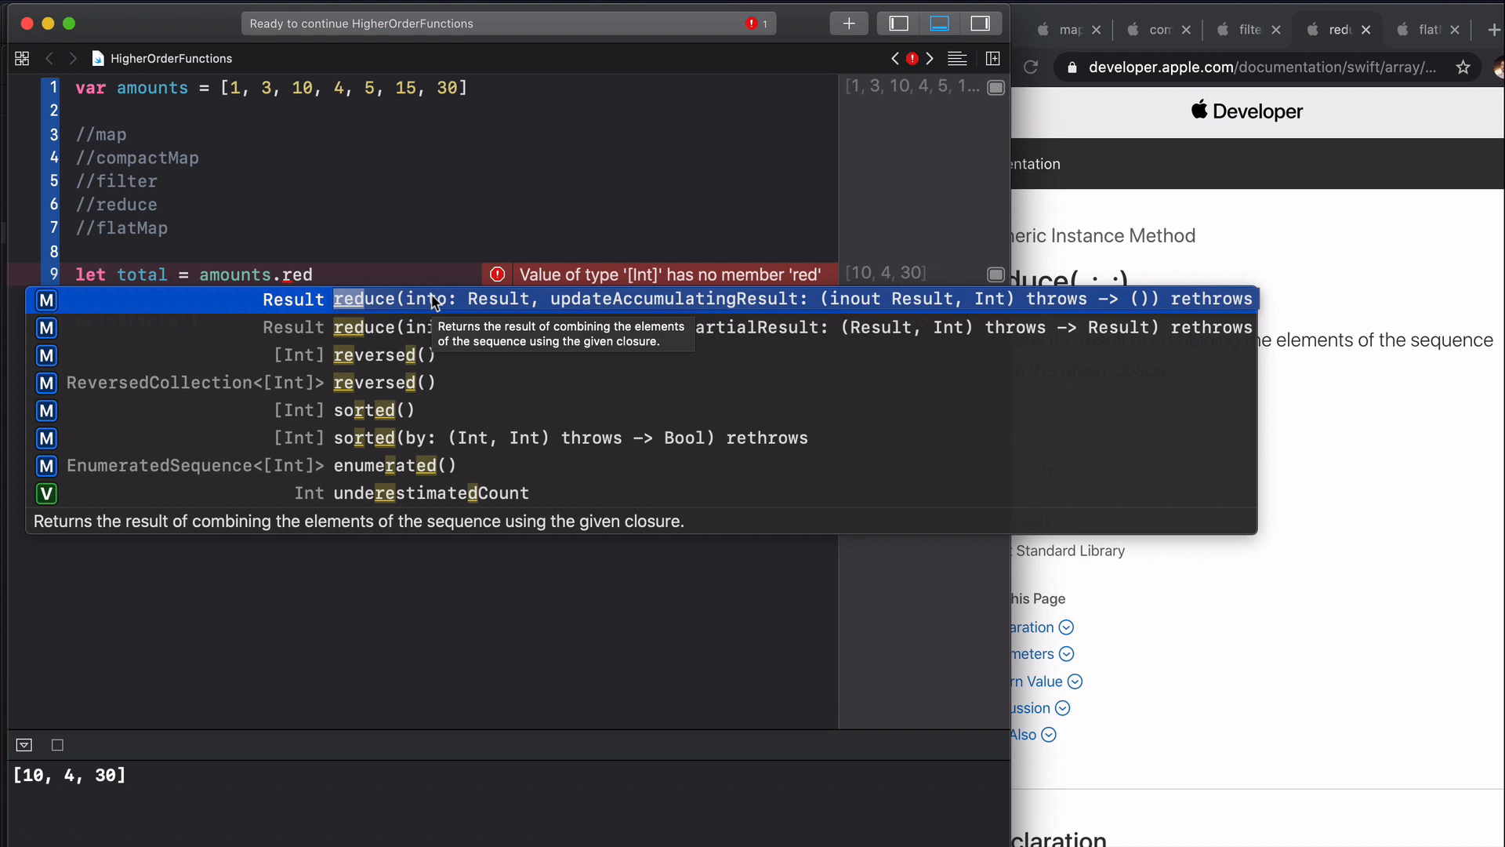
pyautogui.moveTo(386, 333)
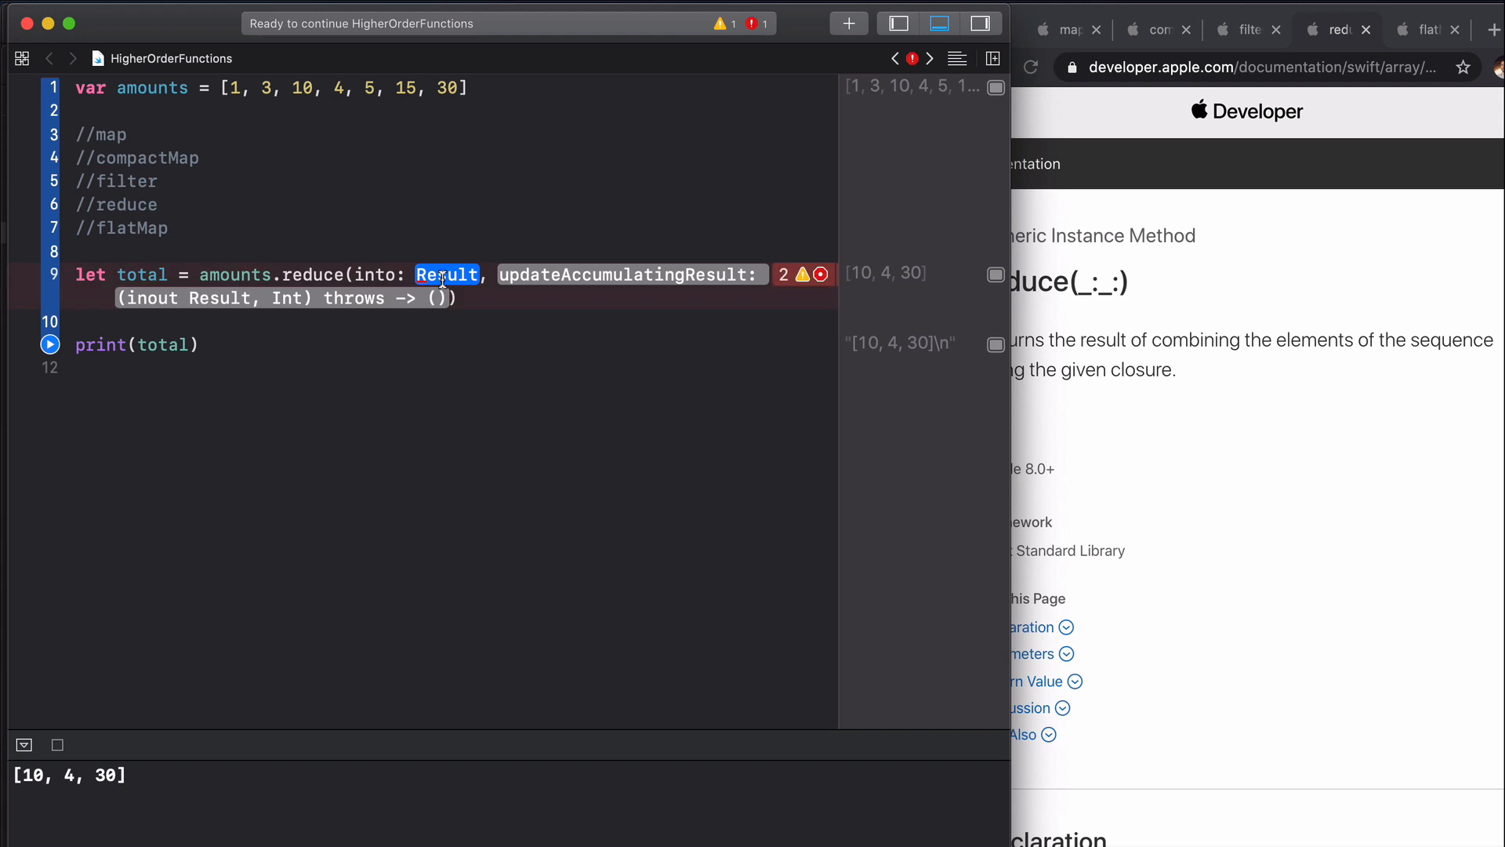
pyautogui.write('0)')
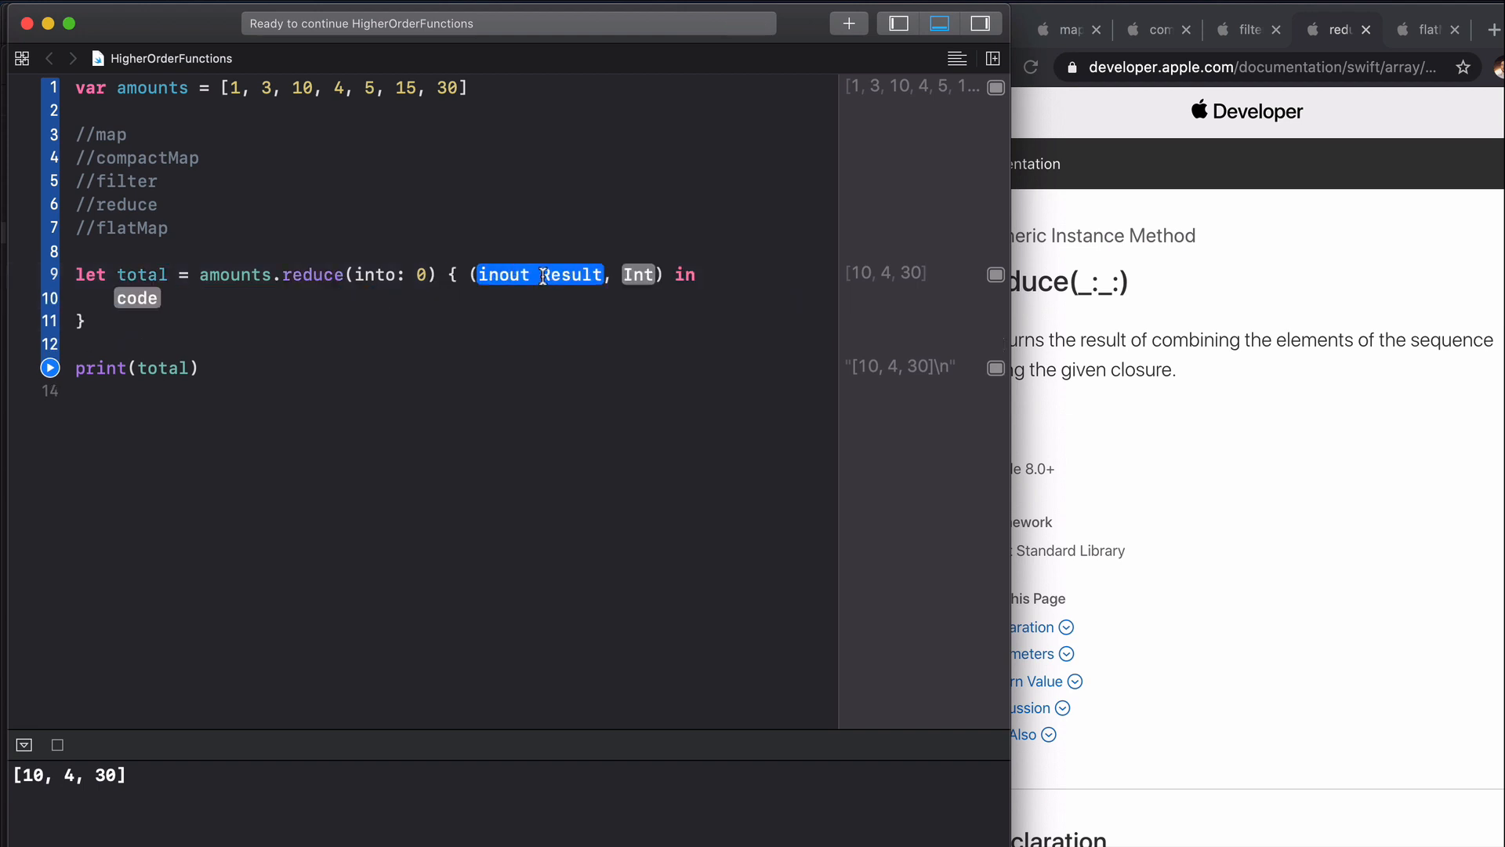
pyautogui.write('result')
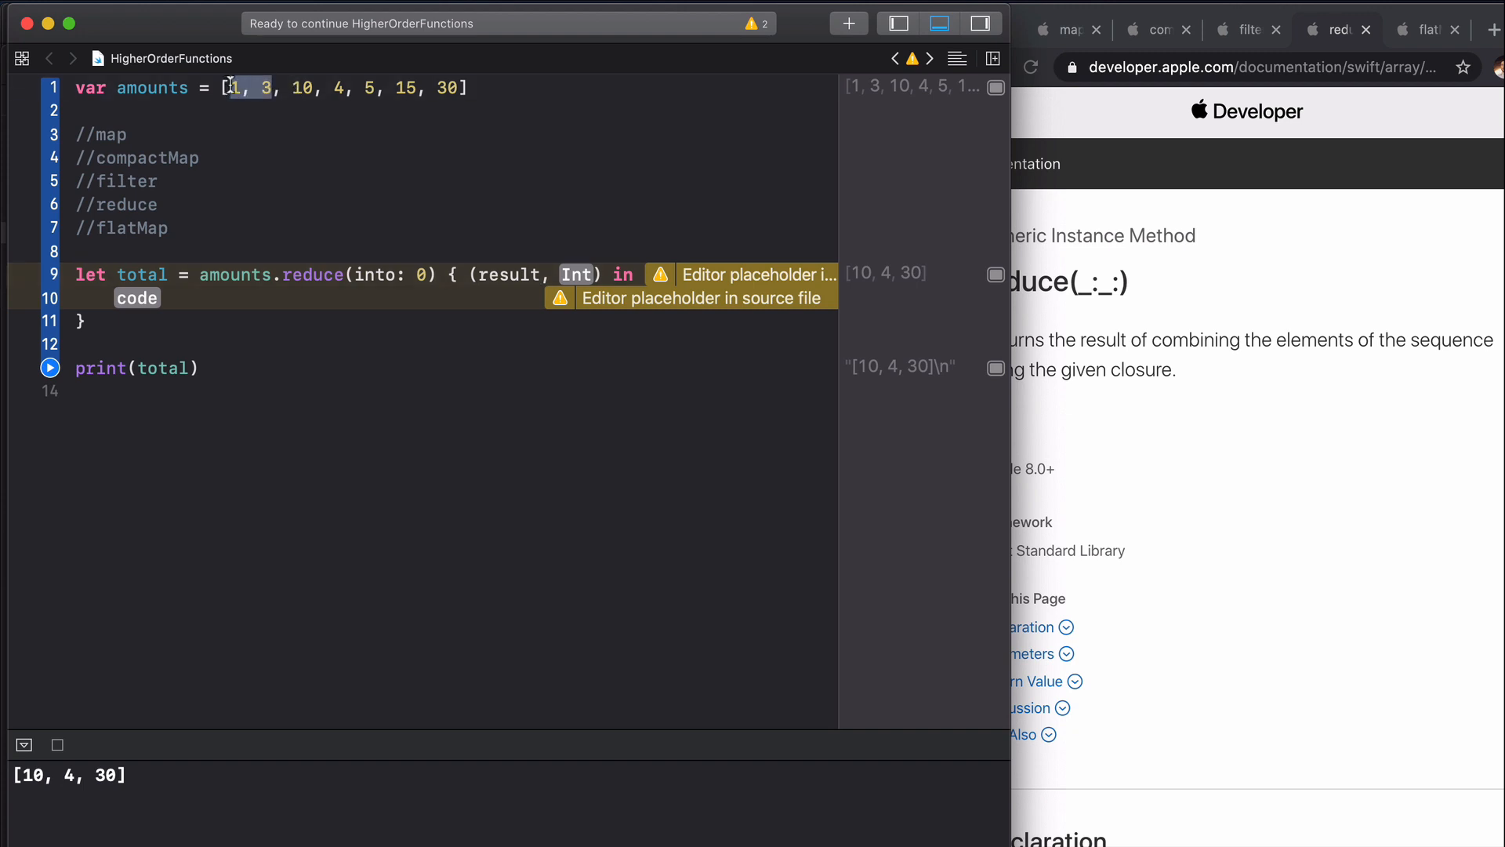
pyautogui.moveTo(366, 188)
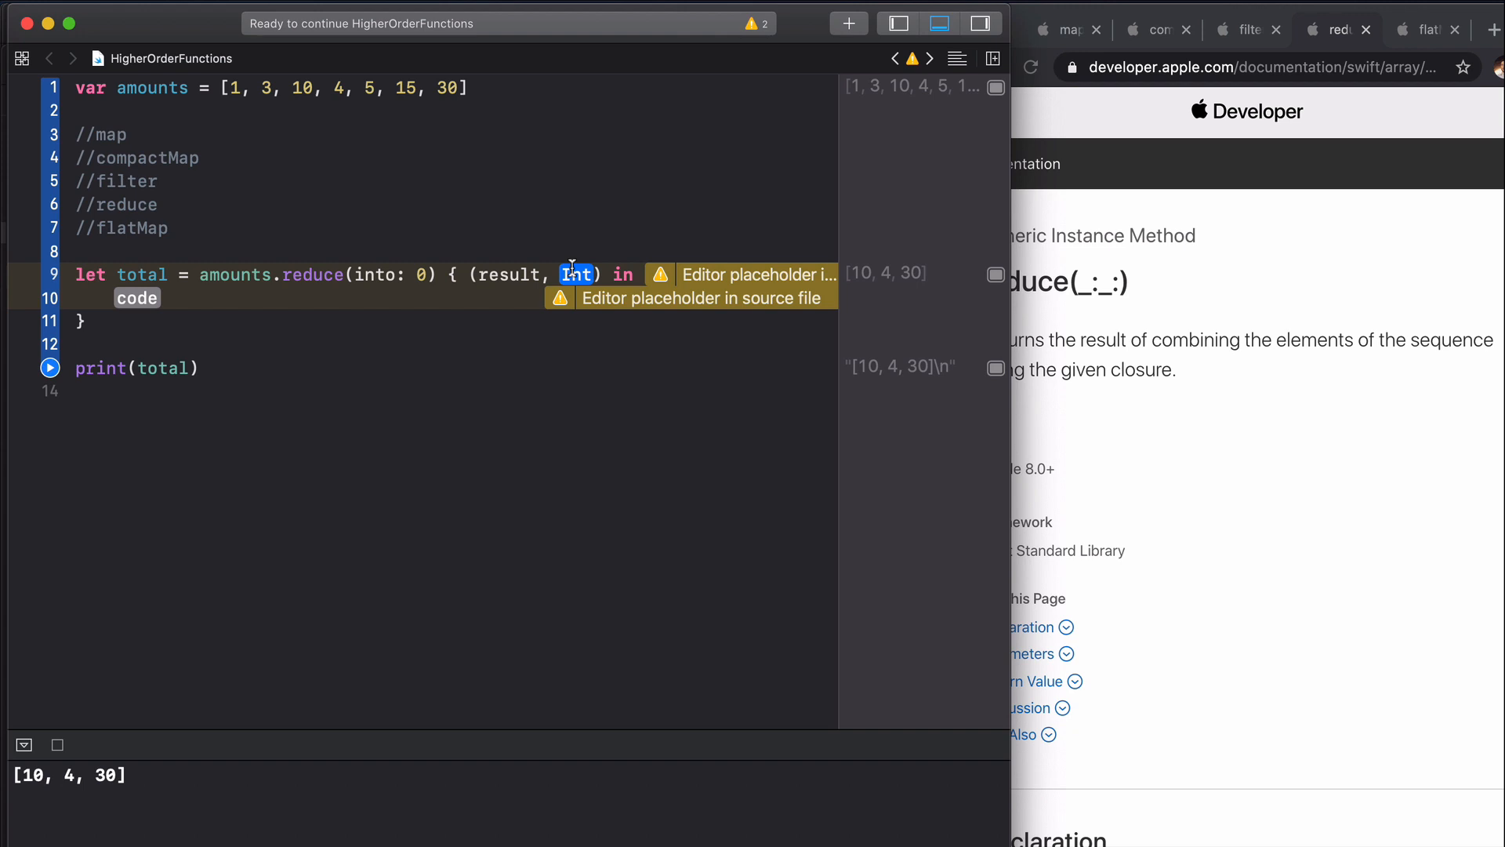
# Step: Add number parameter and result += number so total prints 68, then select the reduce call for replacement
pyautogui.write('nub')
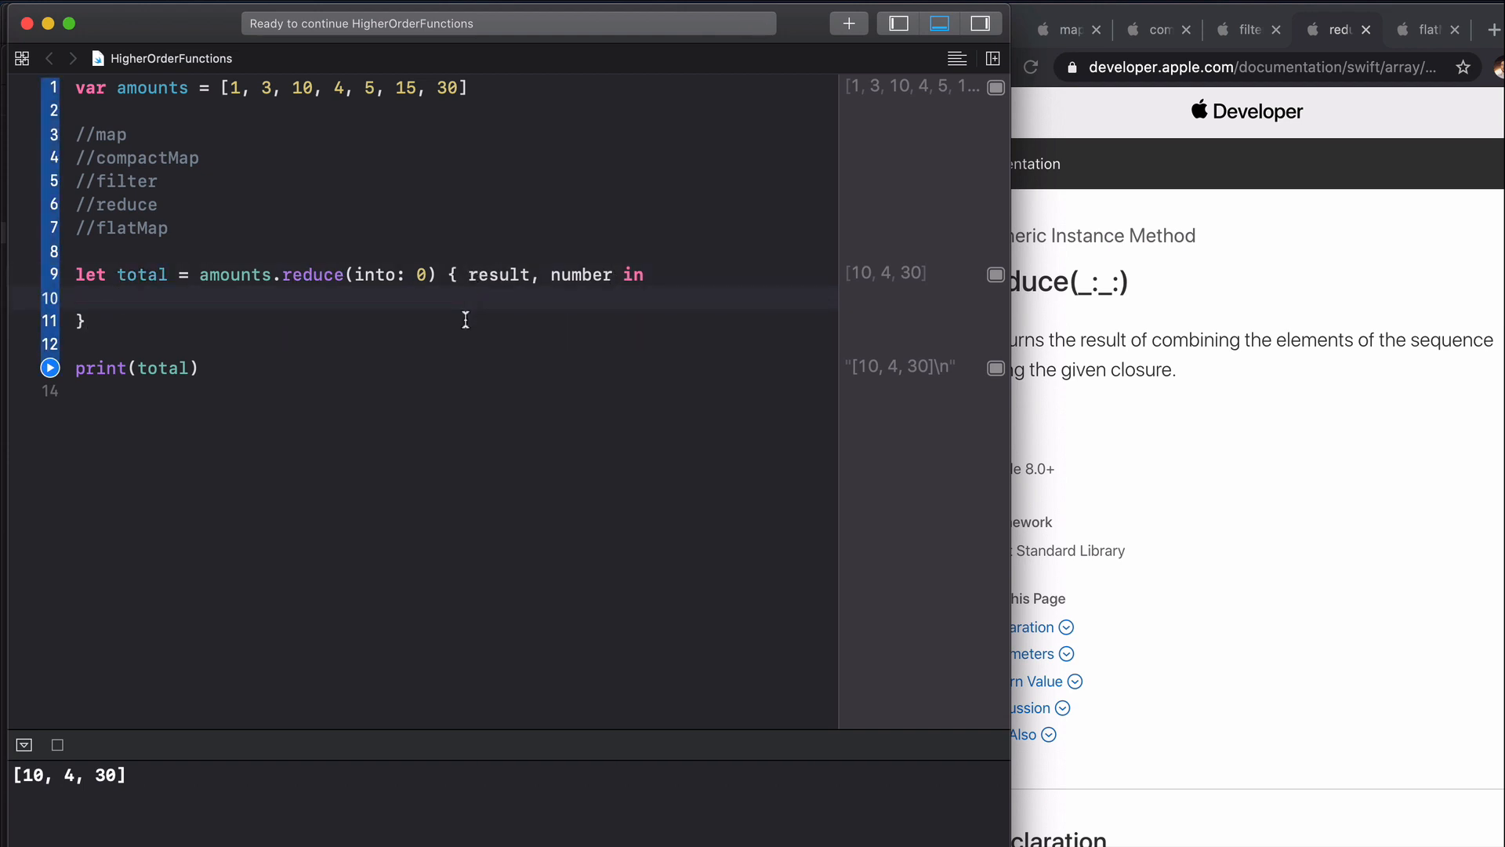
pyautogui.write('result +')
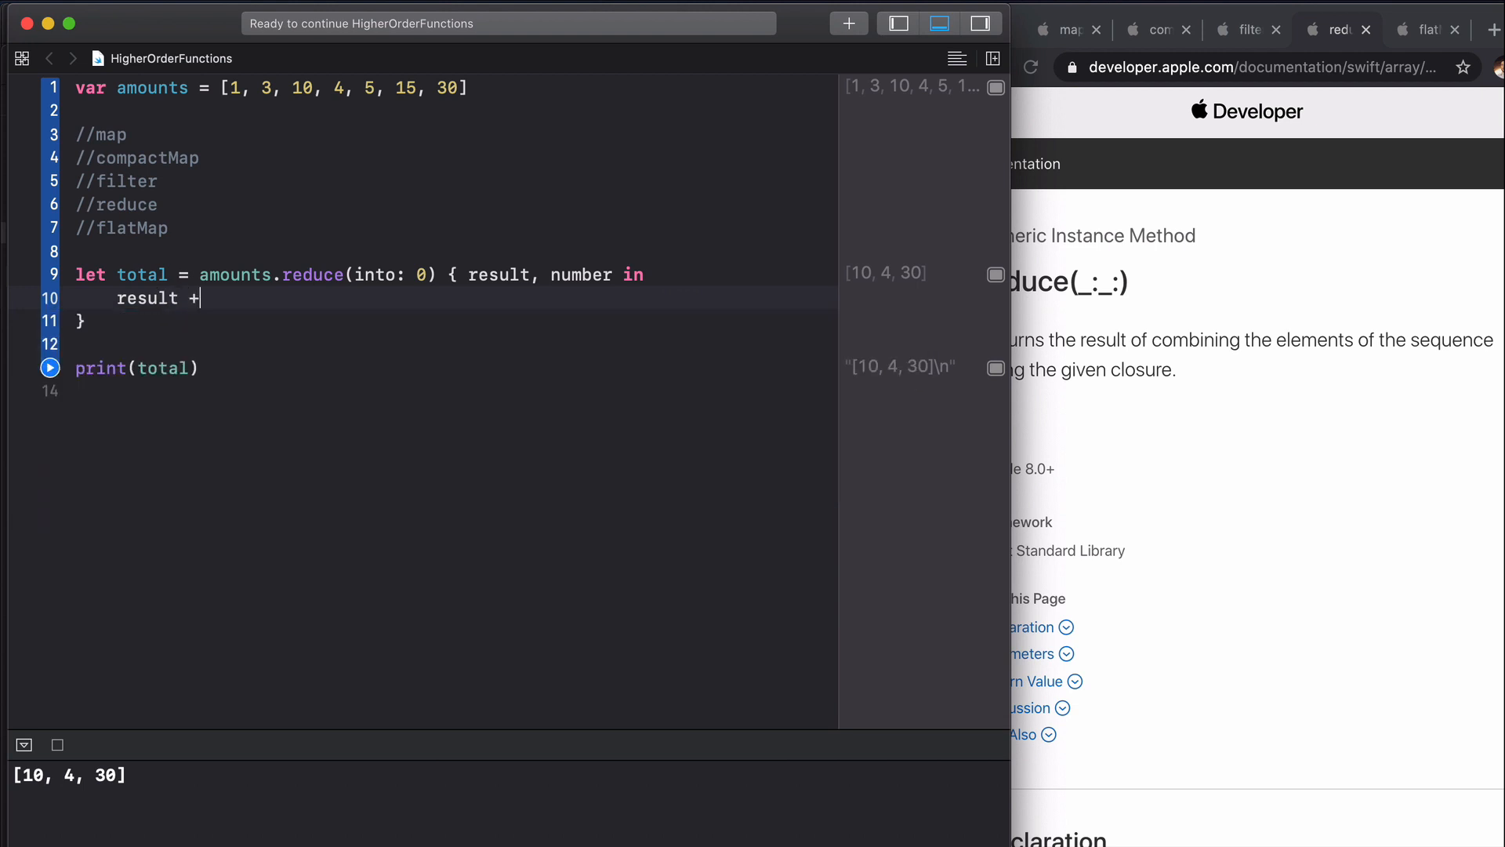
pyautogui.write('= number')
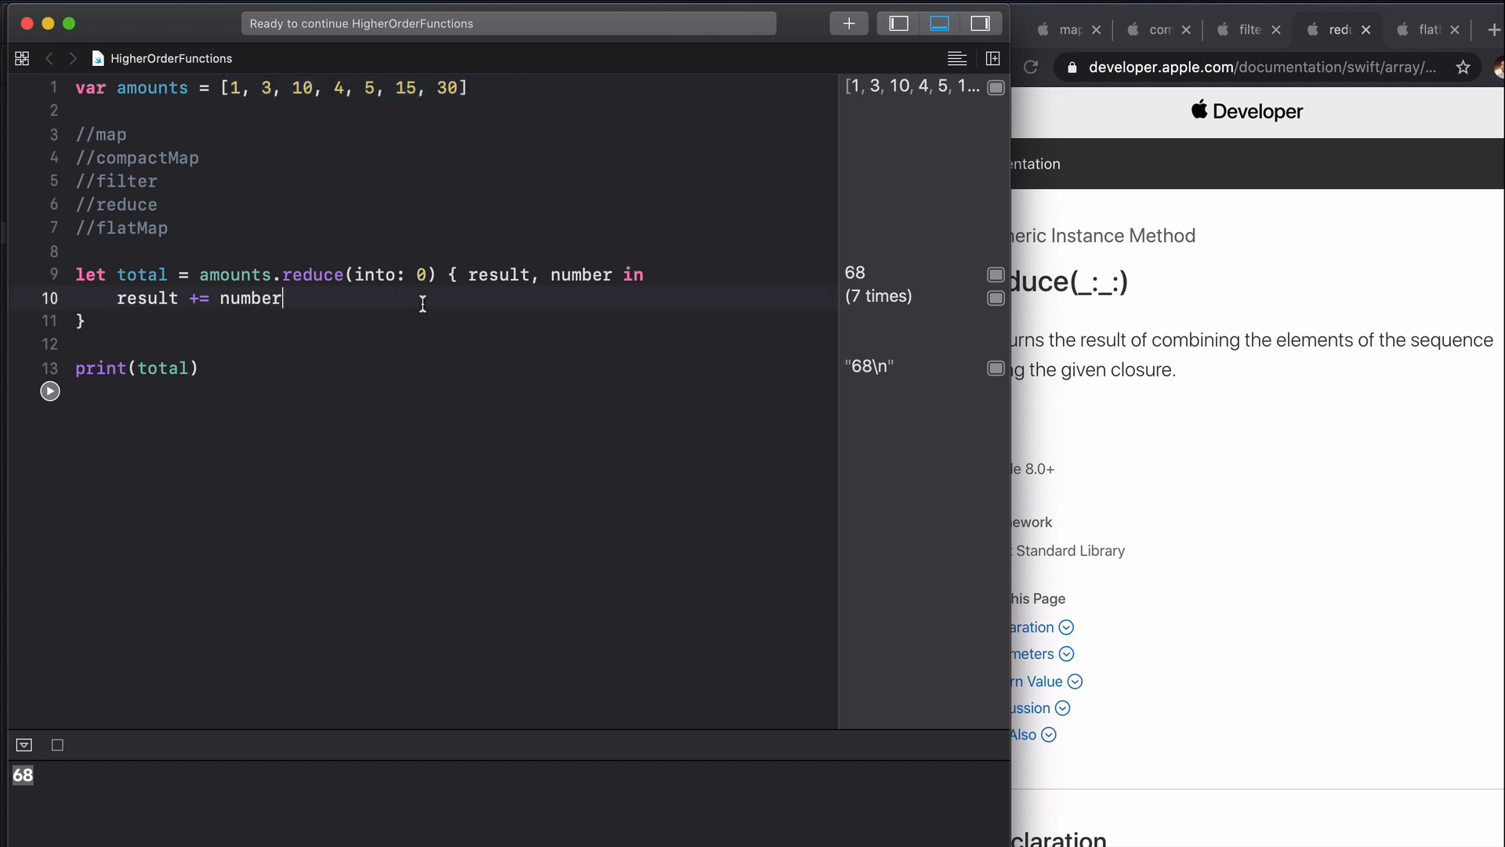
pyautogui.moveTo(280, 297); pyautogui.dragTo(85, 320)
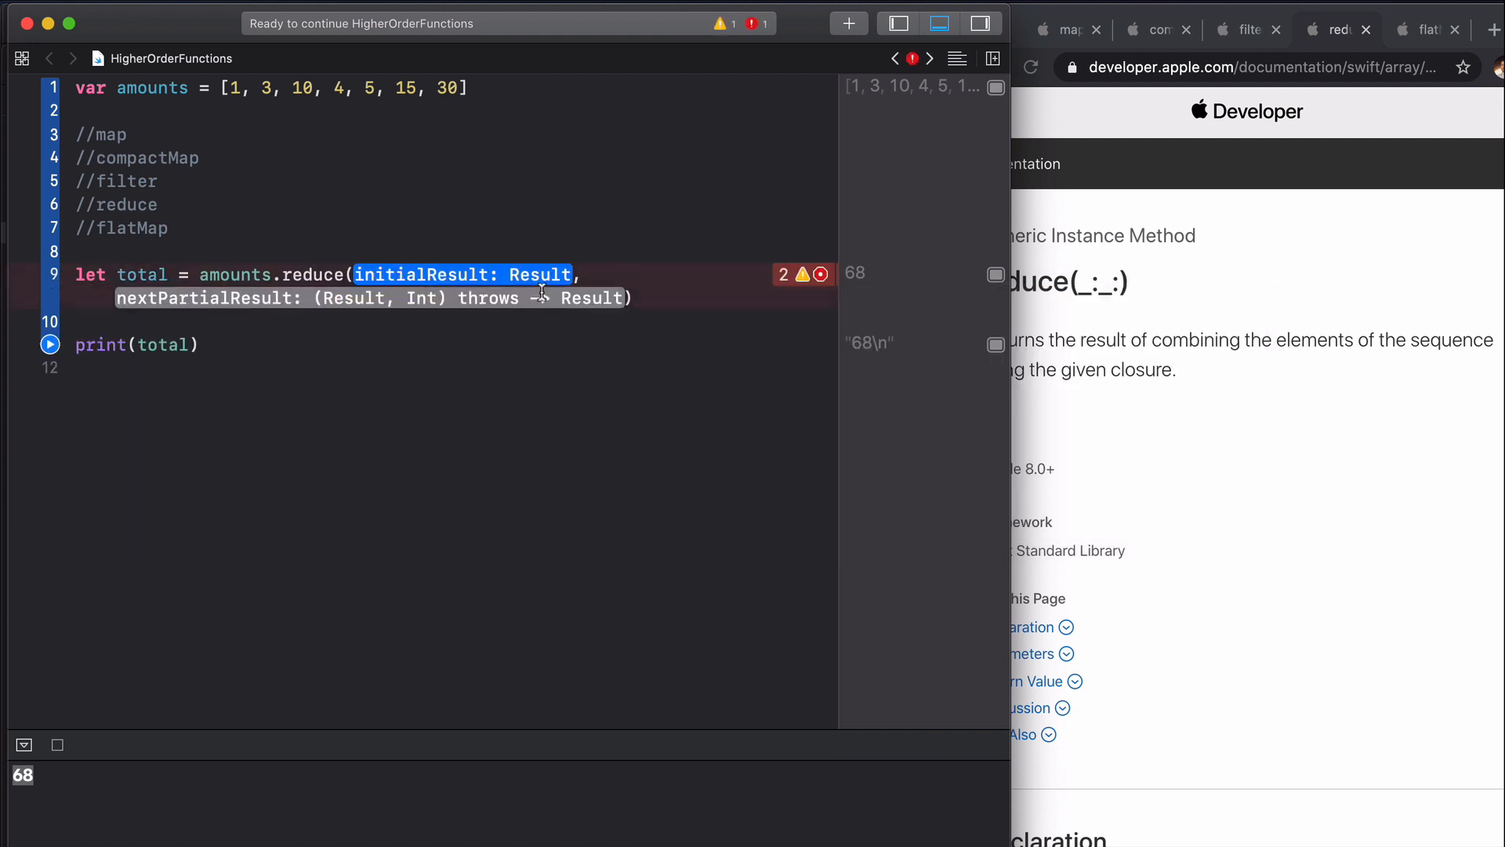
# Step: Switch to reduce(0) with a closure combining result and number
pyautogui.write('0) { (result, n) -> Result in')
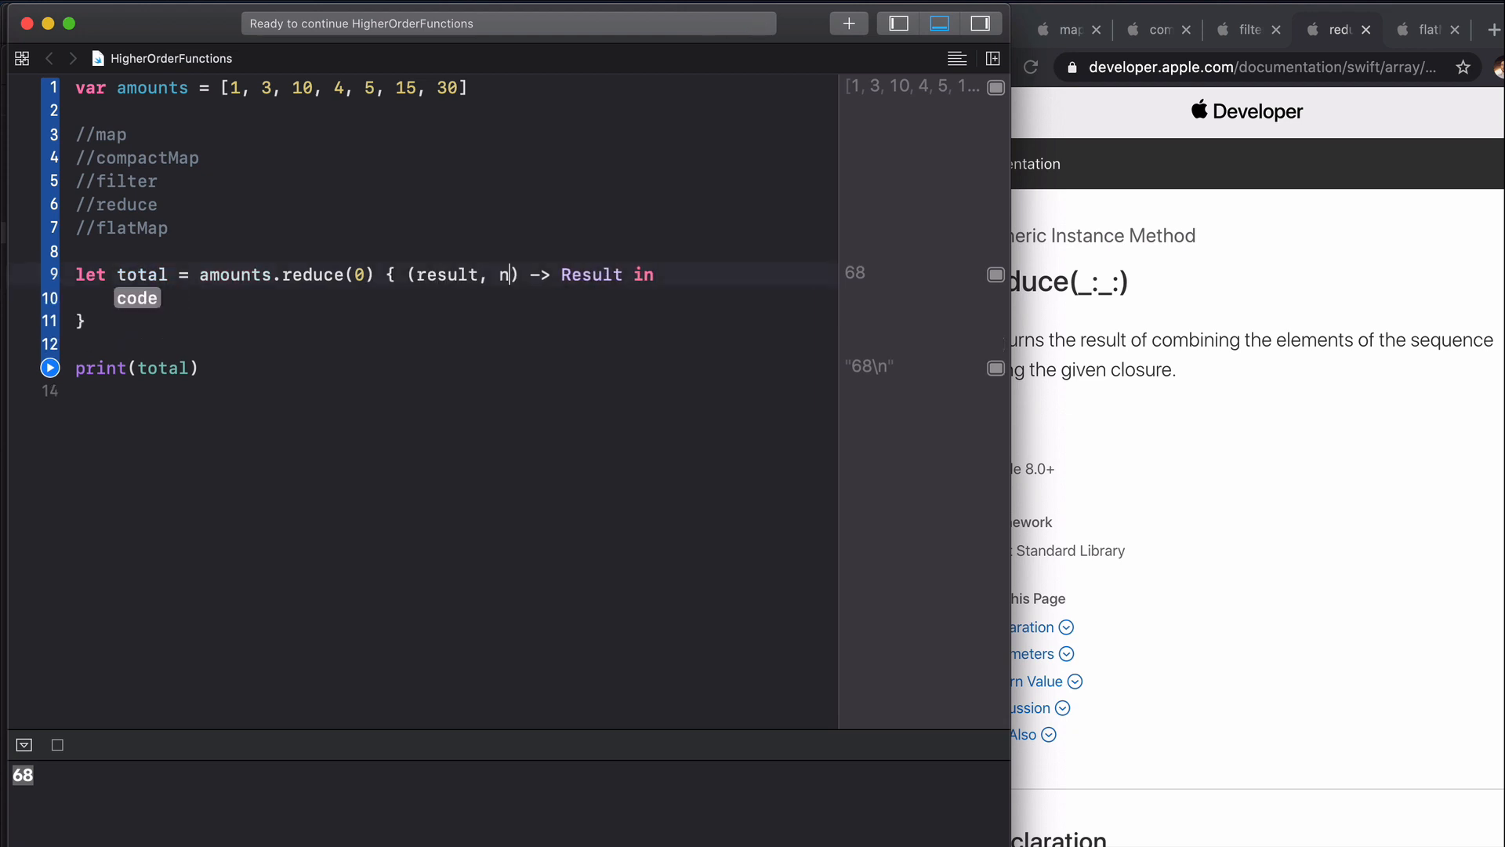
pyautogui.write('umber')
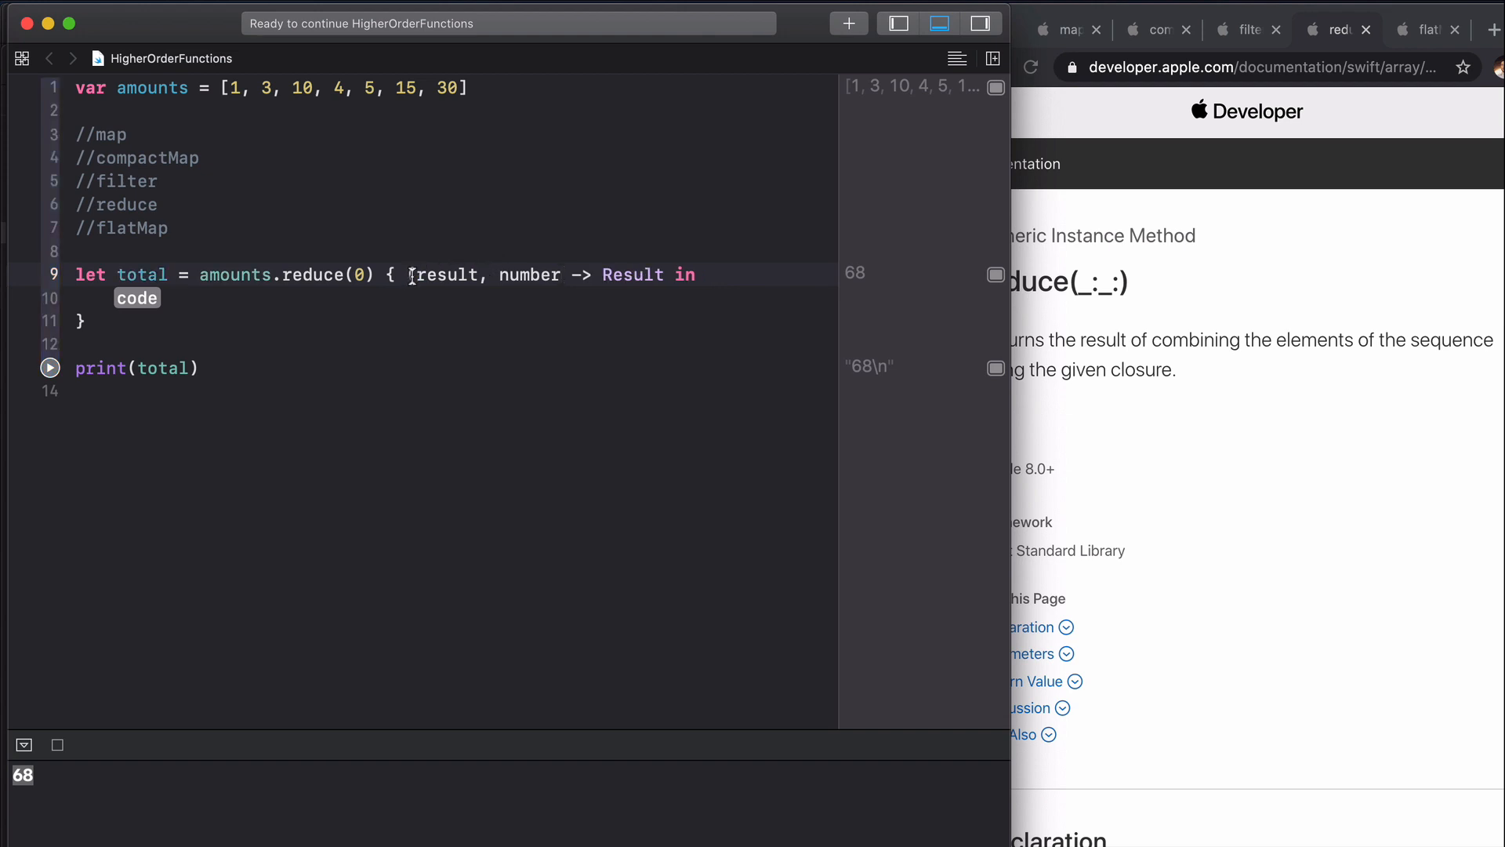
pyautogui.write('In')
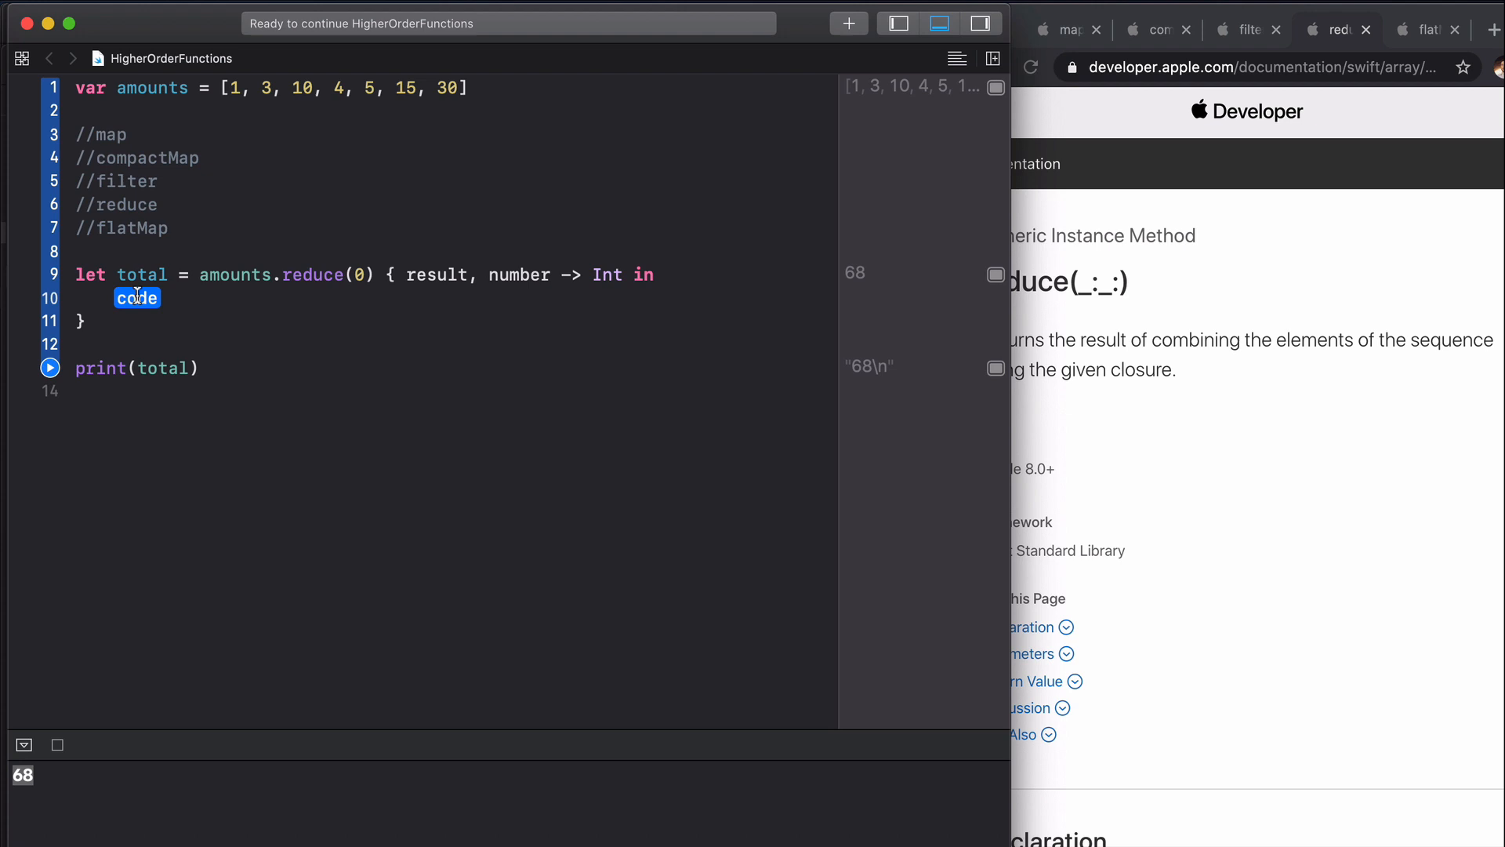
pyautogui.write('result +')
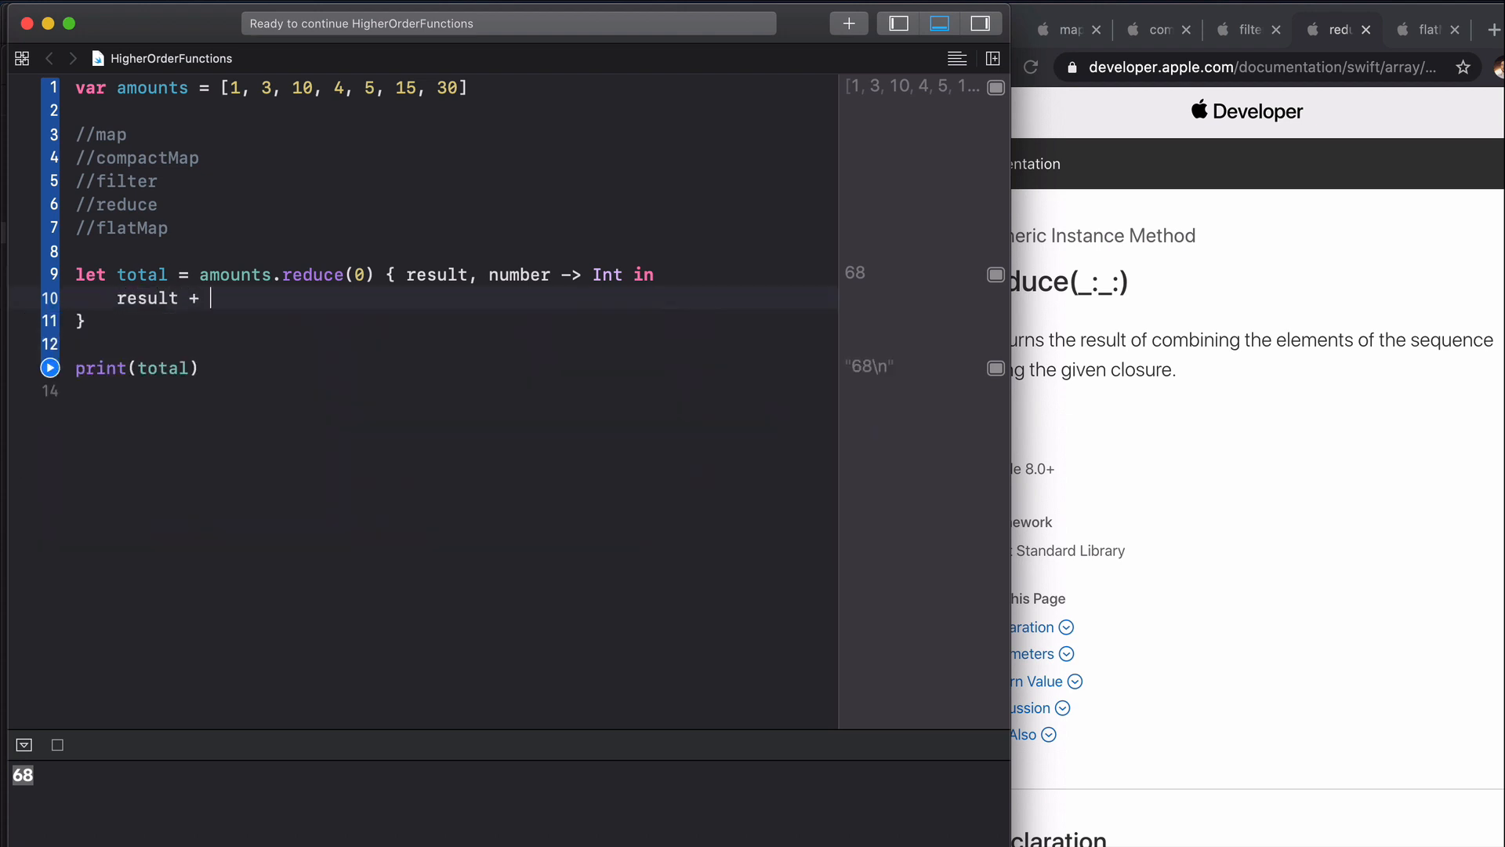
pyautogui.write('= number')
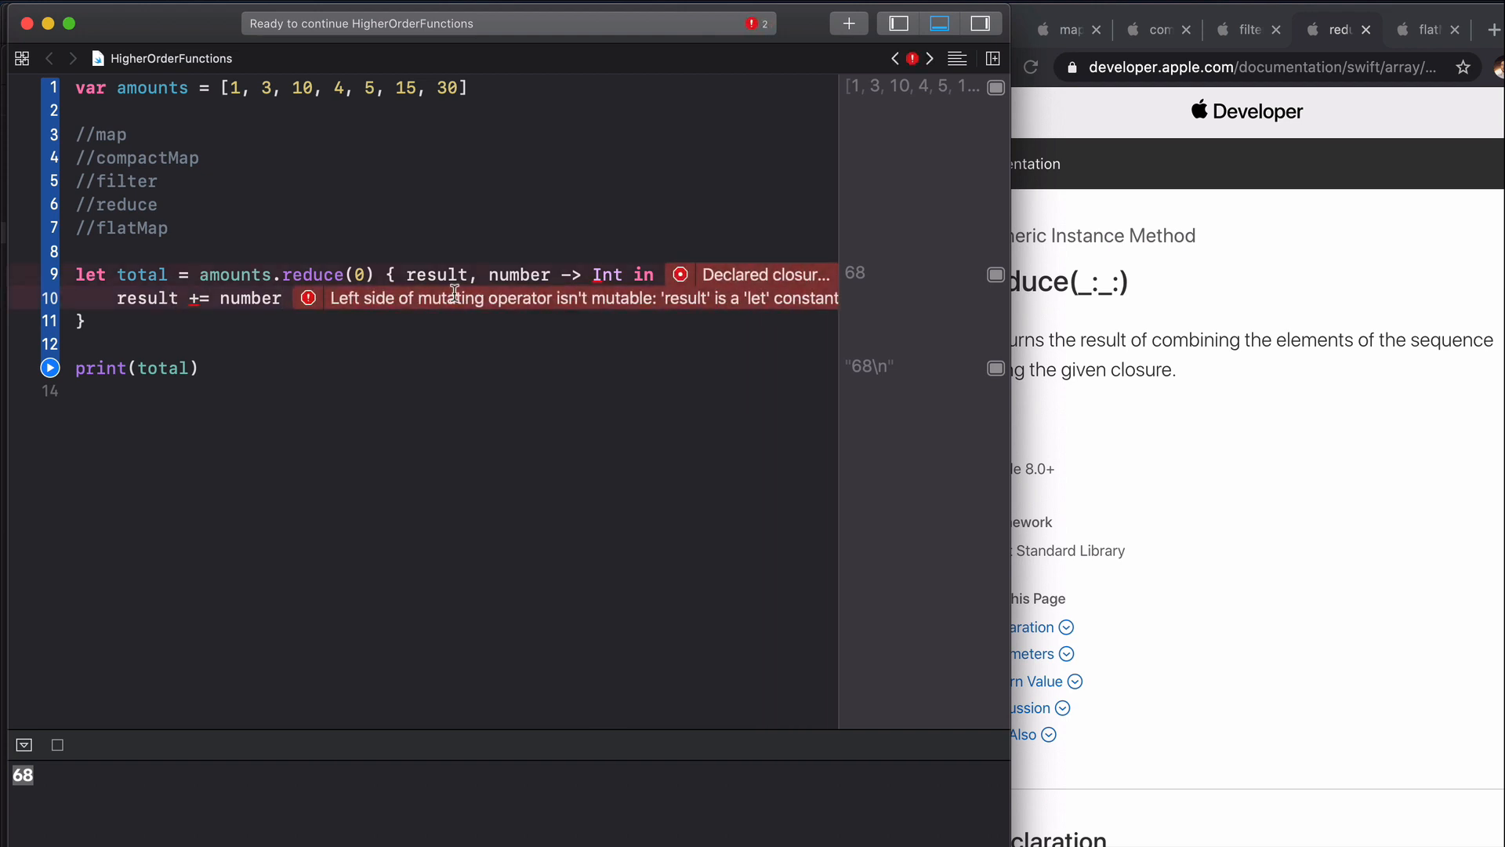
pyautogui.moveTo(646, 298)
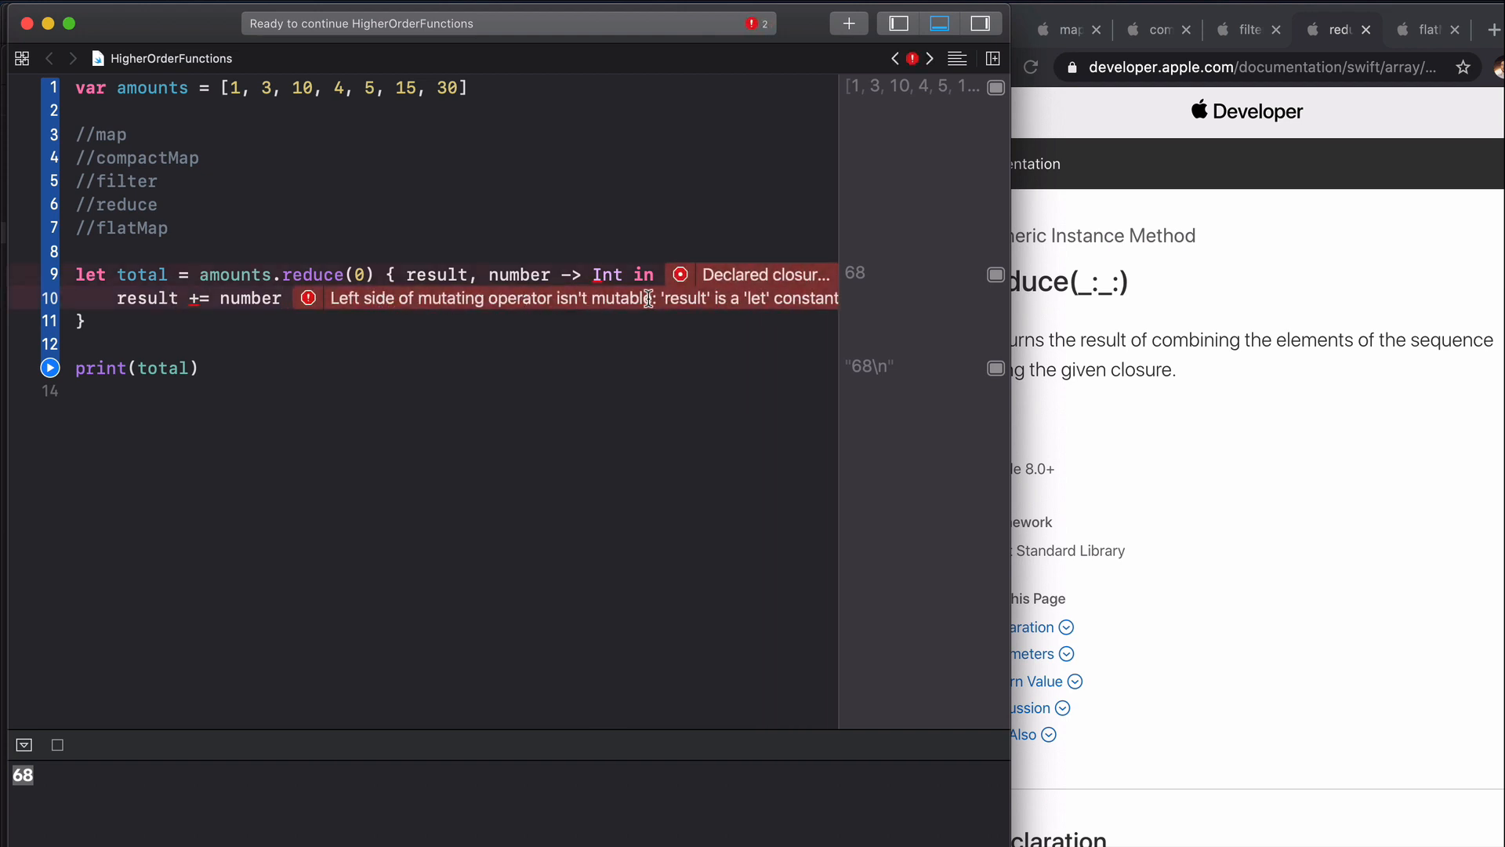
pyautogui.moveTo(682, 318)
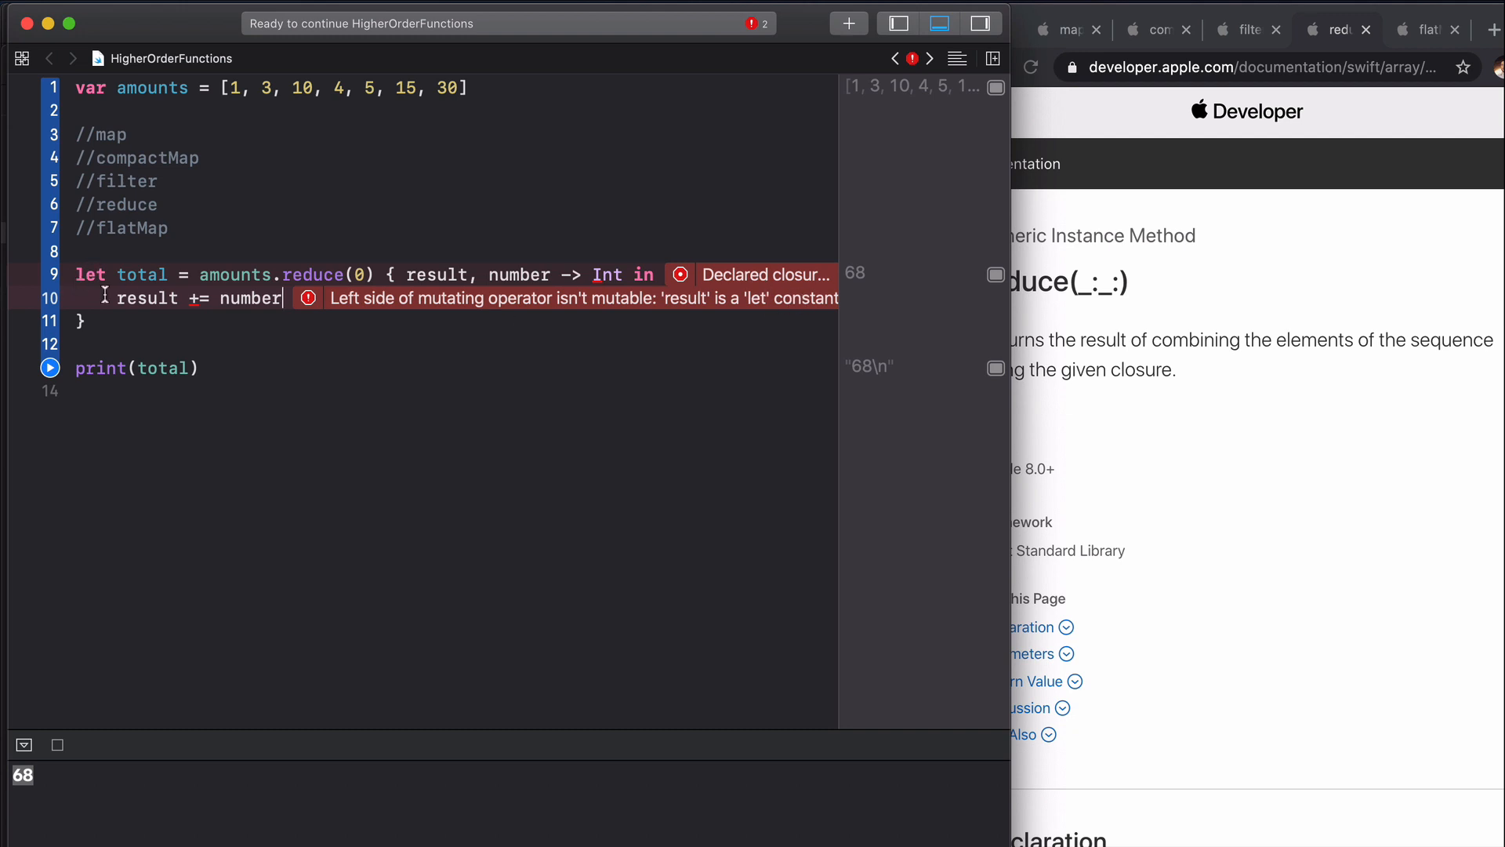
# Step: Try returning result + number, then trim the line to amounts.reduce(0)
pyautogui.doubleClick(147, 298)
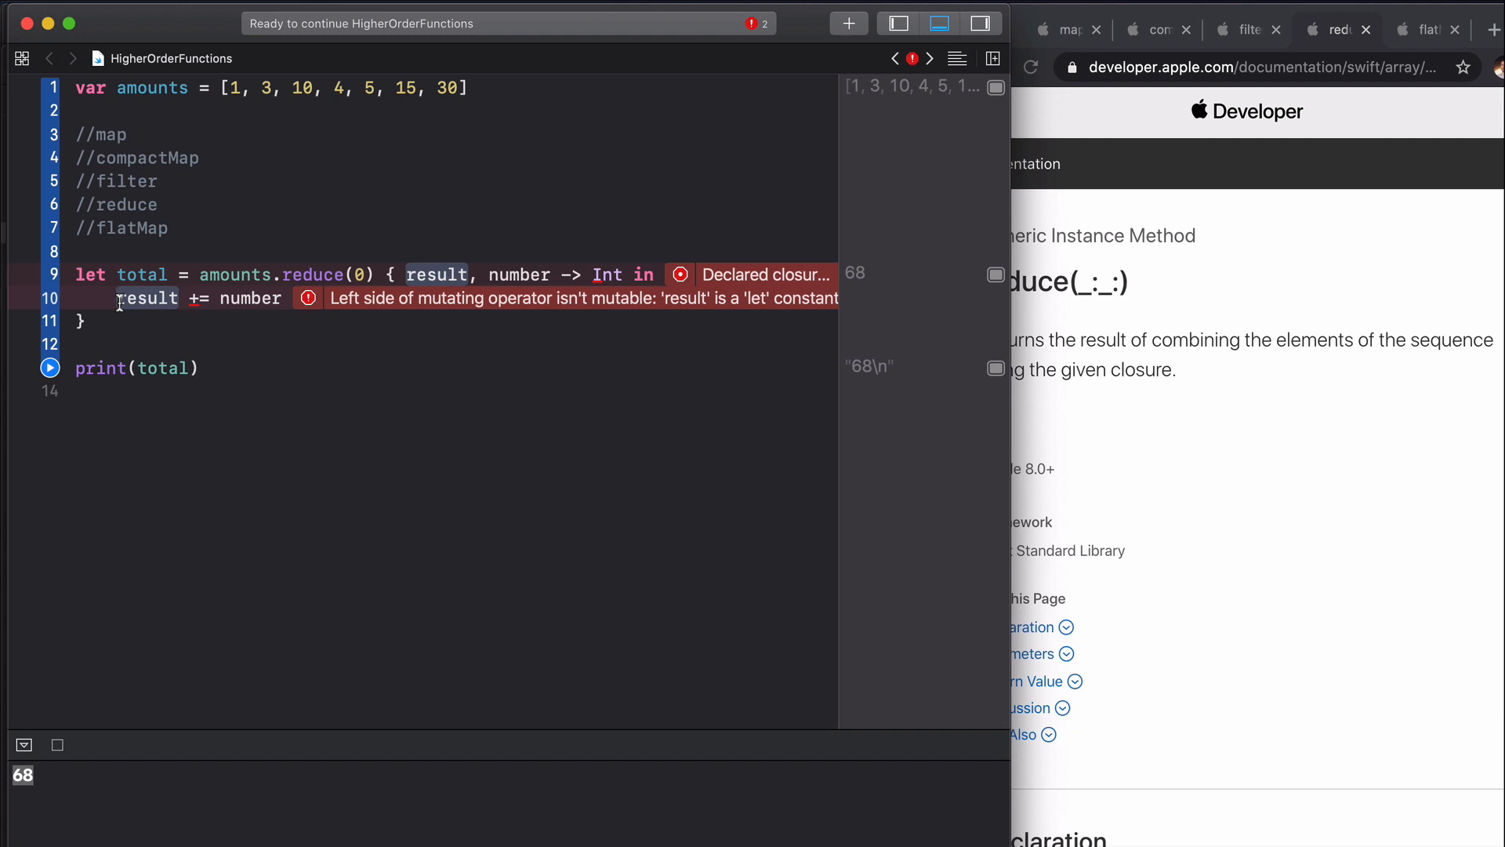
pyautogui.write('return')
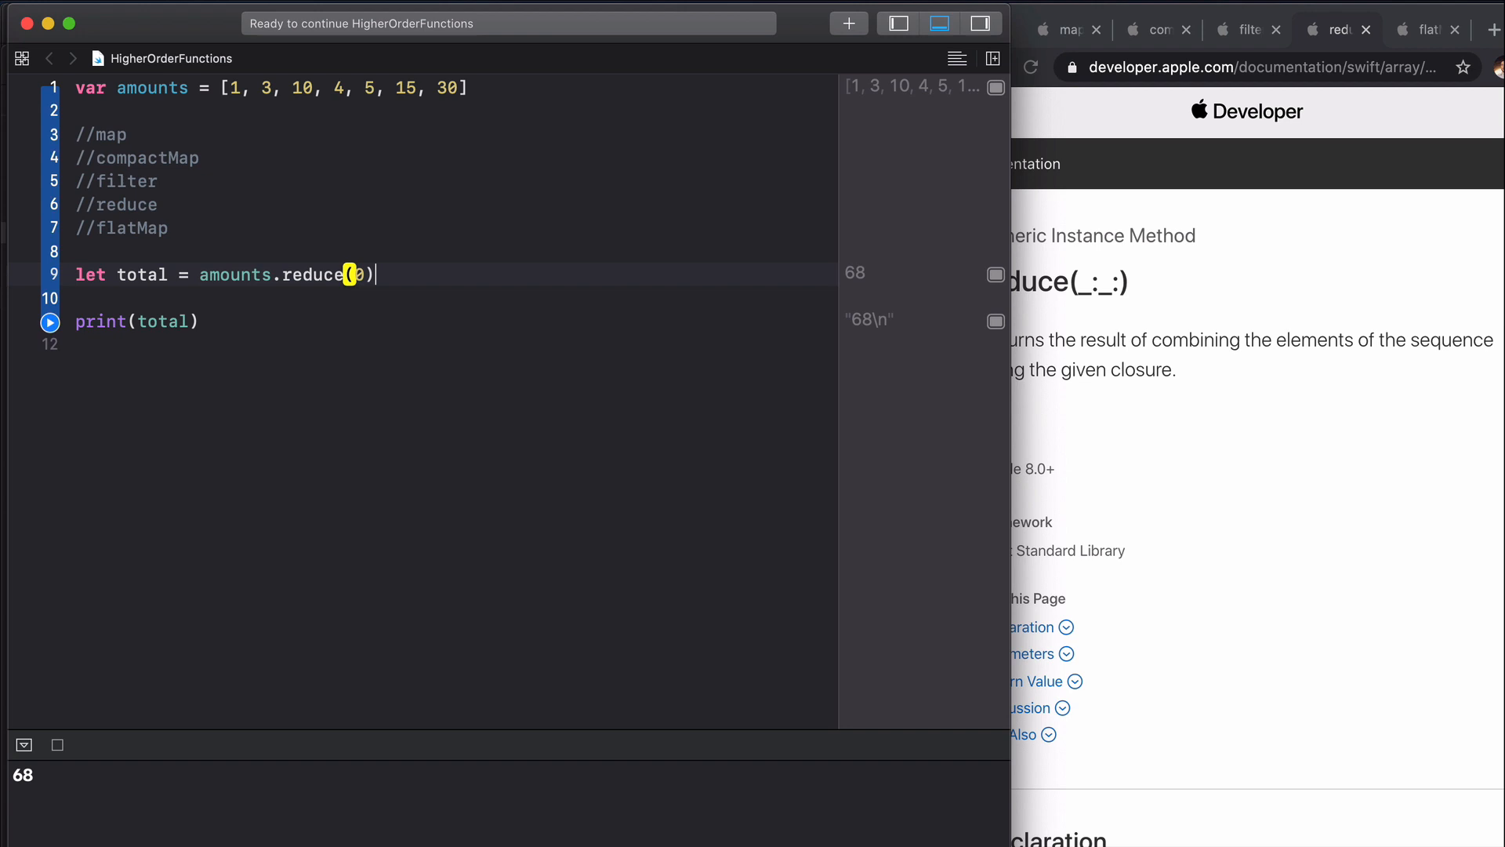
# Step: Sum amounts with reduce(0, +) and run to confirm total prints 68
pyautogui.write('0')
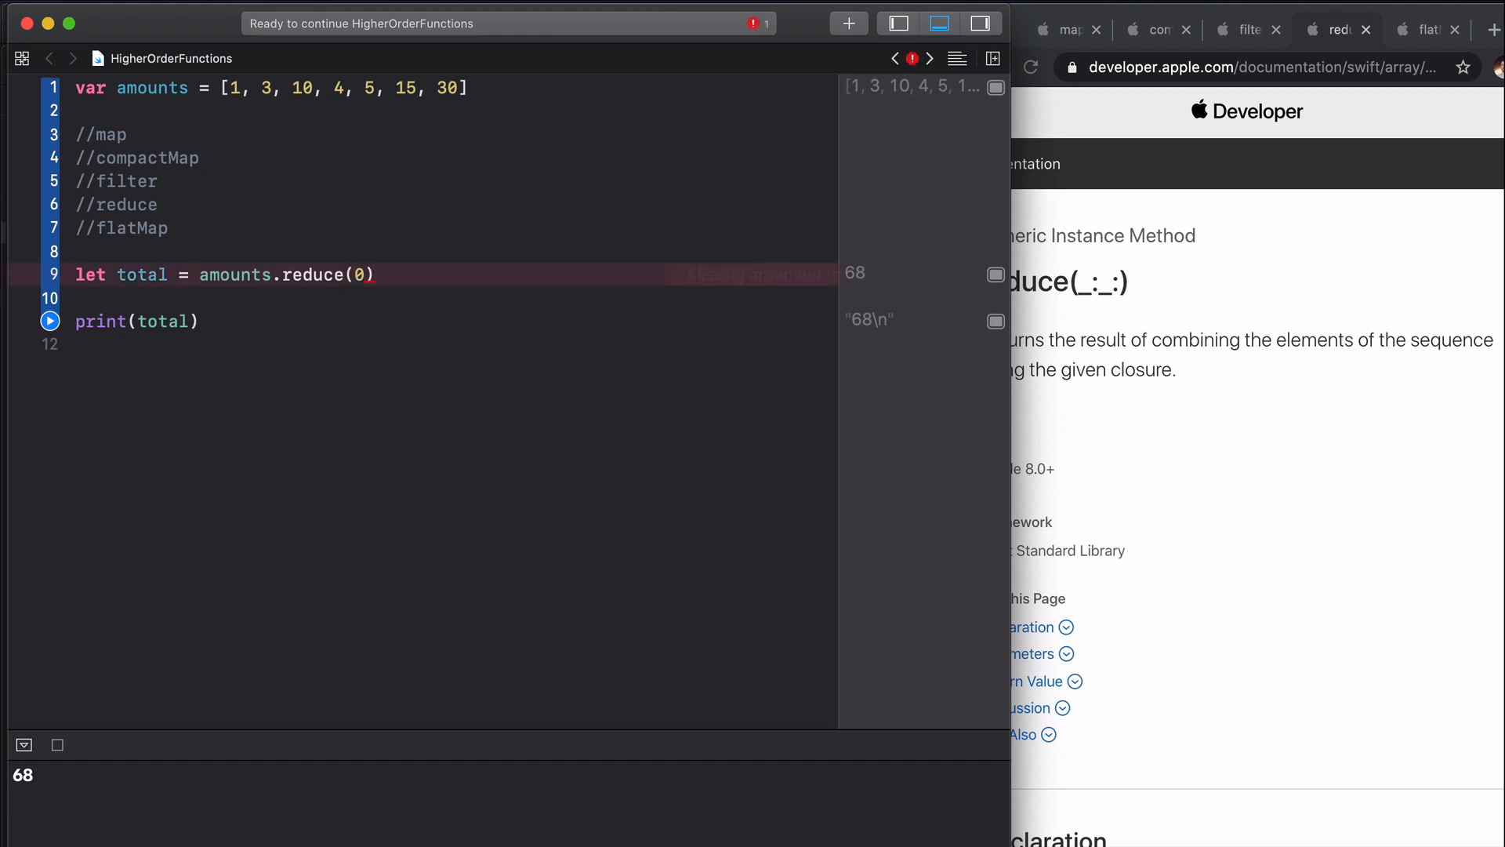
pyautogui.write(', +')
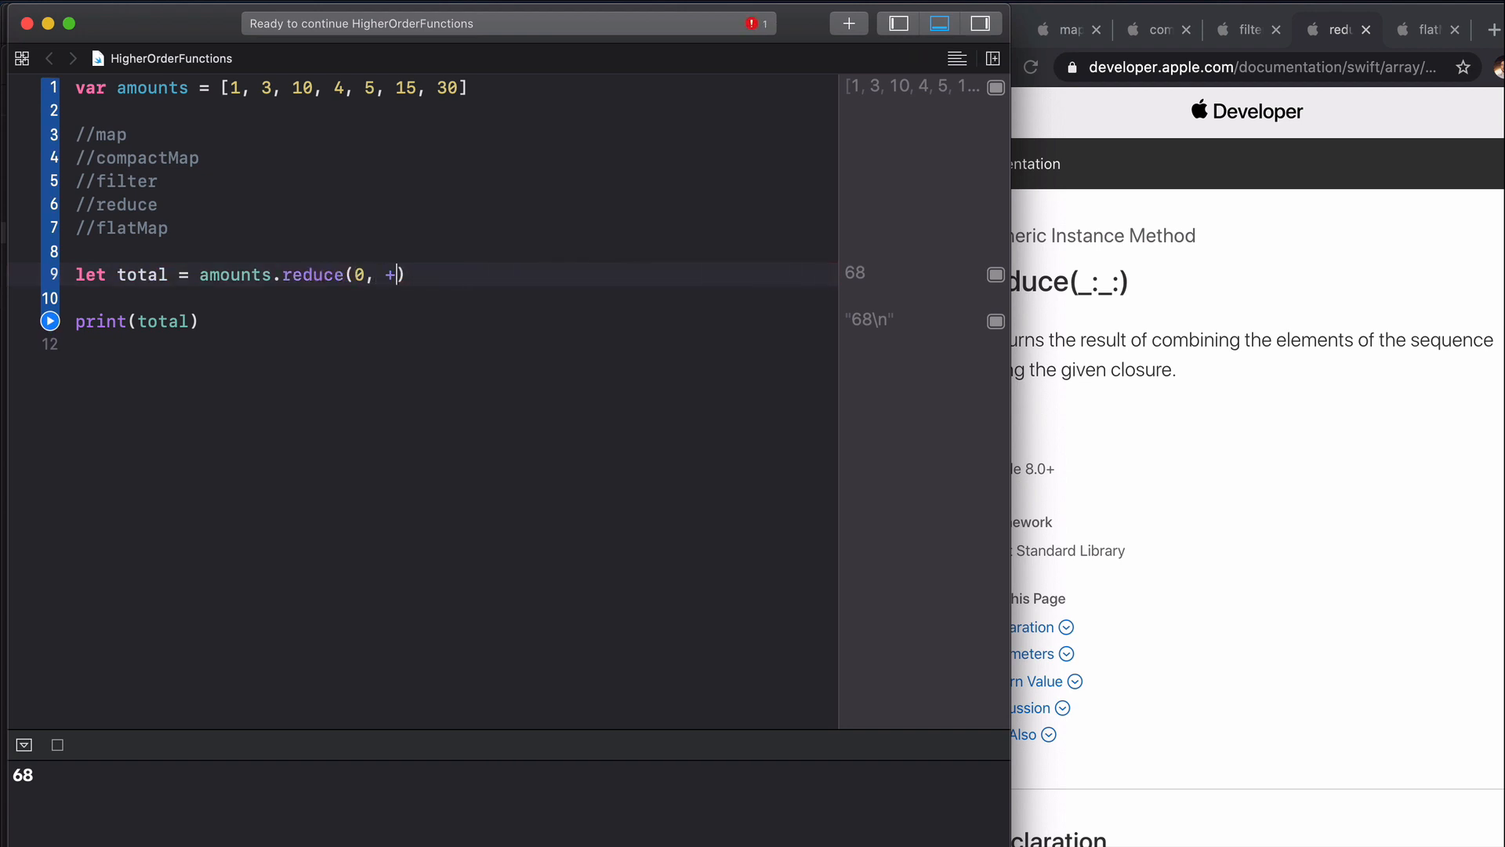
pyautogui.click(50, 320)
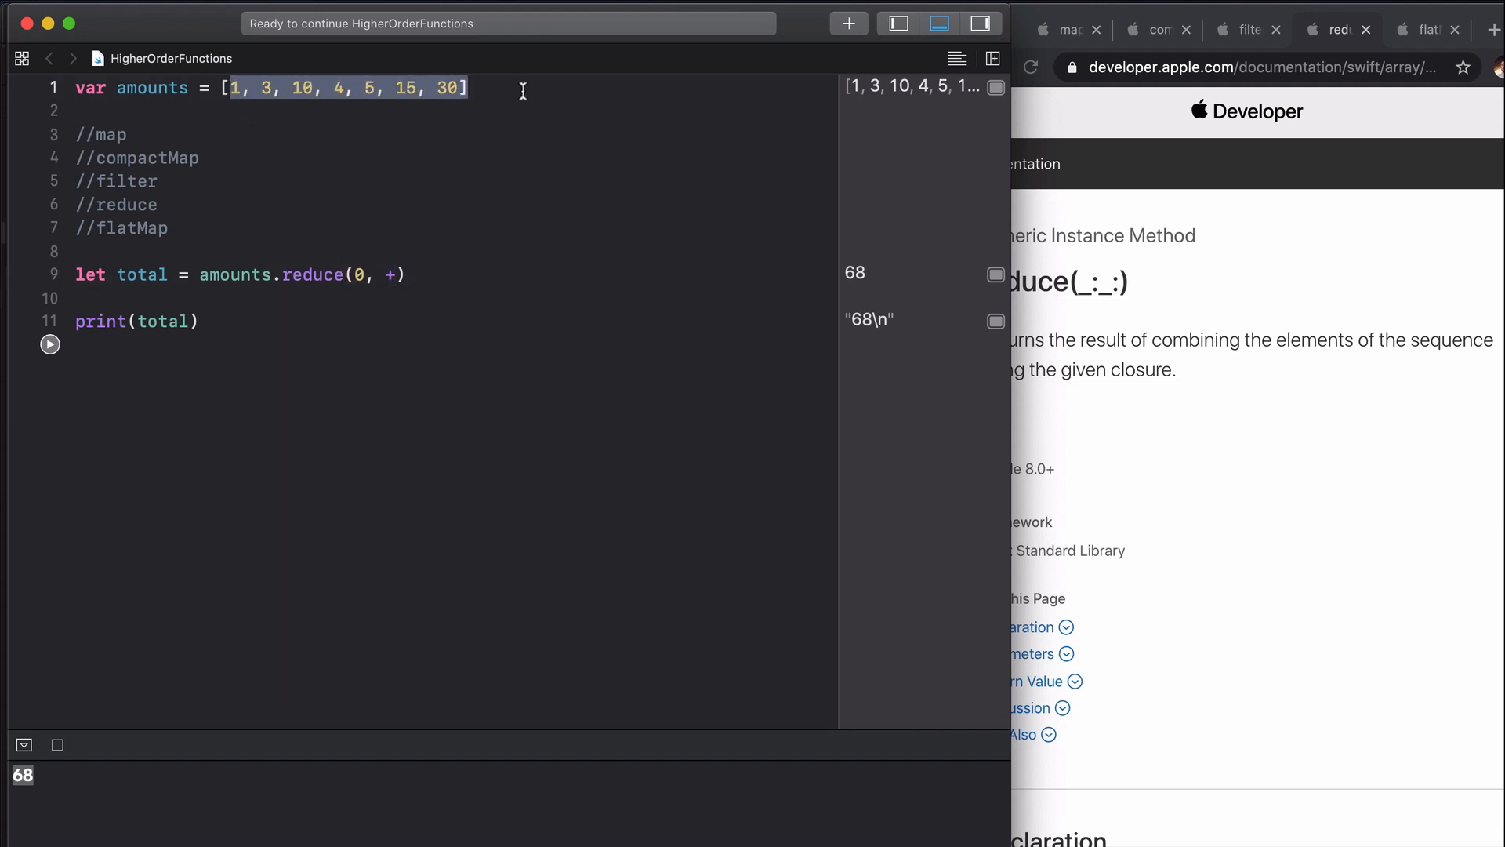
pyautogui.moveTo(490, 136)
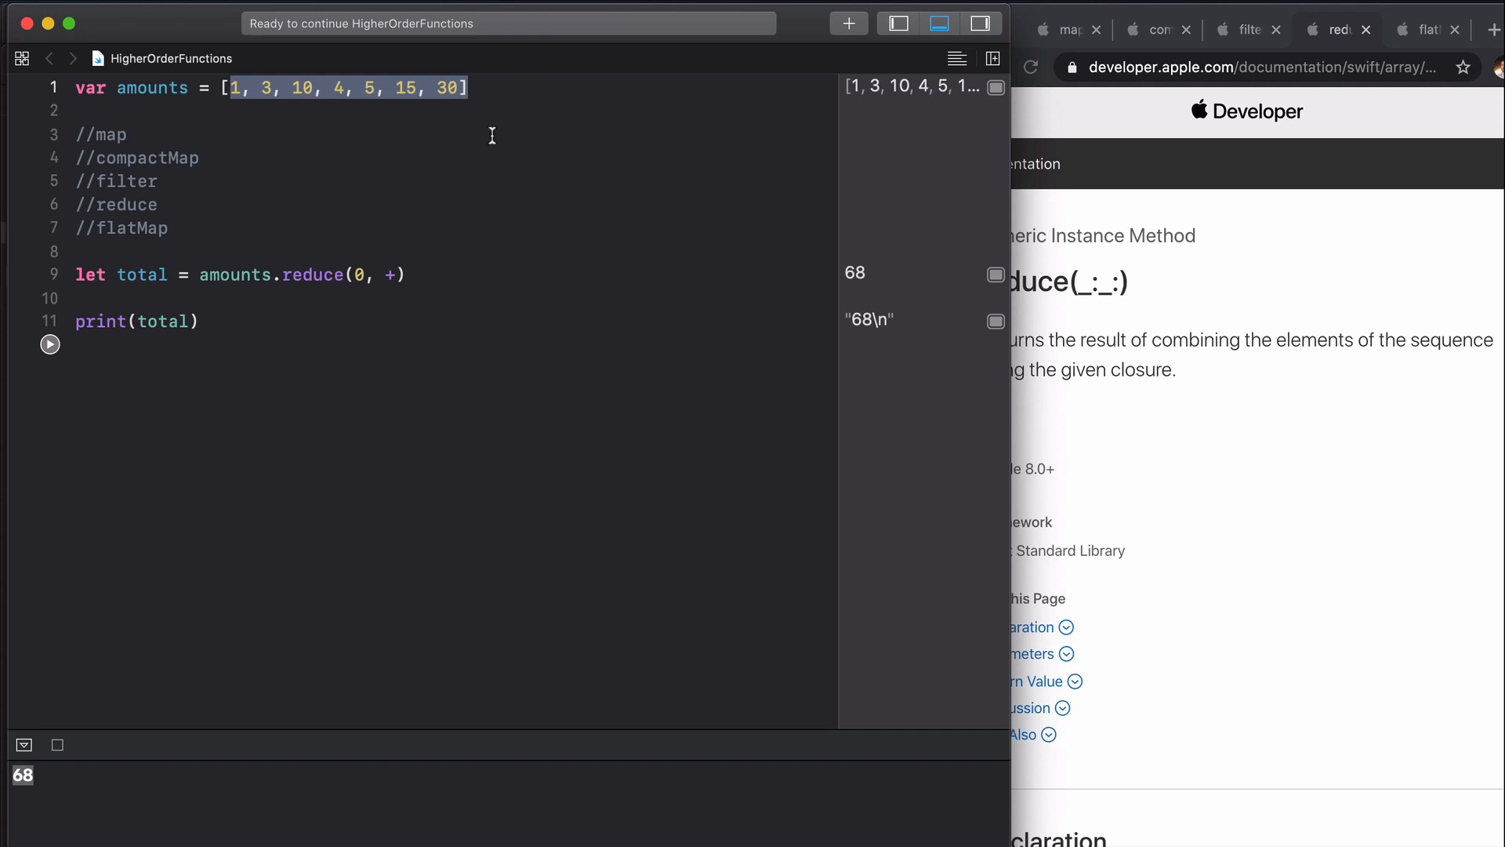
pyautogui.moveTo(384, 298)
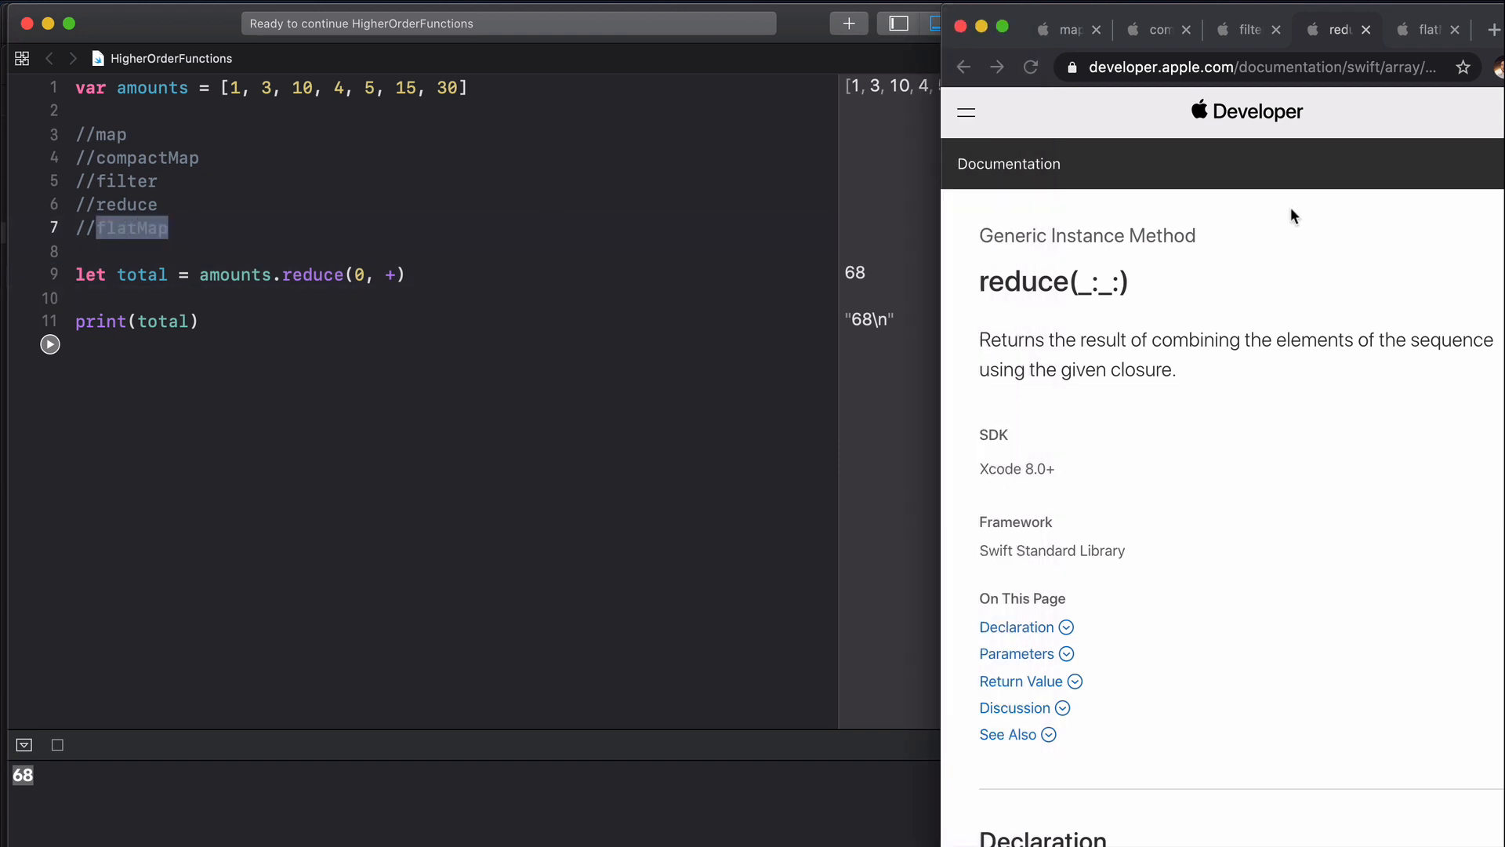
# Step: Switch to Chrome and bring up Apple's flatMap(_:) documentation page
pyautogui.click(1425, 30)
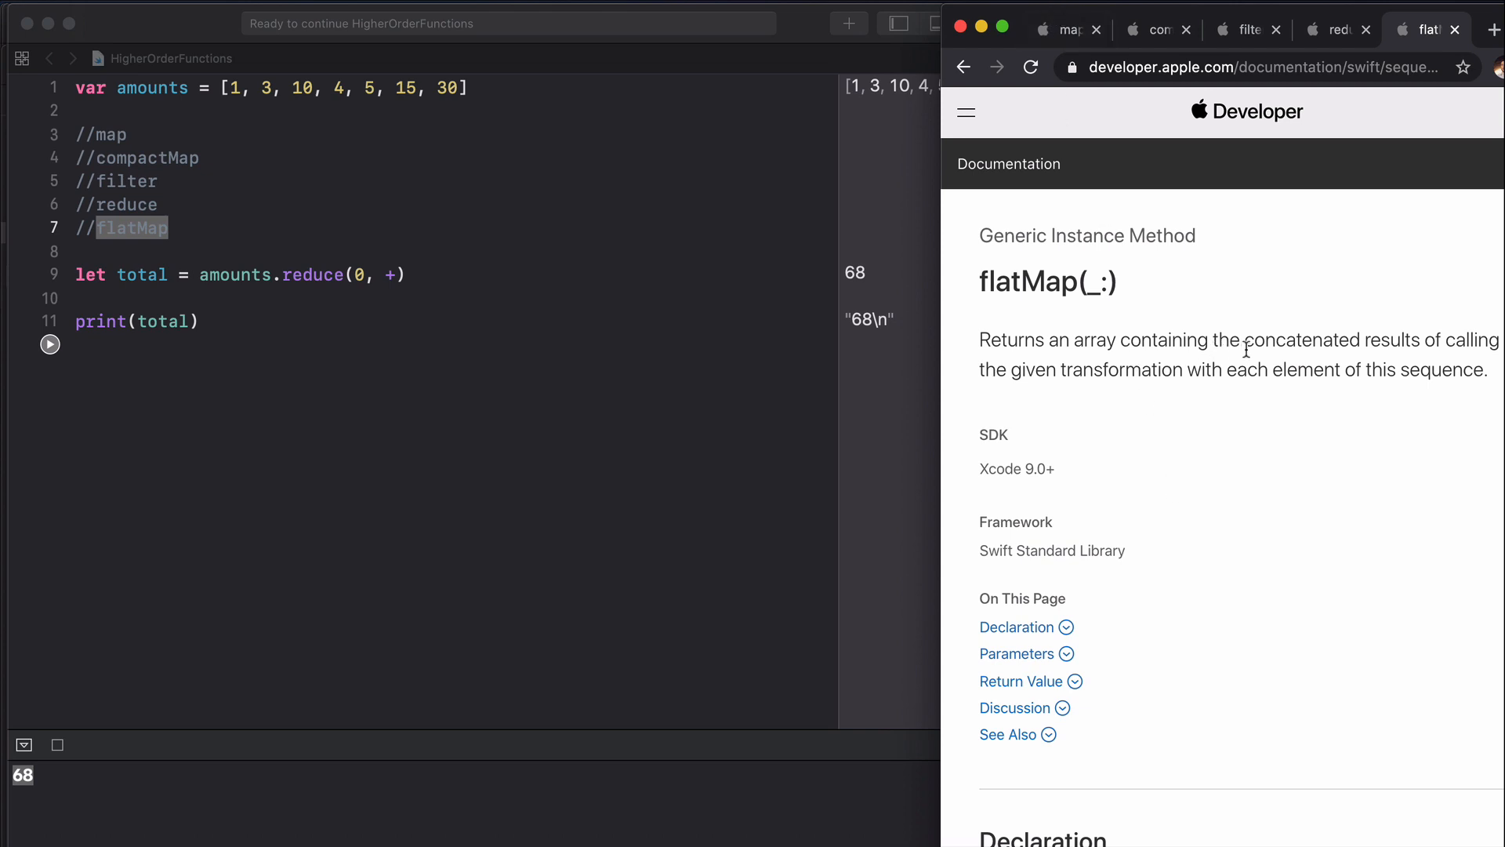
pyautogui.moveTo(1097, 372)
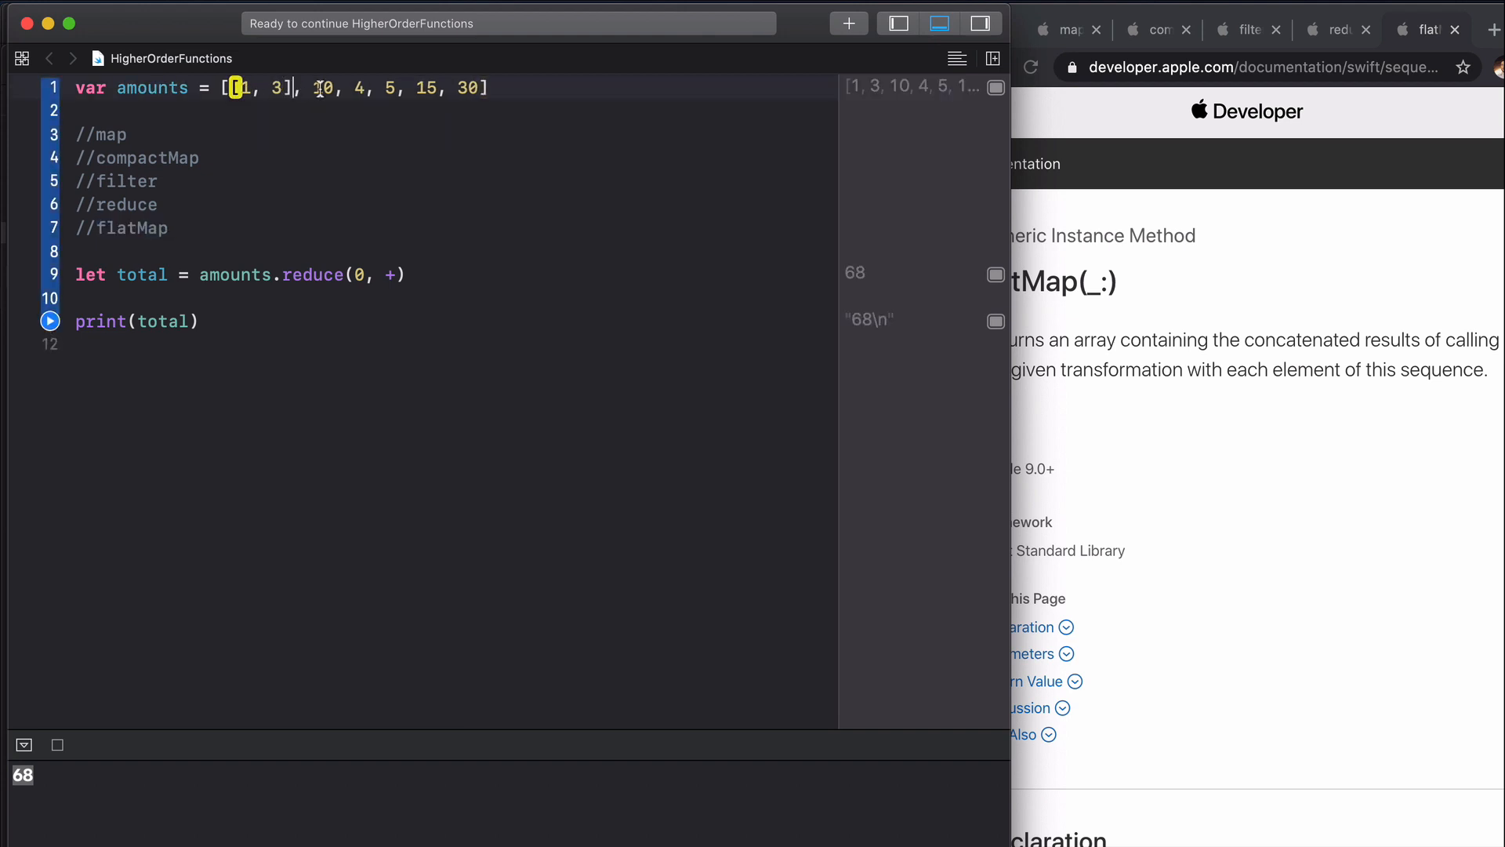
# Step: Nest amounts into sub-arrays and replace reduce with flatMap { $0 } assigned to flattenArray
pyautogui.write('[')
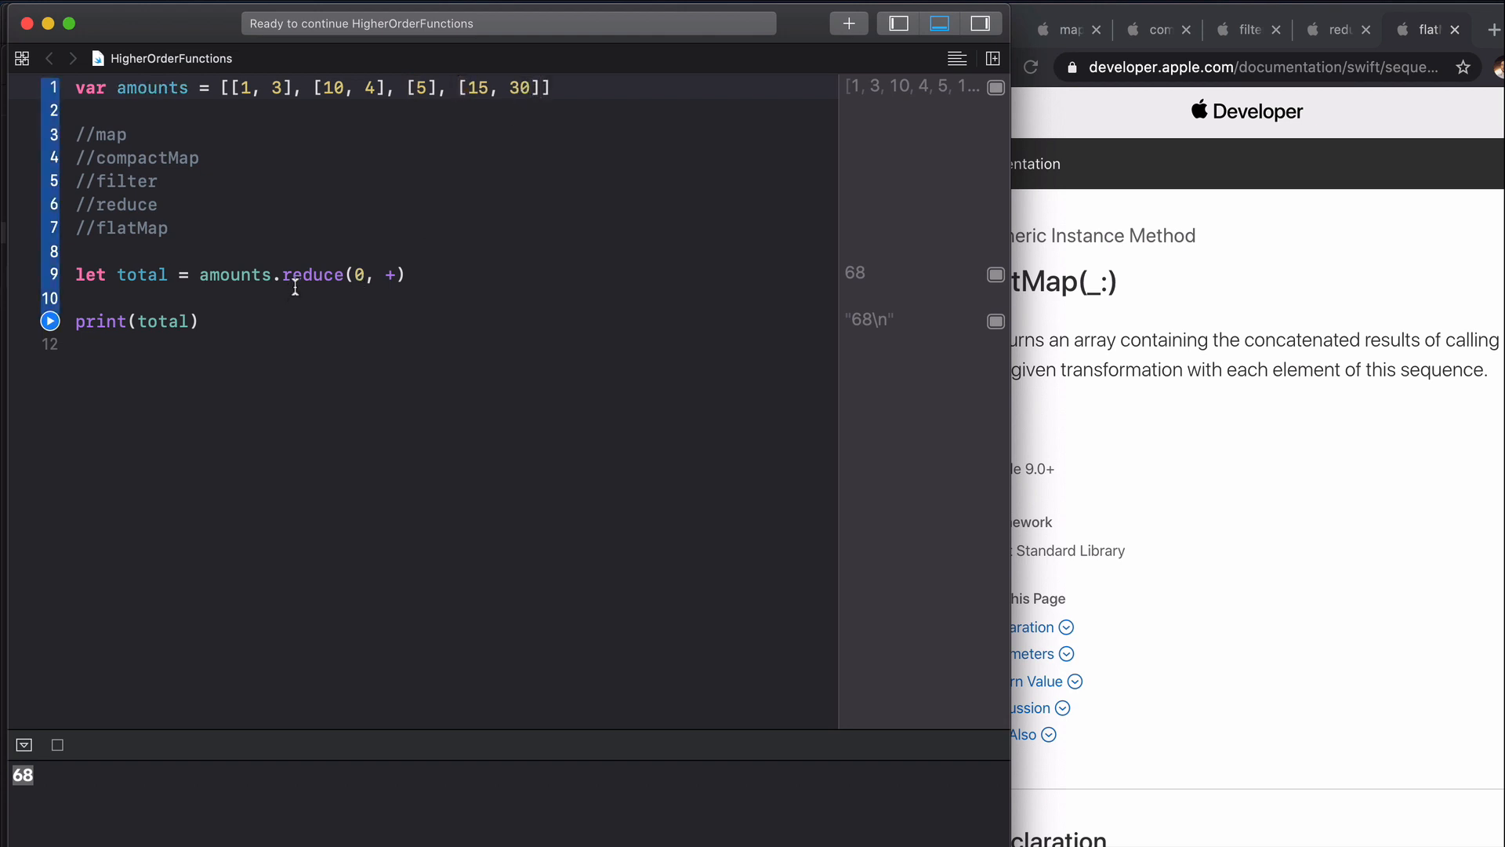
pyautogui.write('flatMap')
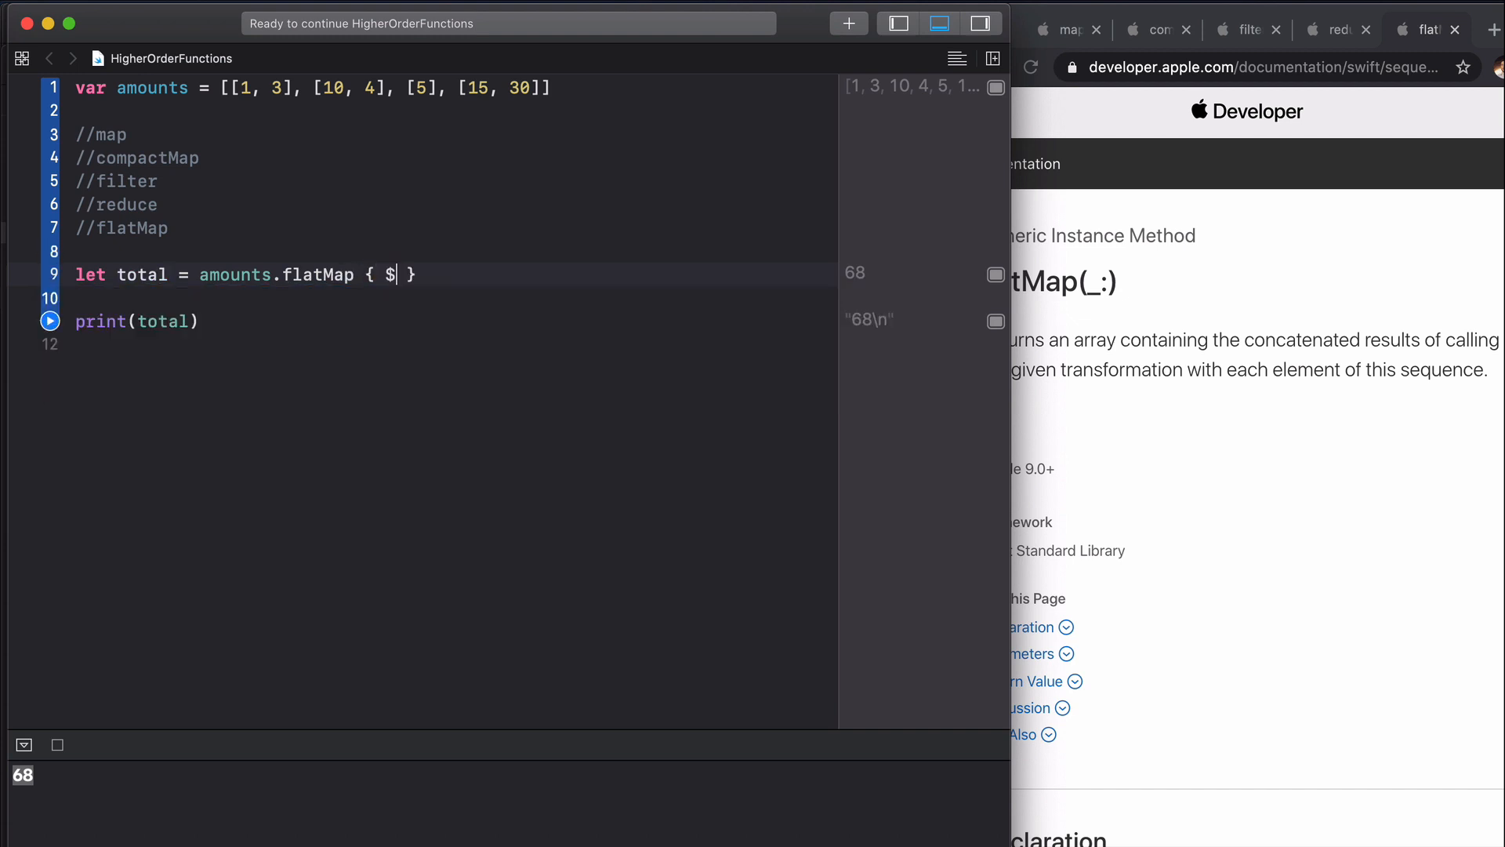
pyautogui.write('0')
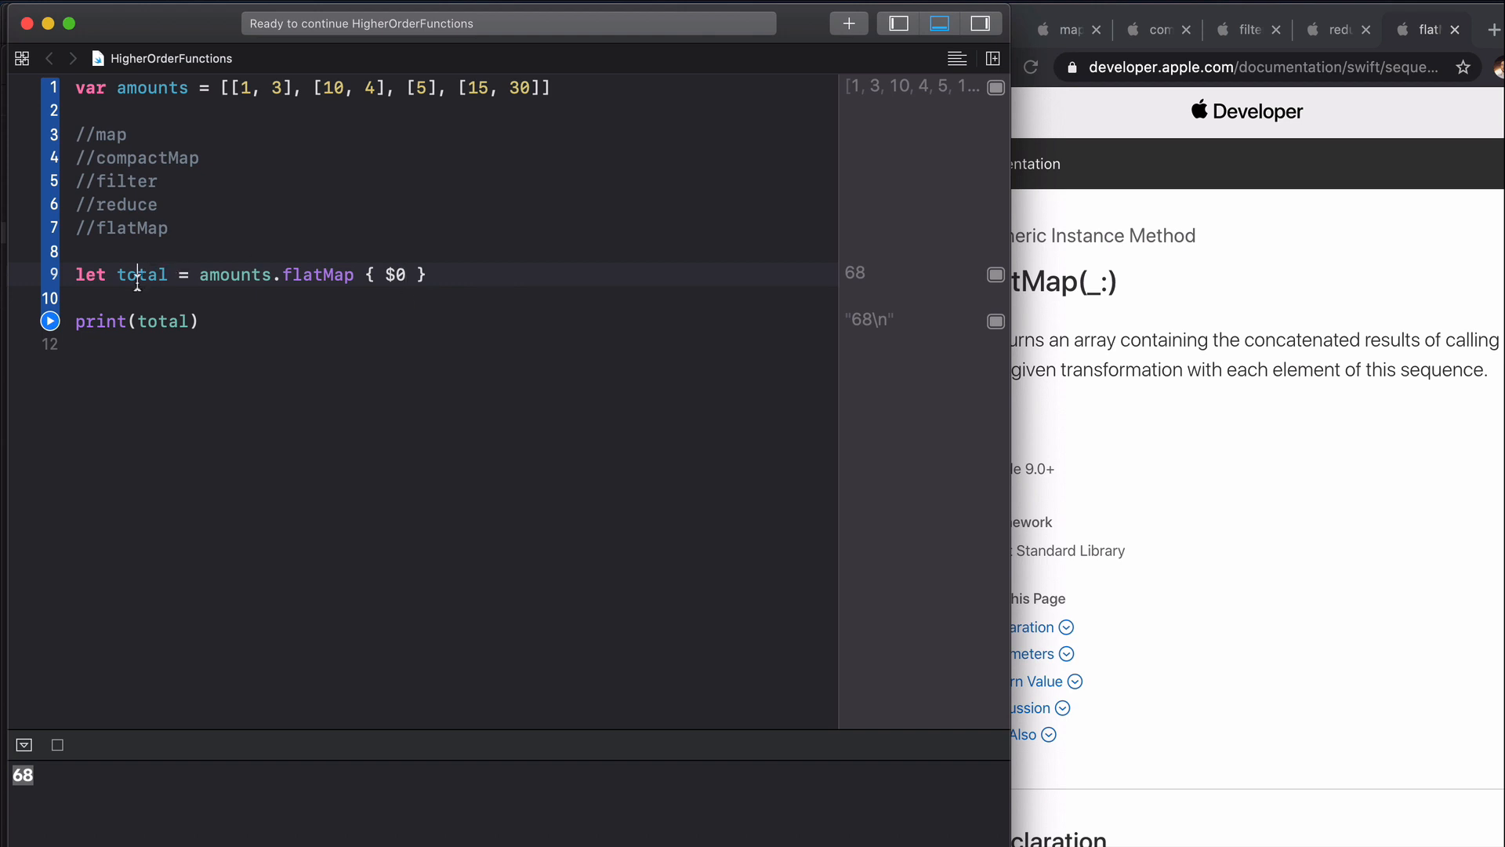
pyautogui.write('flattenArray')
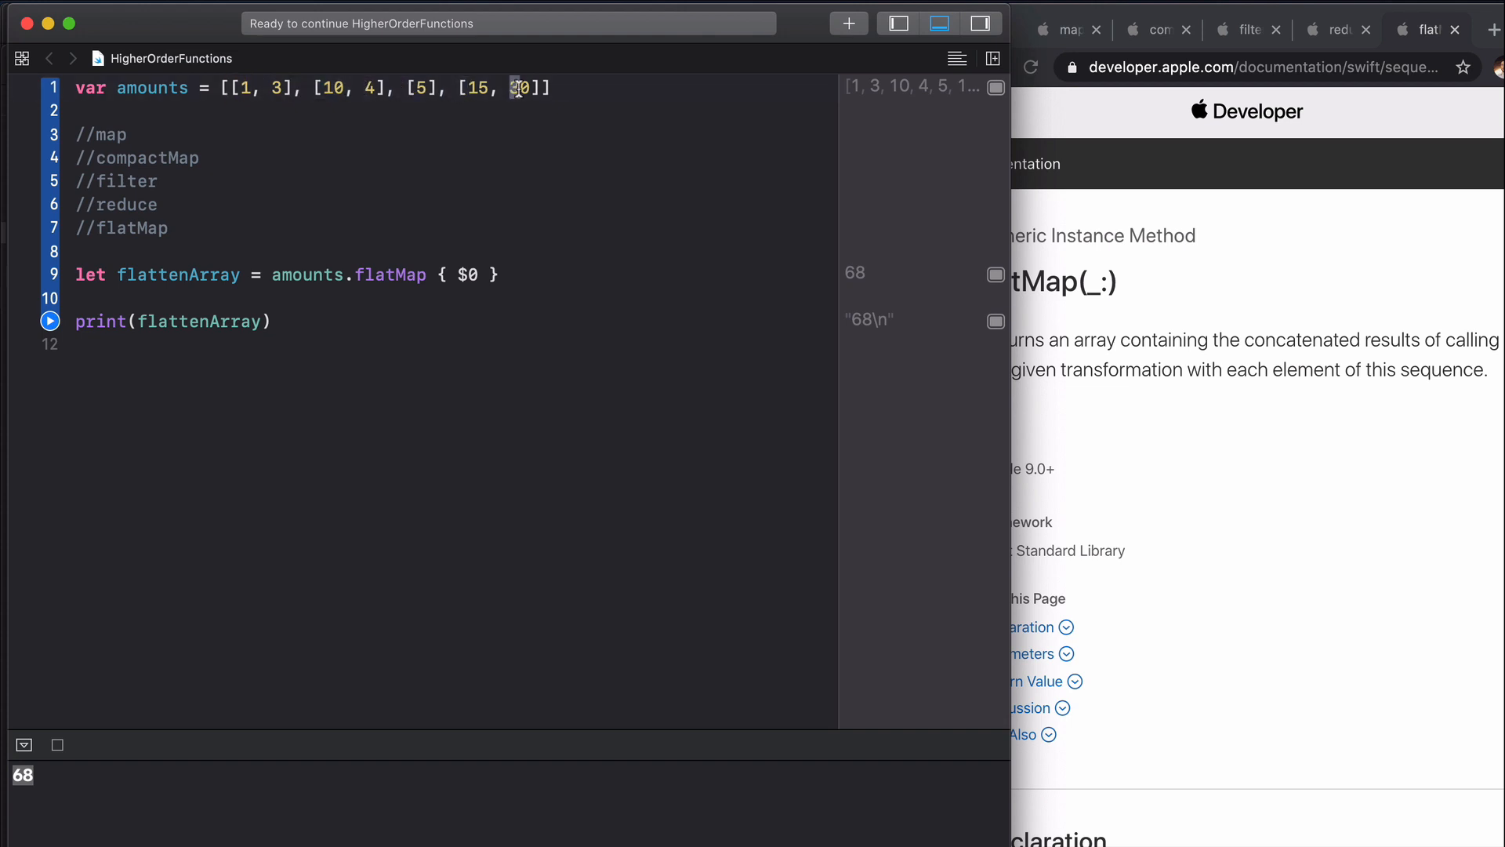
# Step: Run the playground so flattenArray prints [1, 3, 10, 4, 5, 15, 30]
pyautogui.doubleClick(391, 274)
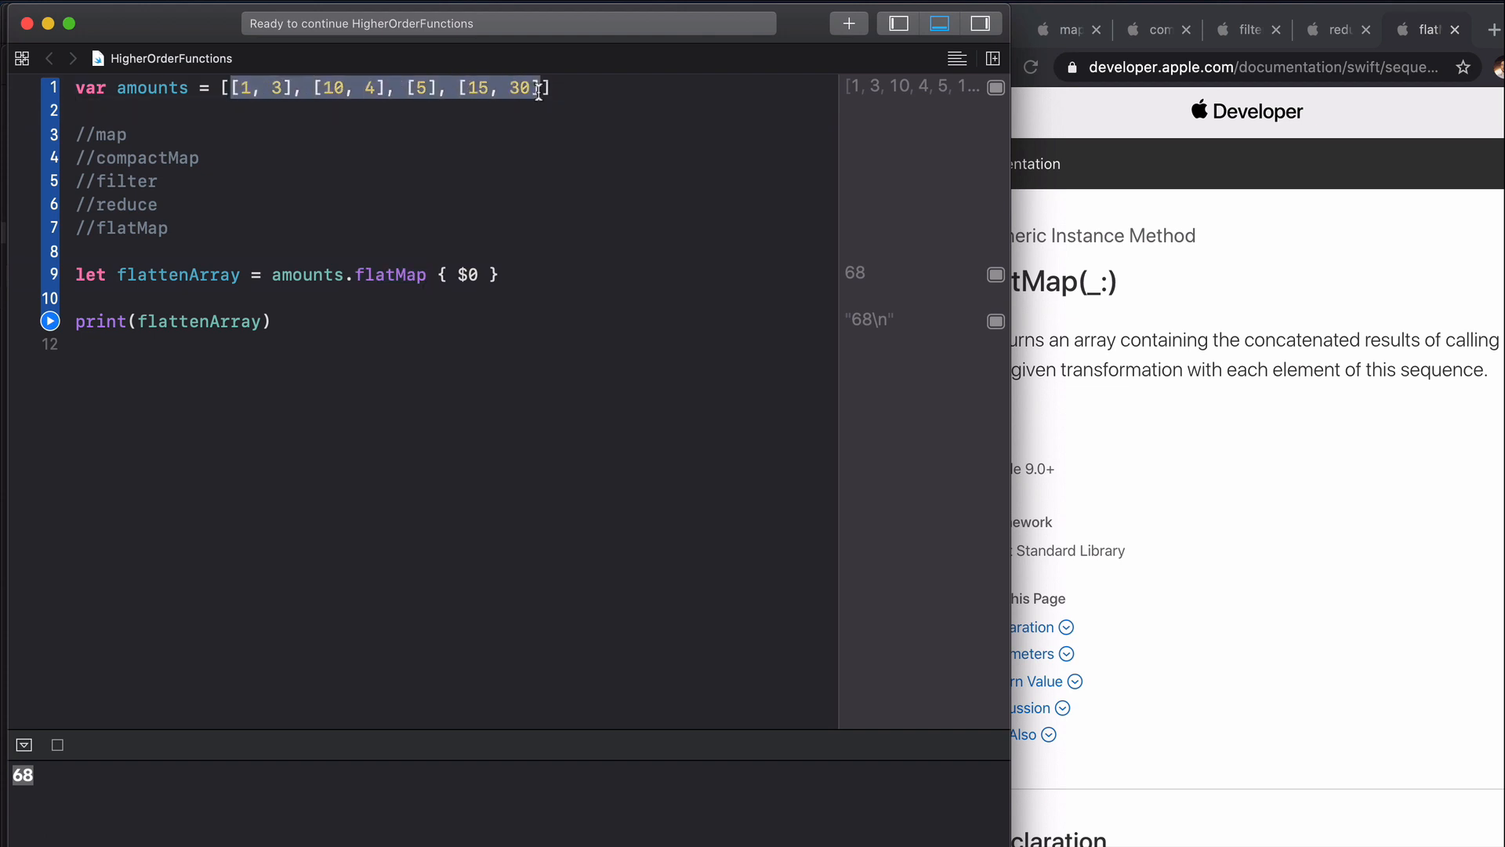
pyautogui.click(48, 319)
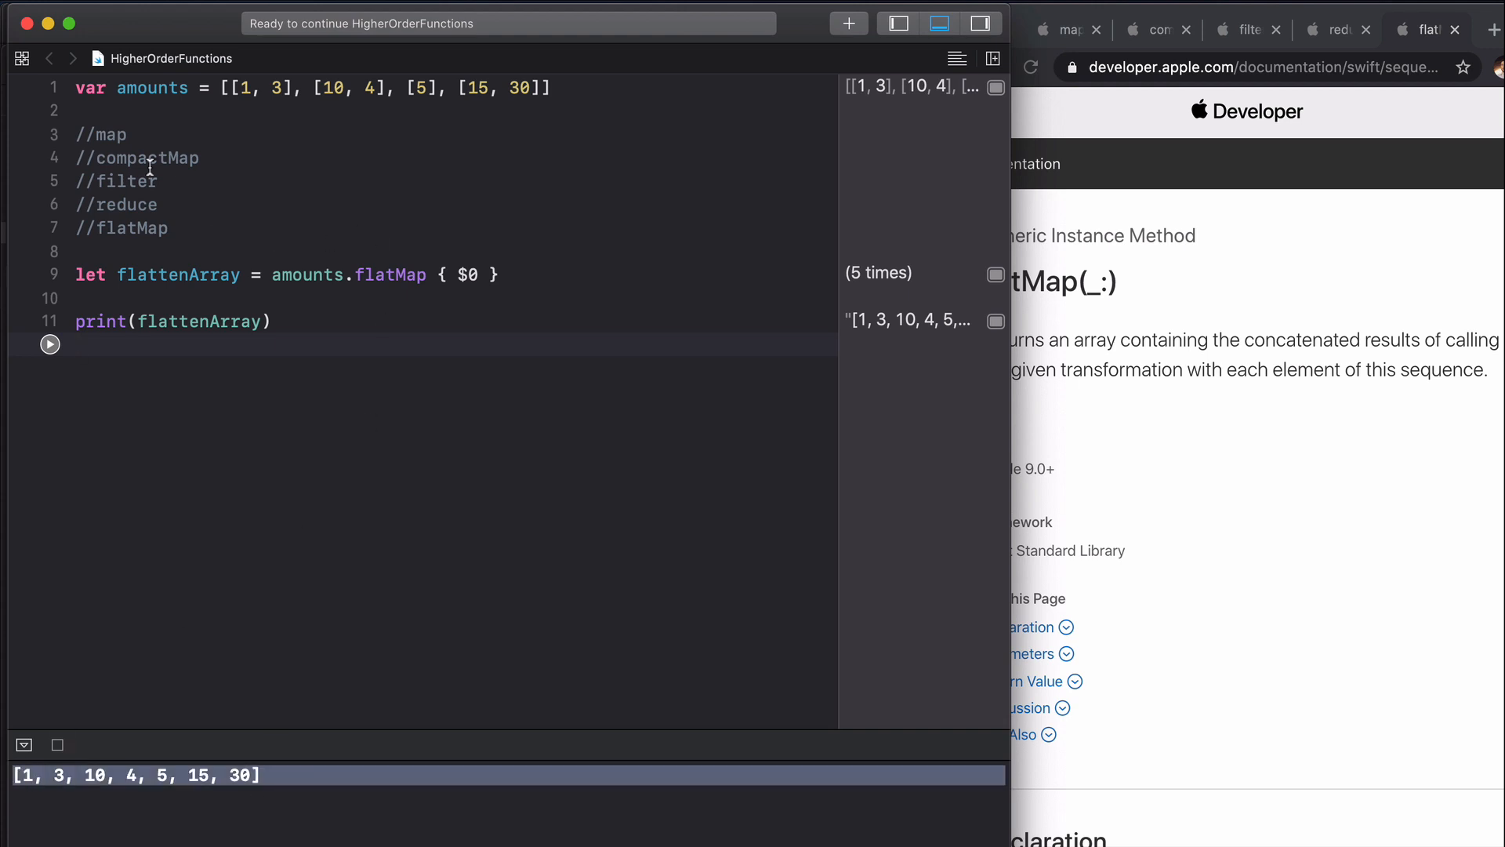
pyautogui.click(301, 274)
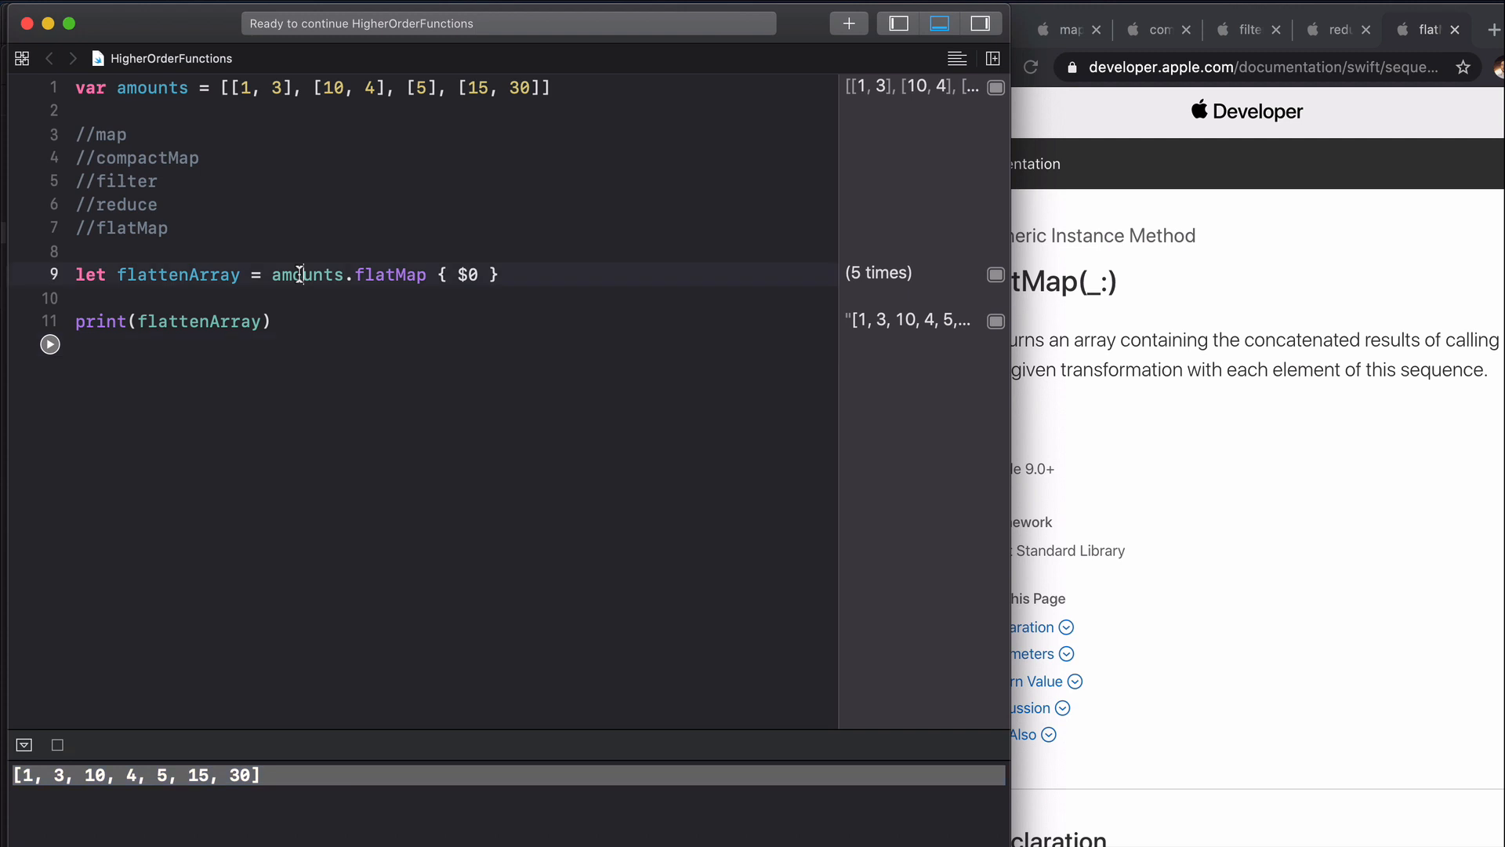